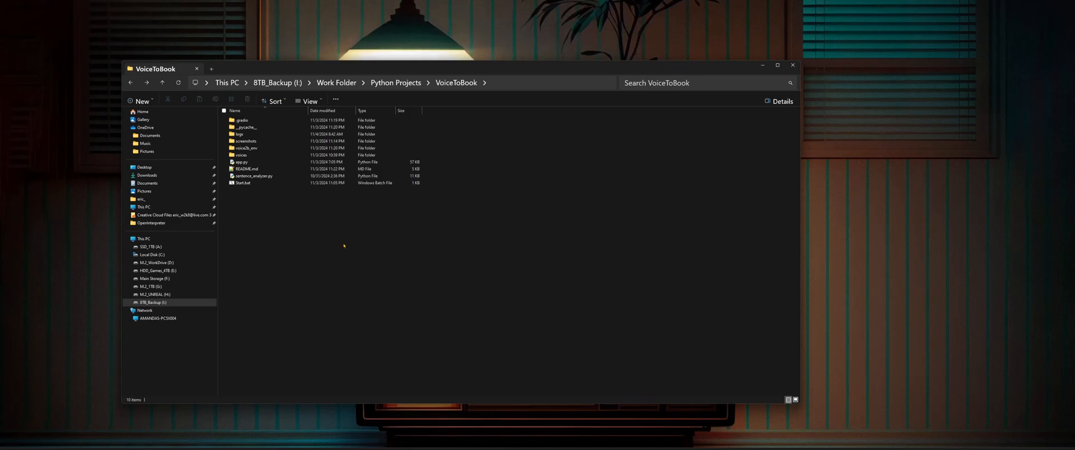
mouse_move(423, 232)
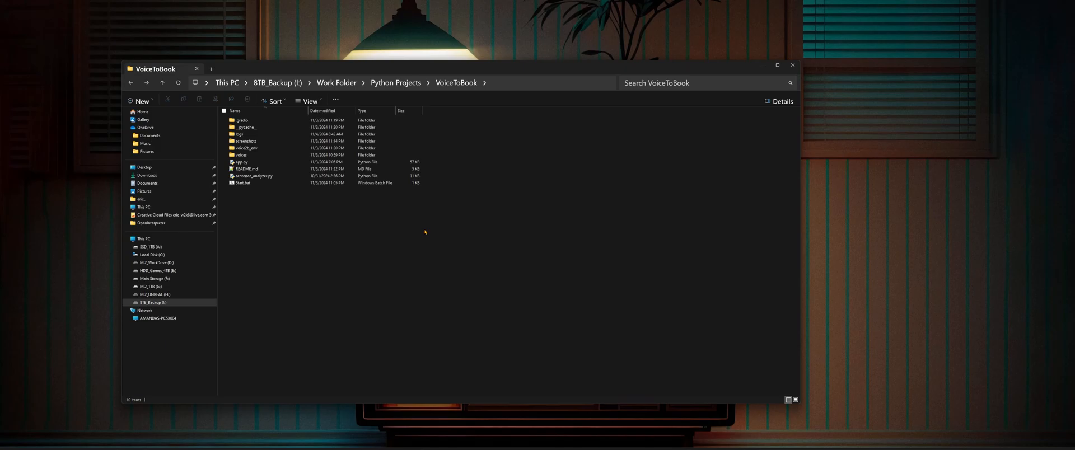
mouse_move(443, 231)
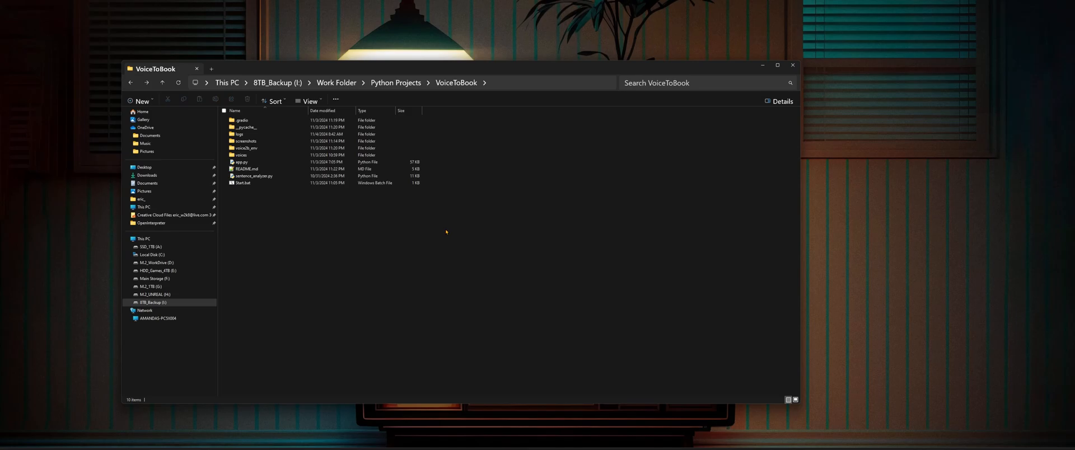
mouse_move(246, 155)
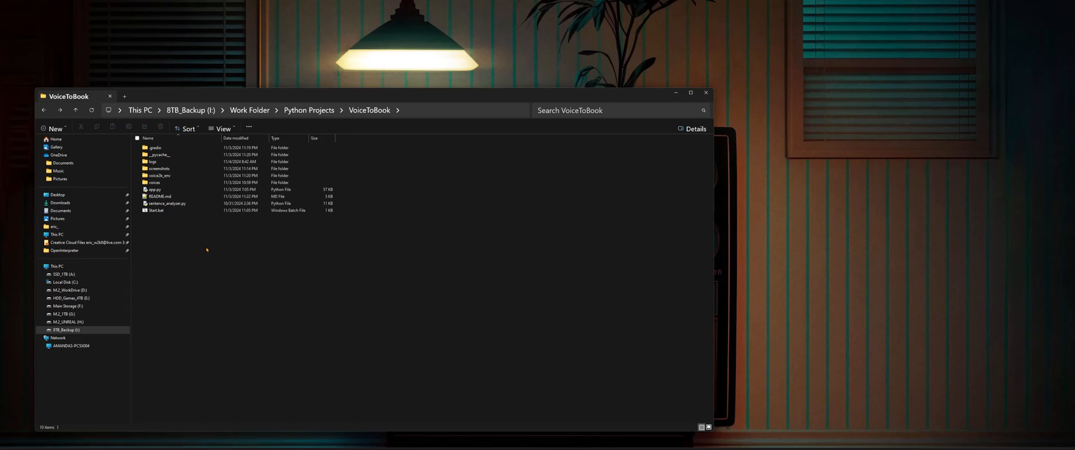
Browse the voices folder and its famous and basic voice subfolders
double_click(155, 182)
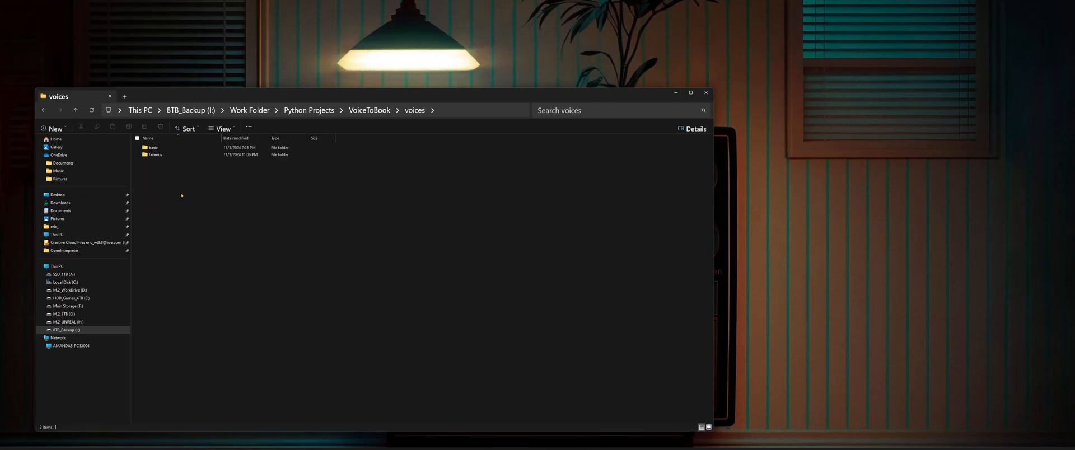
mouse_move(172, 185)
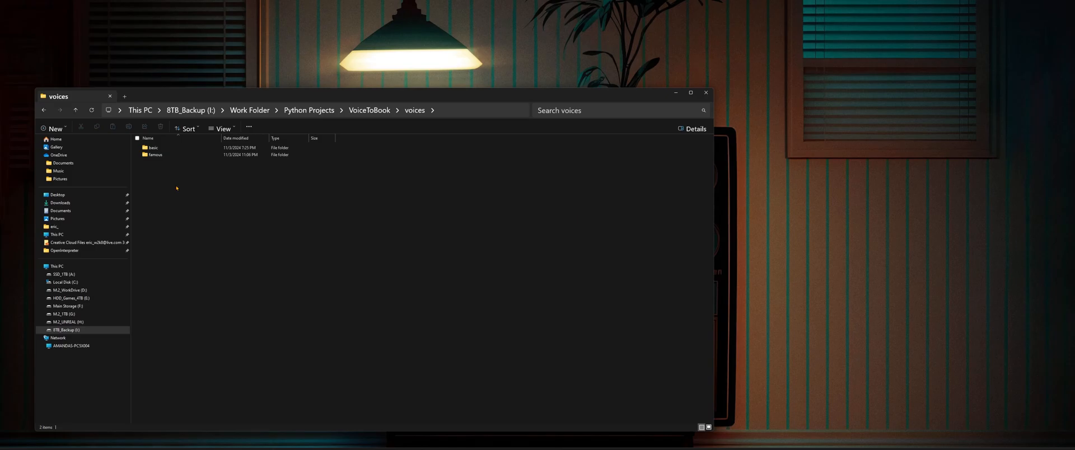
left_click(155, 154)
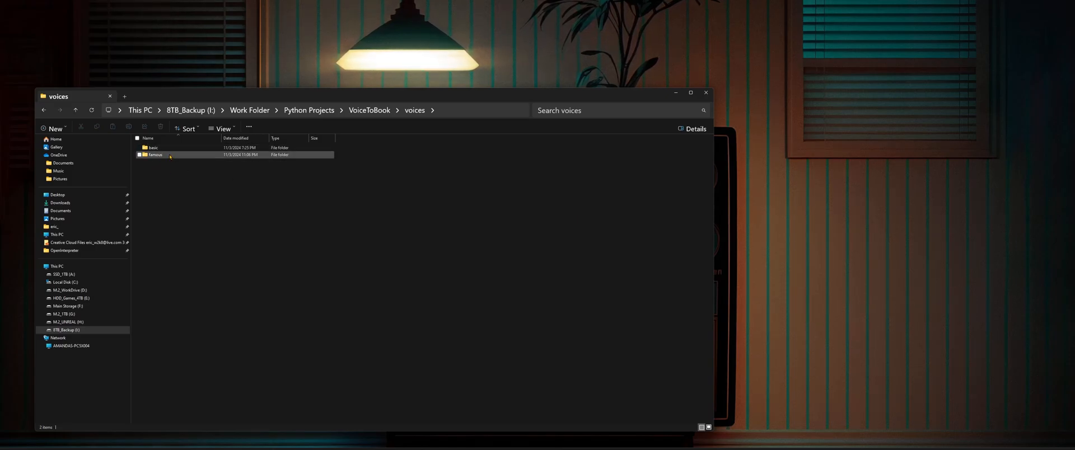
mouse_move(155, 154)
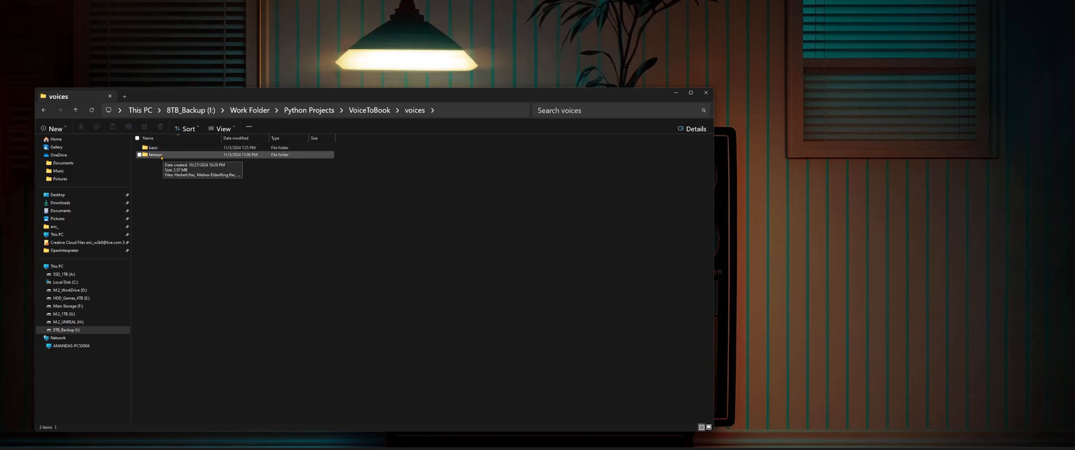
double_click(154, 154)
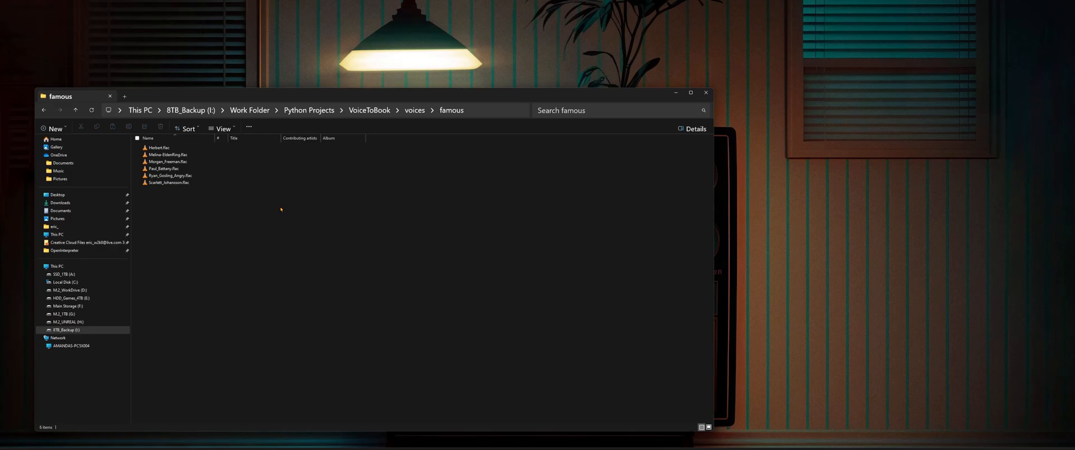
mouse_move(53, 128)
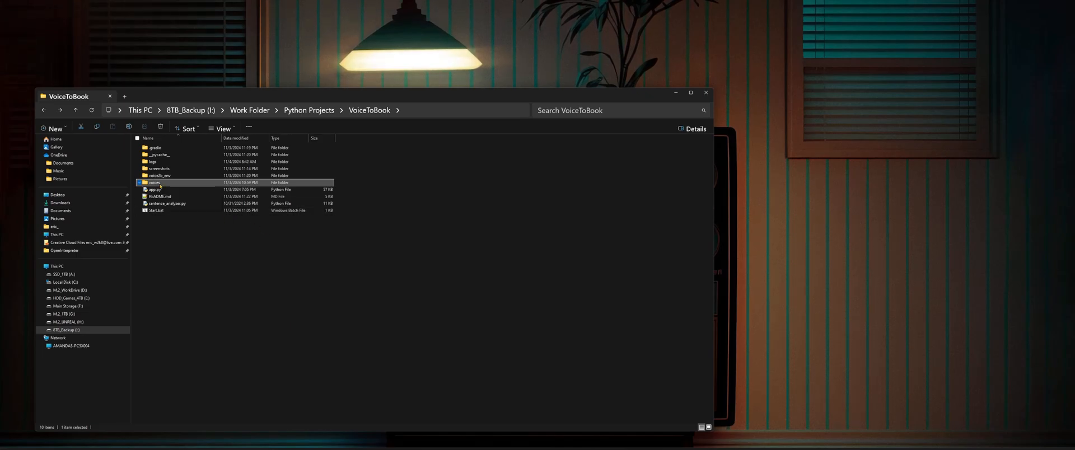
double_click(153, 182)
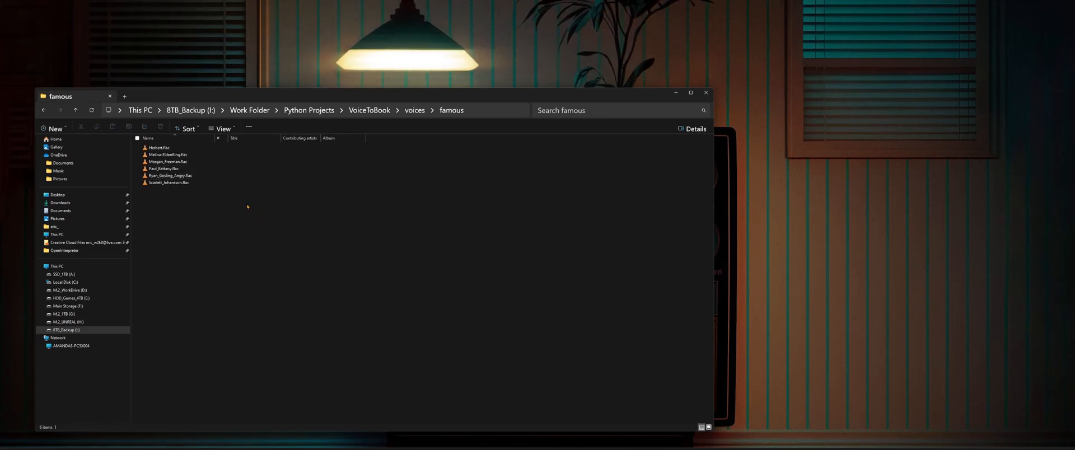
left_click(163, 169)
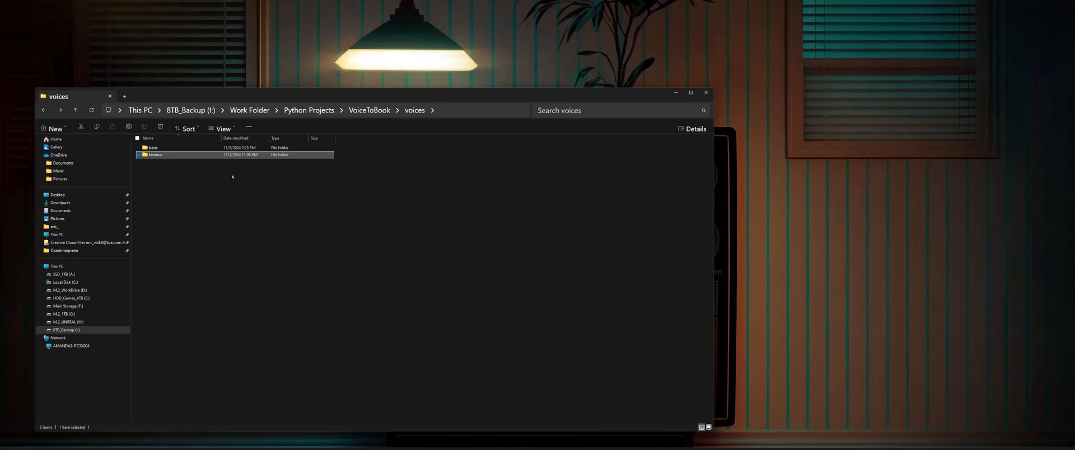
mouse_move(246, 193)
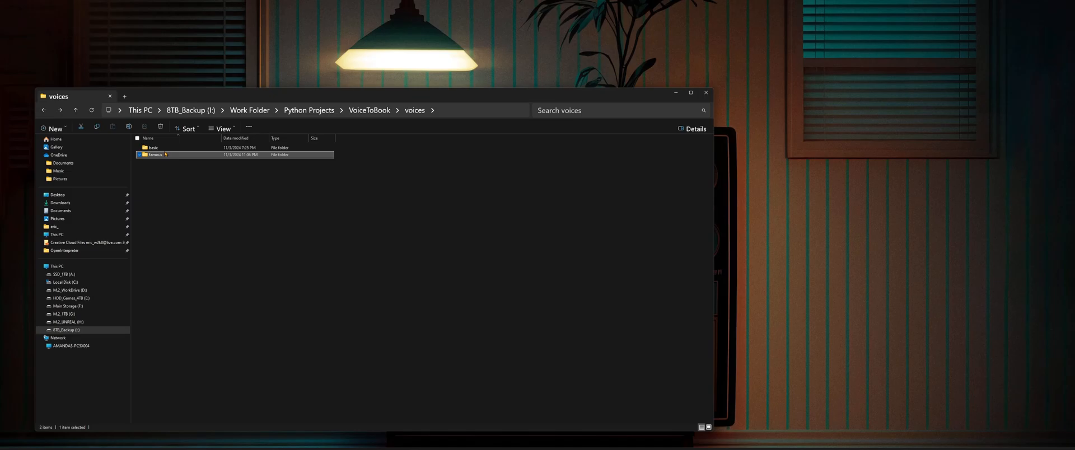
double_click(152, 147)
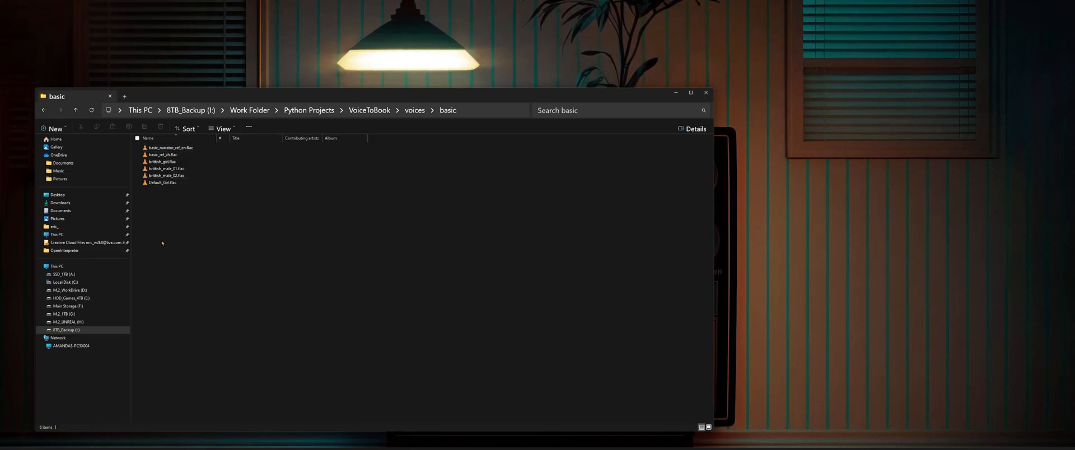
mouse_move(229, 229)
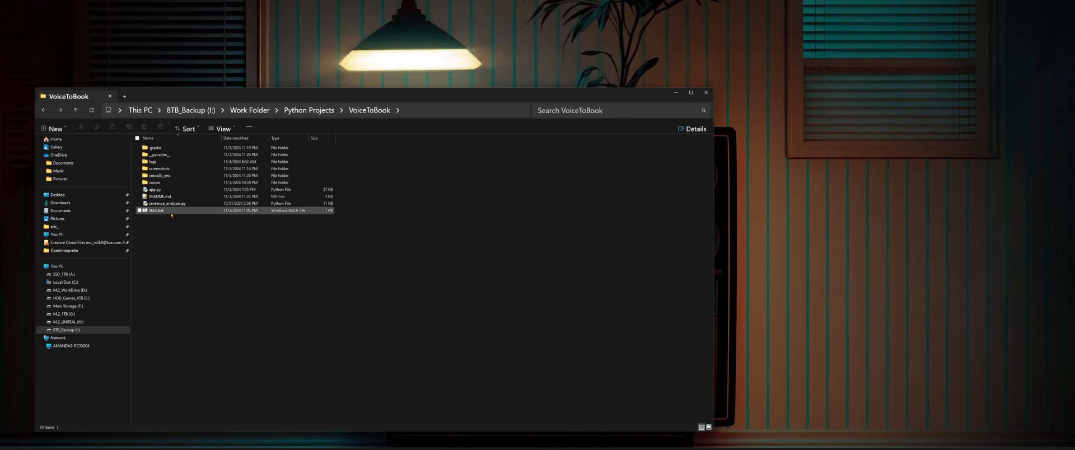
mouse_move(168, 162)
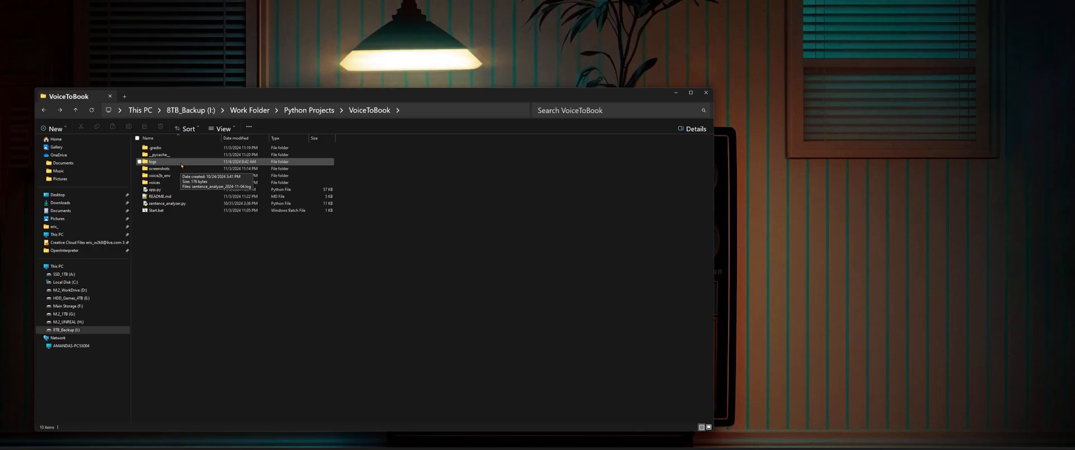
Look inside the logs folder, then open and read through the README file
double_click(152, 162)
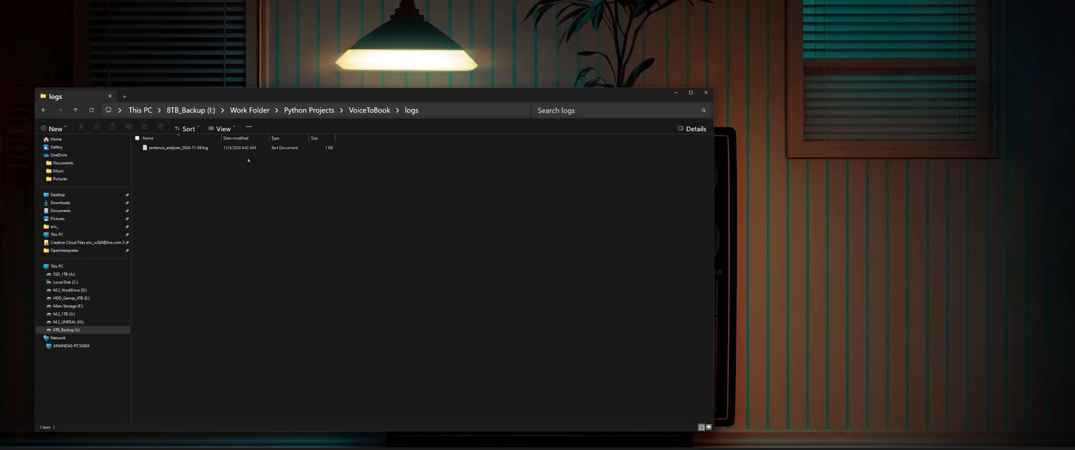
mouse_move(178, 147)
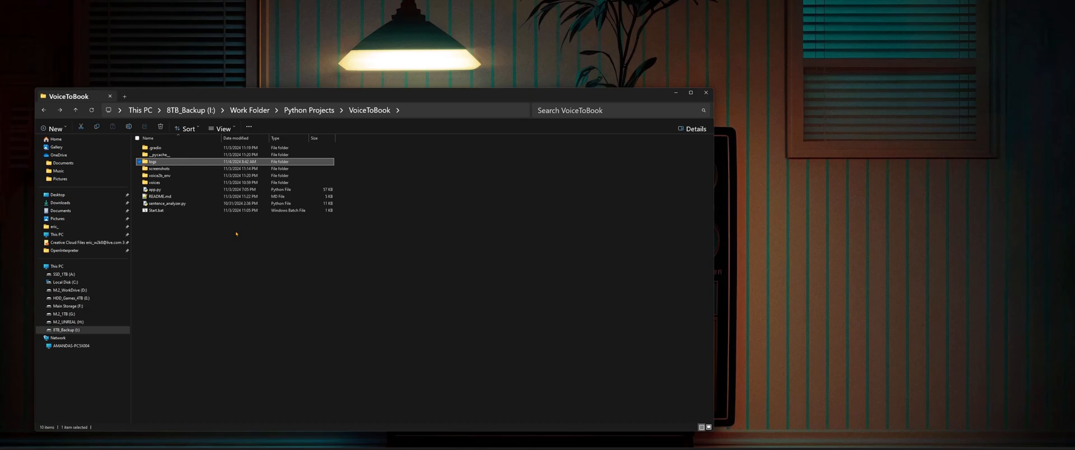
double_click(161, 197)
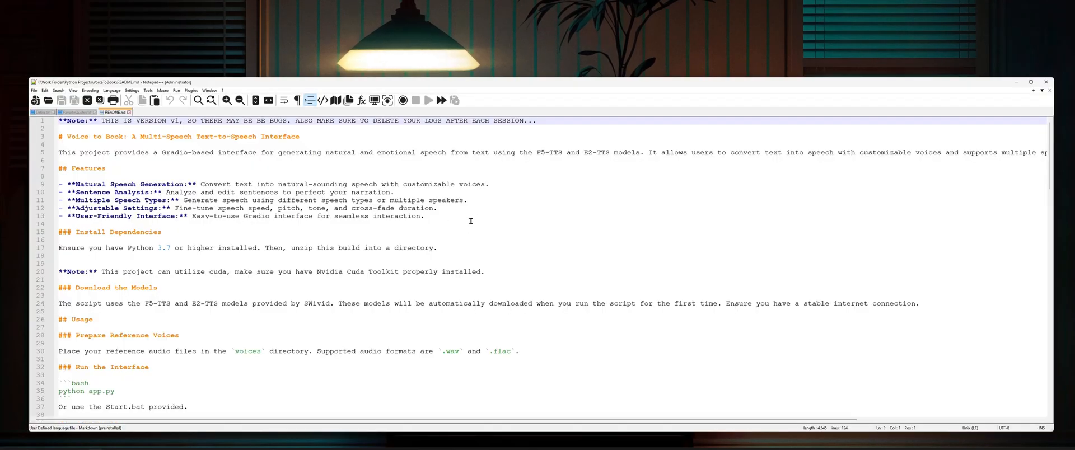
scroll("down", 3)
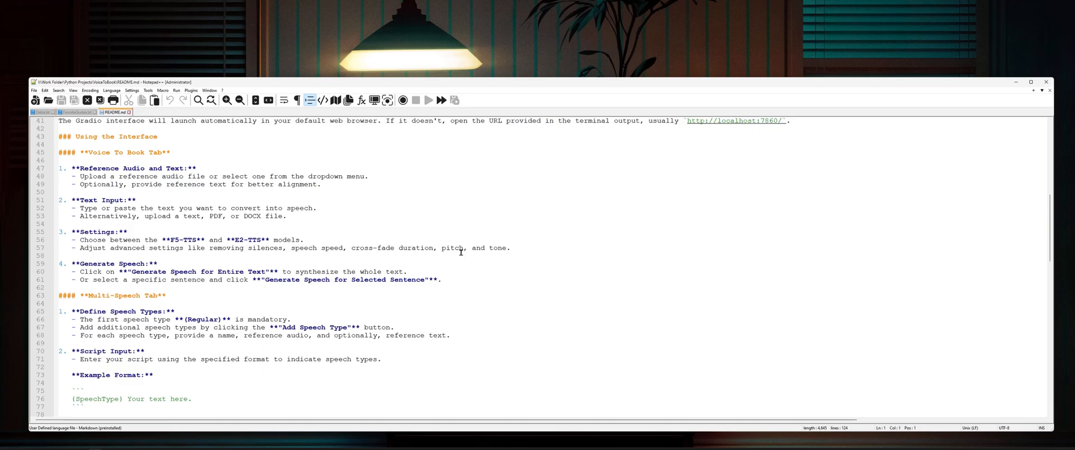
scroll("down", 3)
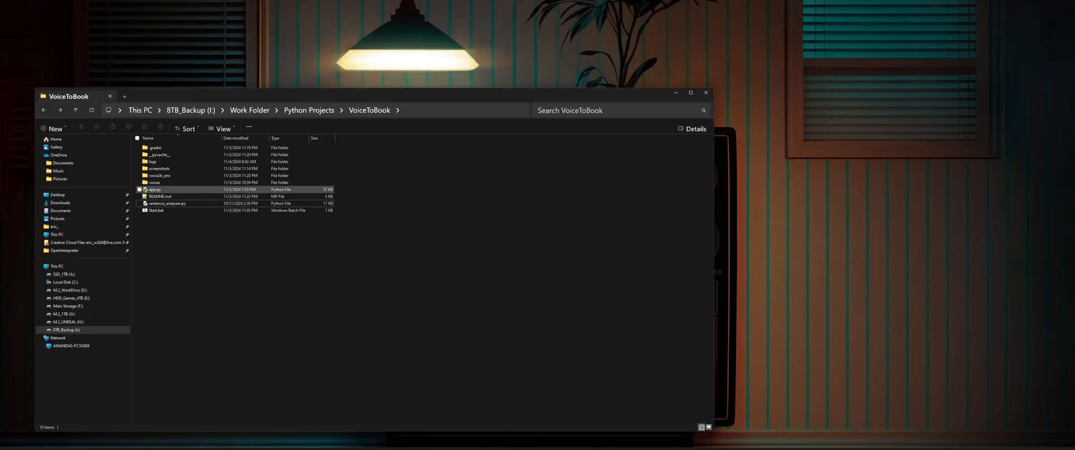
Run Start.bat from the VoiceToBook folder to launch the app
right_click(152, 190)
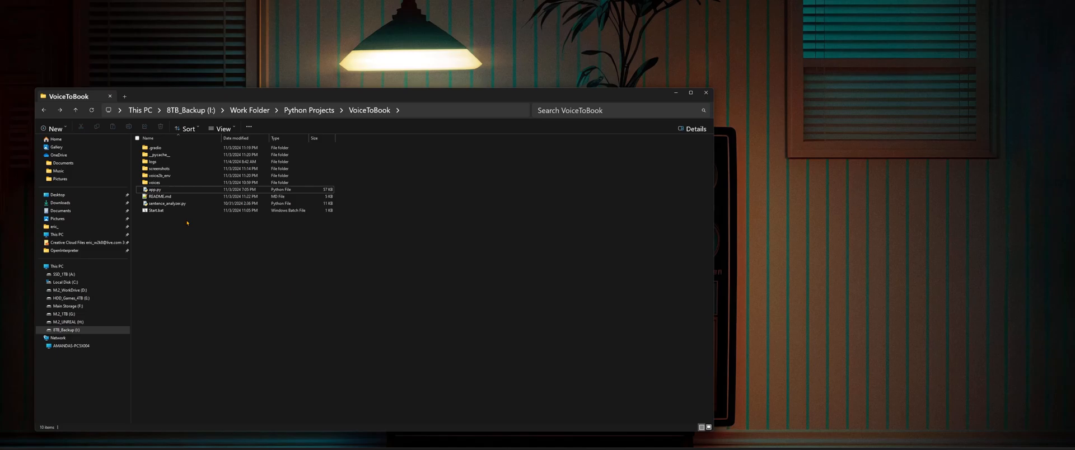
left_click(157, 211)
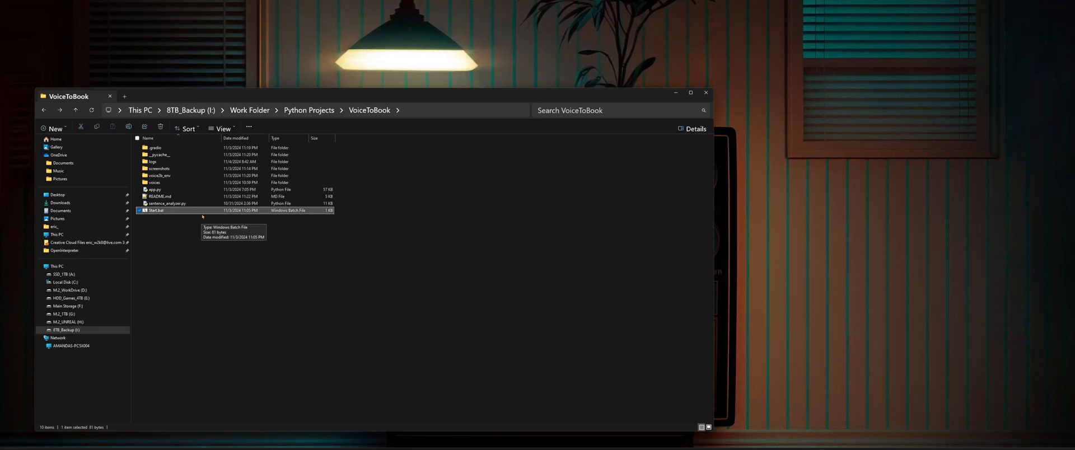
double_click(156, 211)
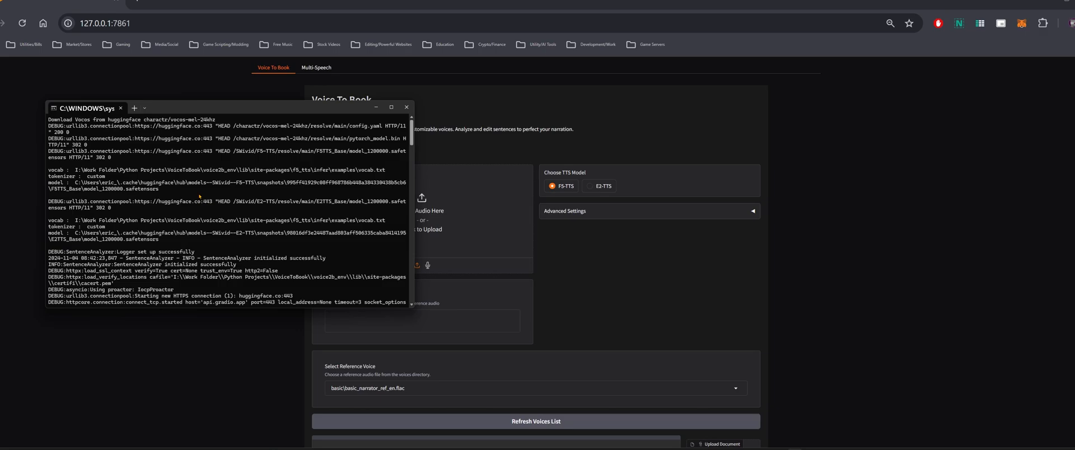
mouse_move(423, 162)
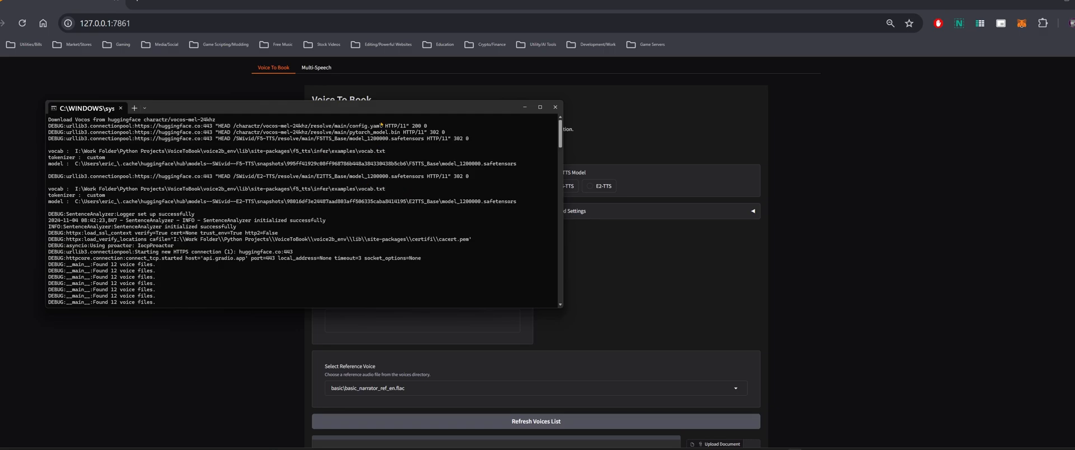
Move the server console aside and minimize Windows Terminal to reveal the web interface
left_click_drag(84, 108, 272, 131)
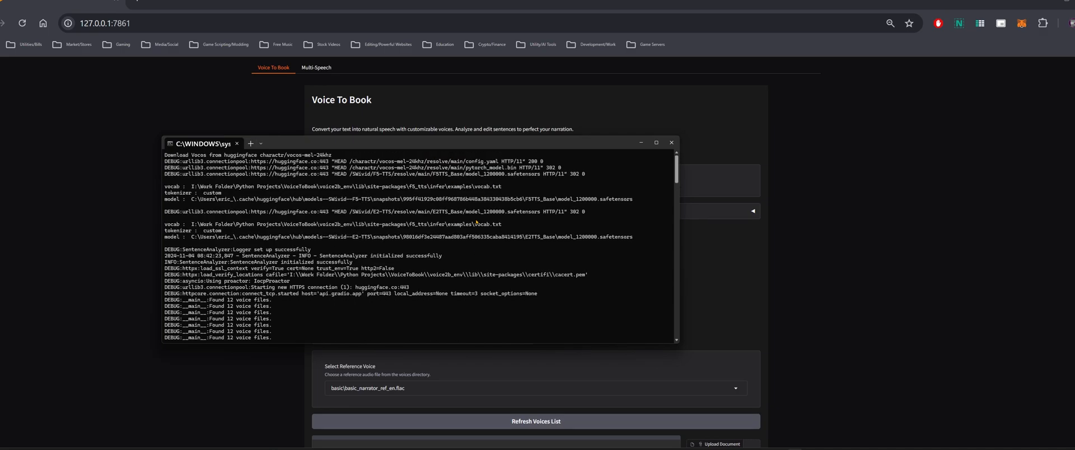
mouse_move(641, 143)
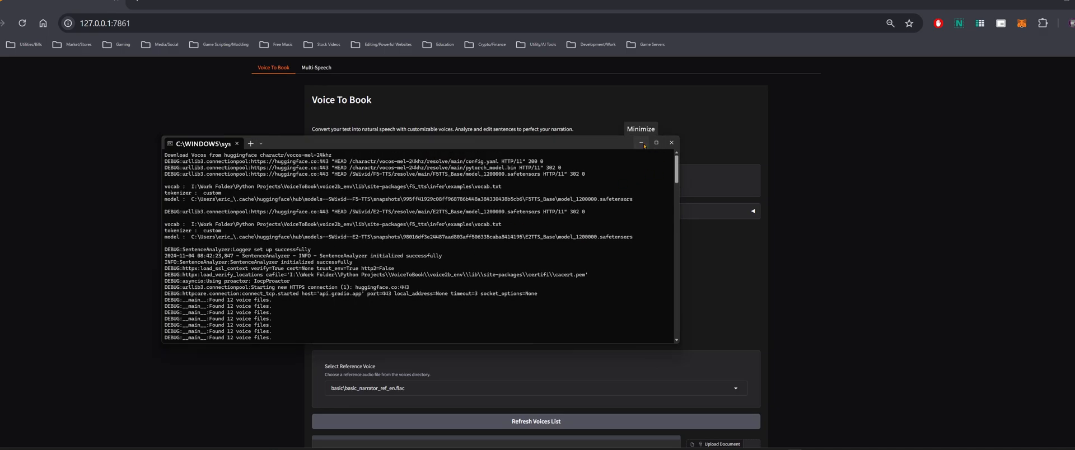
left_click(641, 143)
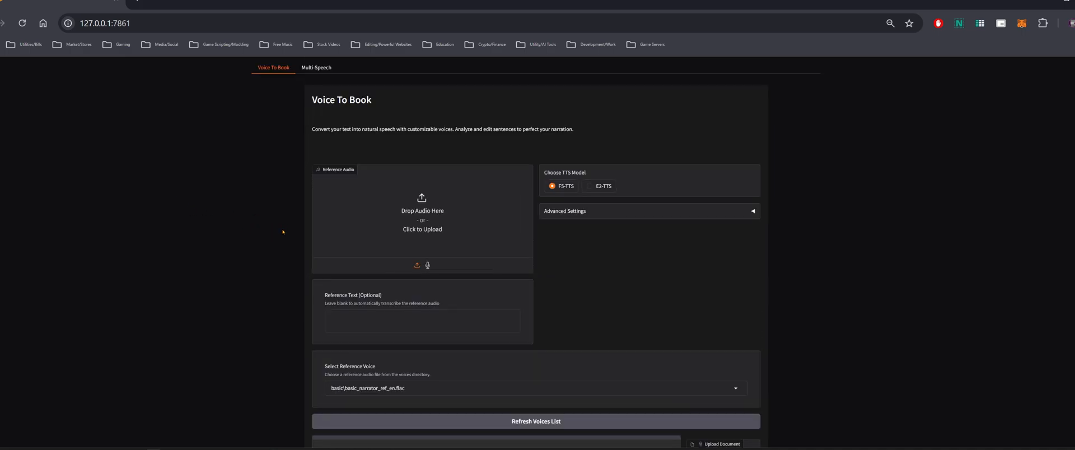
Choose famous\Herbert.flac from the Select Reference Voice dropdown
scroll("down", 3)
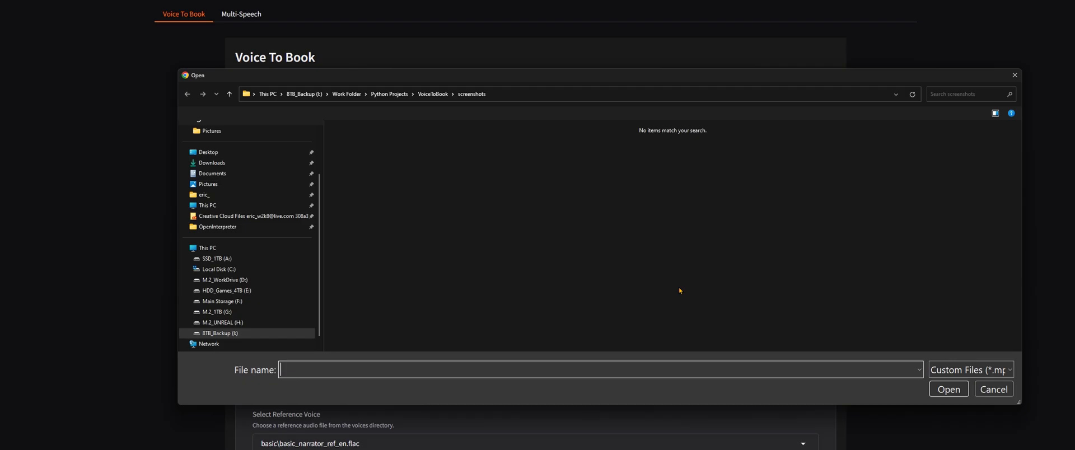
left_click(993, 389)
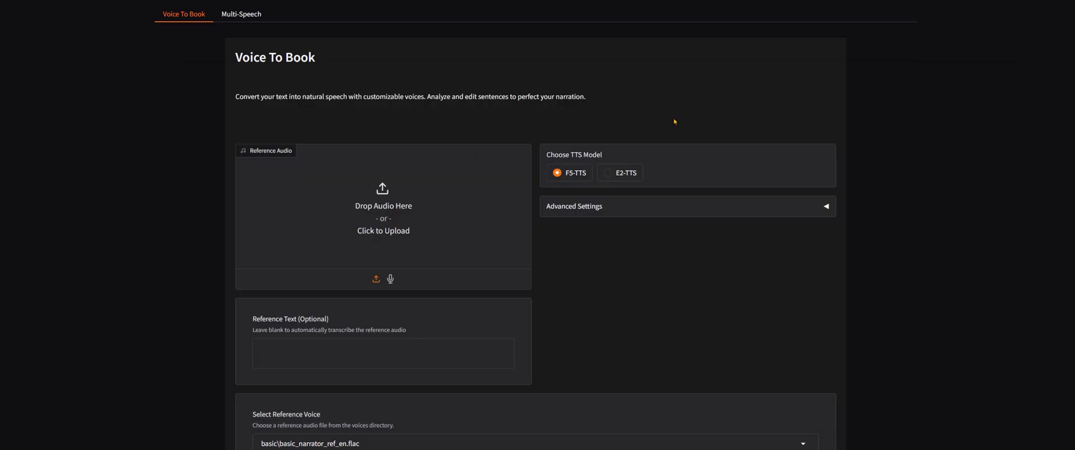
mouse_move(408, 218)
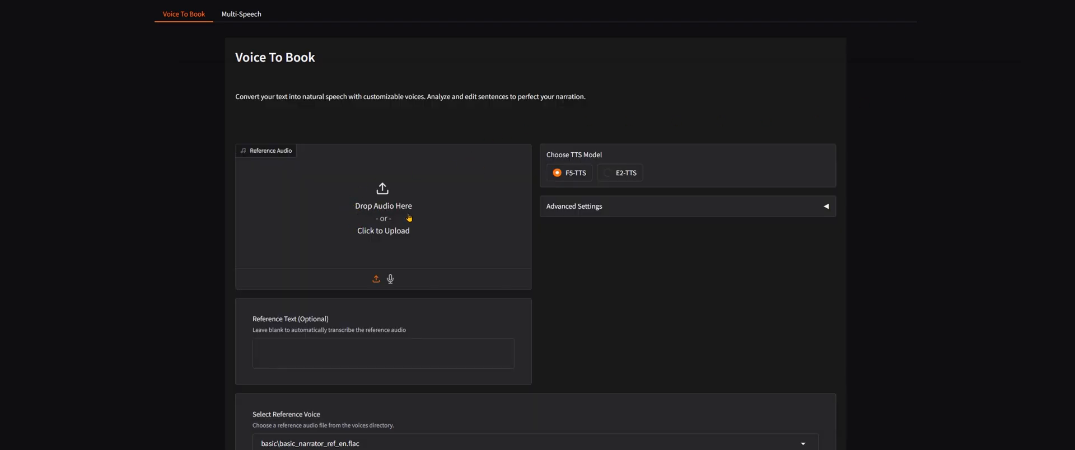
scroll("down", 3)
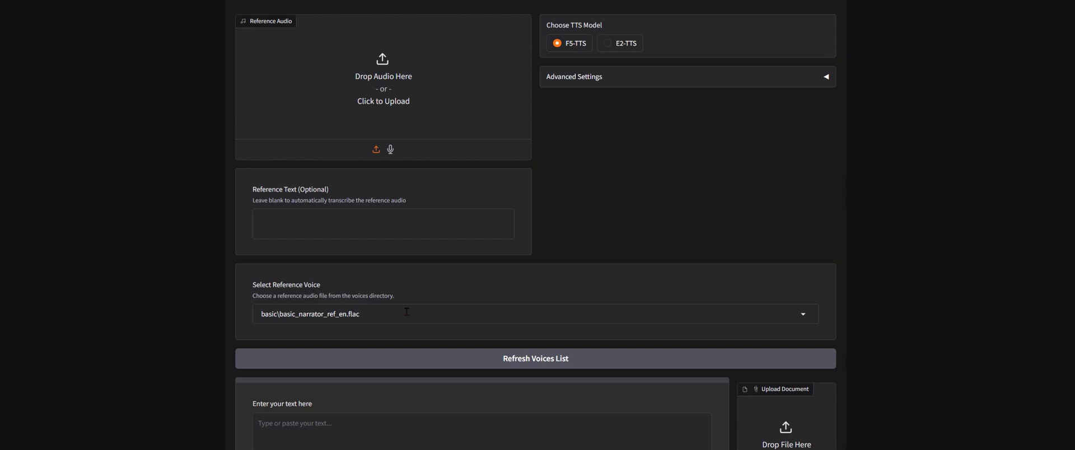
left_click(535, 314)
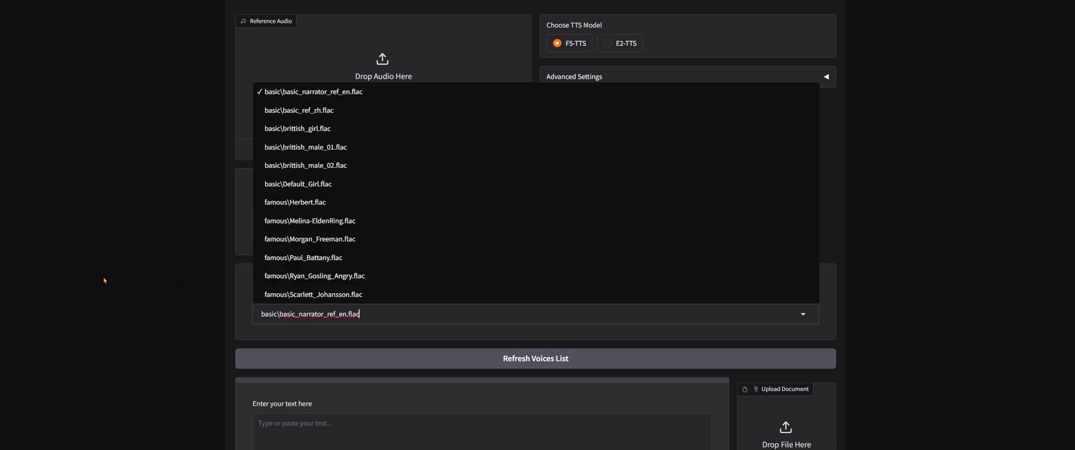
mouse_move(358, 104)
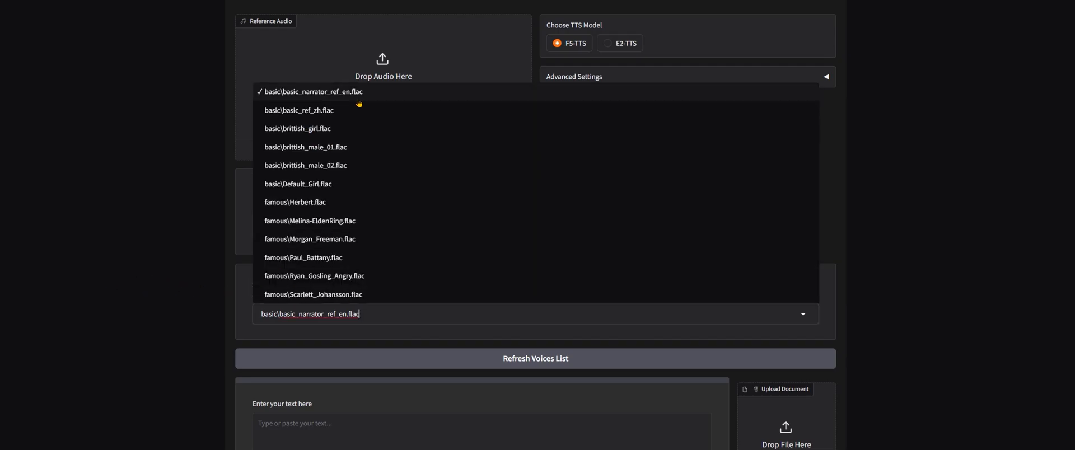
mouse_move(347, 166)
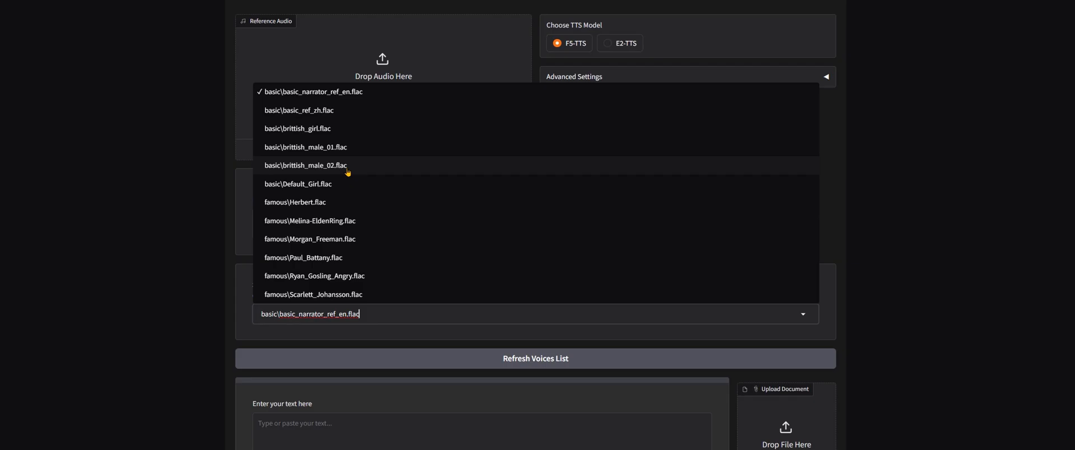
mouse_move(346, 262)
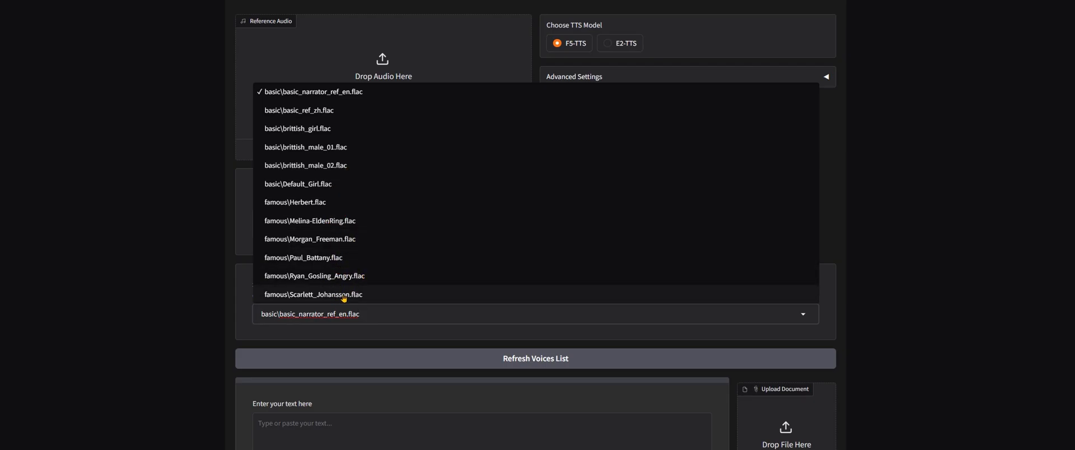
mouse_move(297, 129)
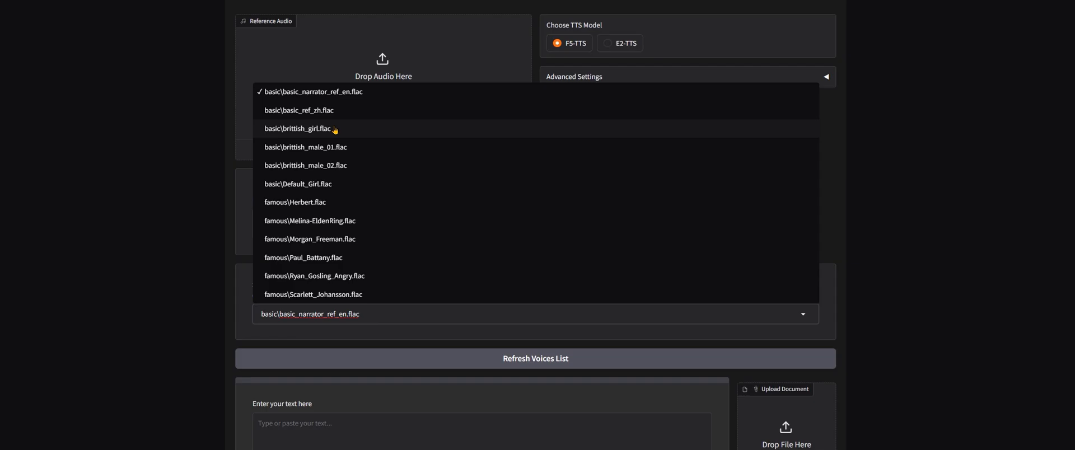
mouse_move(307, 165)
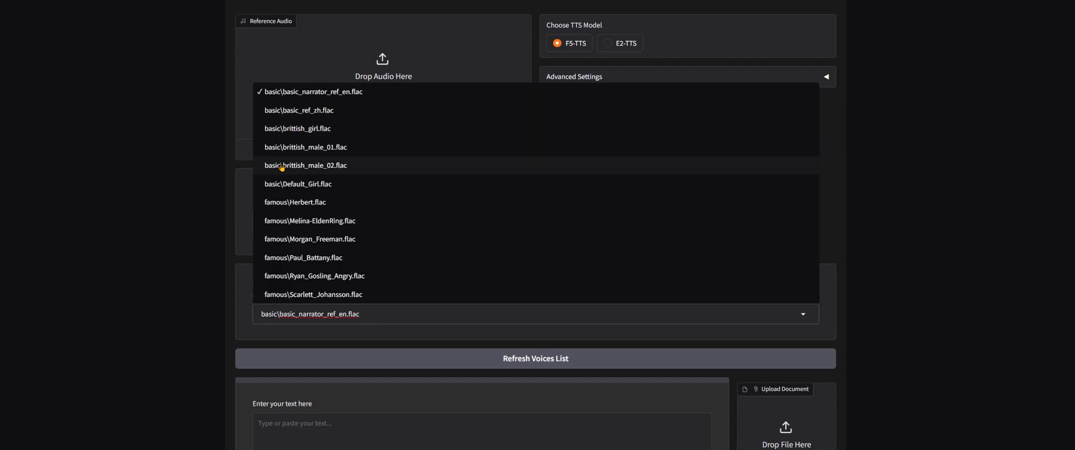
left_click(295, 203)
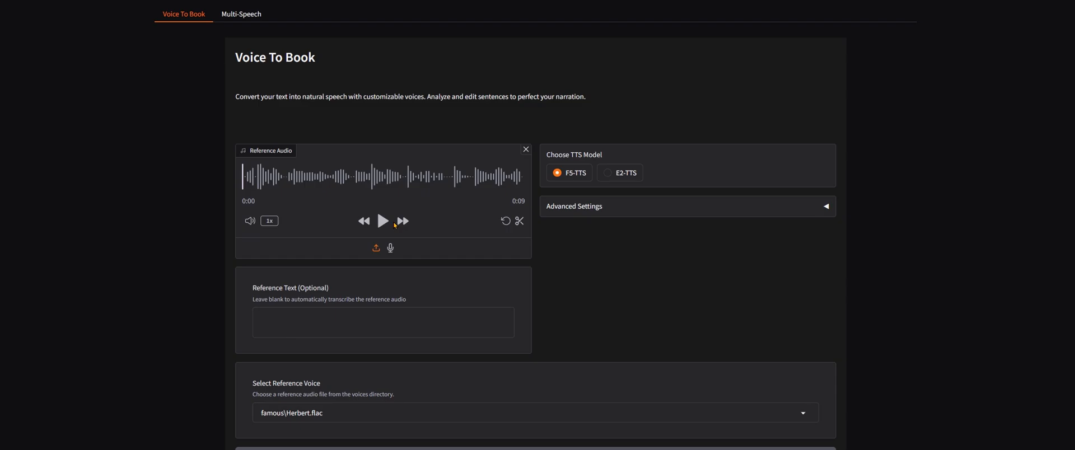
Play the 9-second Herbert reference sample through to the end
left_click(382, 221)
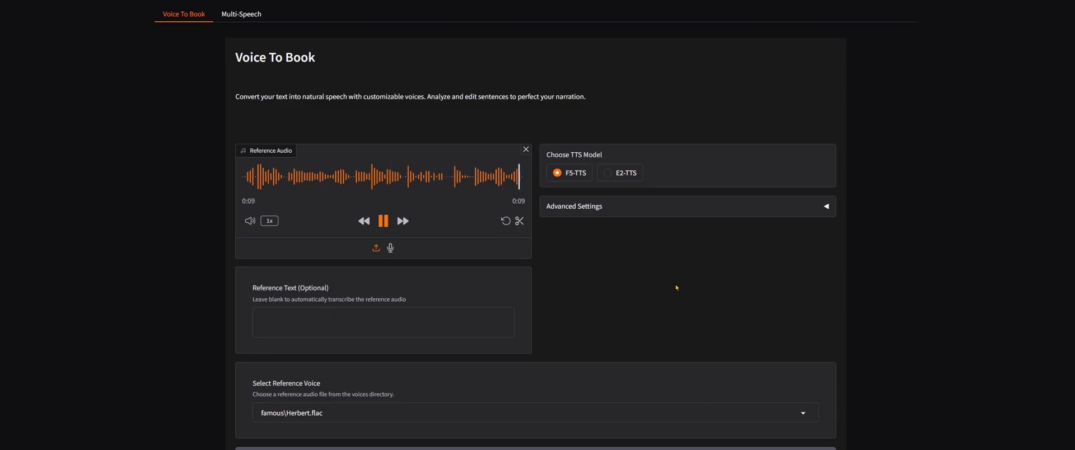
scroll("down", 3)
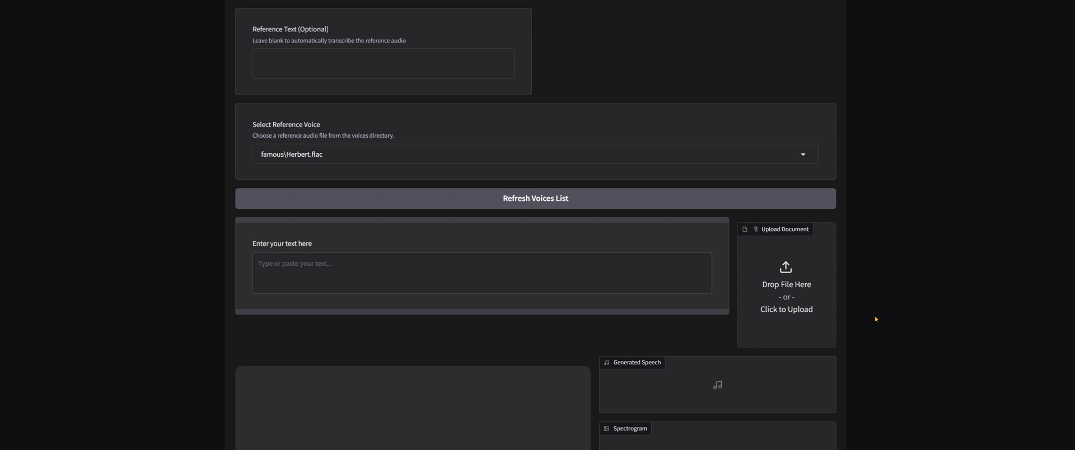
Generate speech for the popsicle-vendor sentence and play the 5-second result
scroll("down", 3)
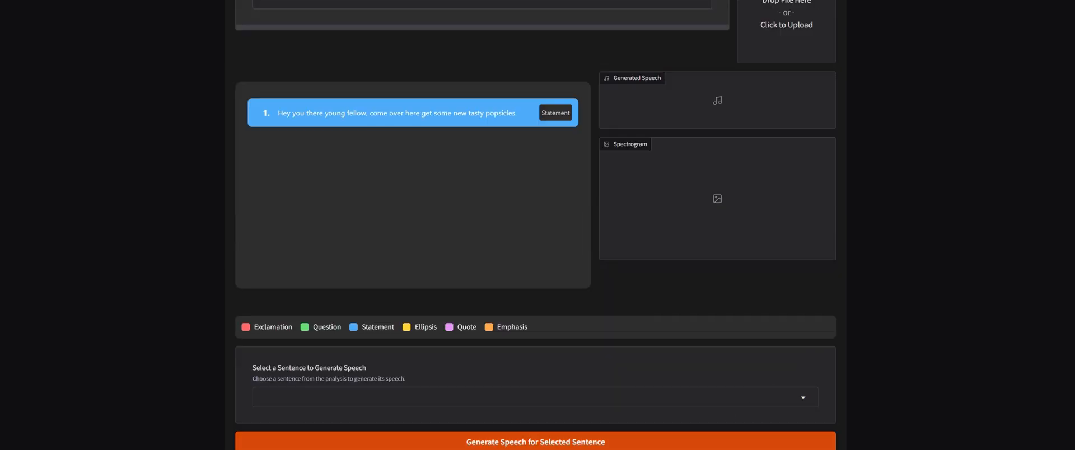
left_click(535, 441)
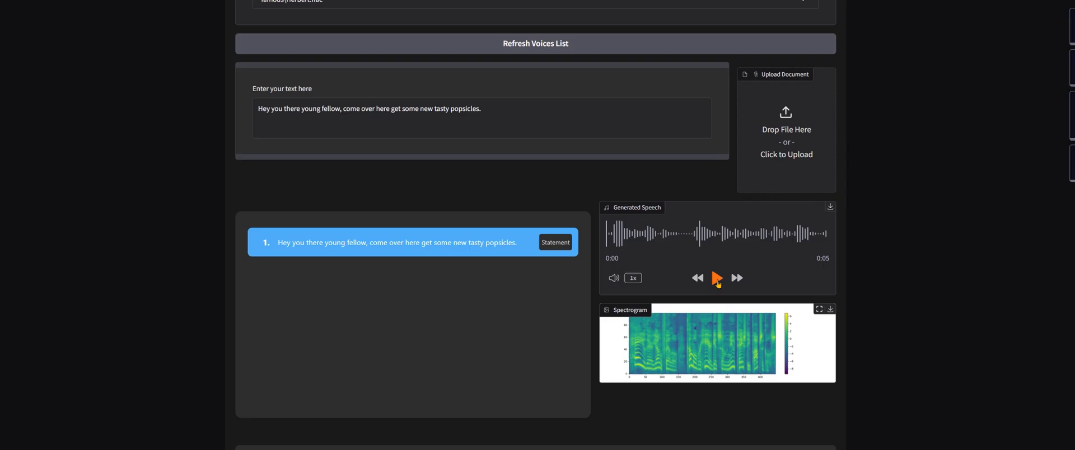
left_click(717, 279)
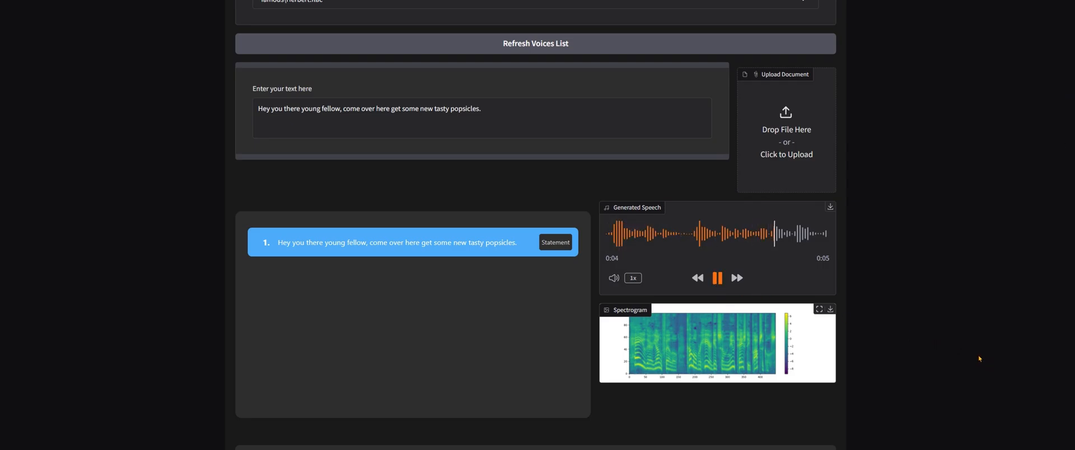
scroll("up", 3)
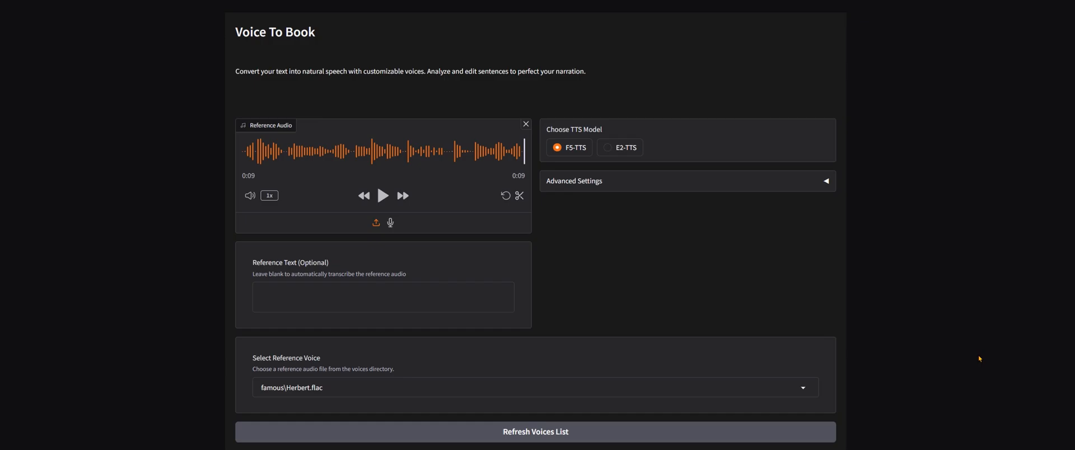
left_click(607, 147)
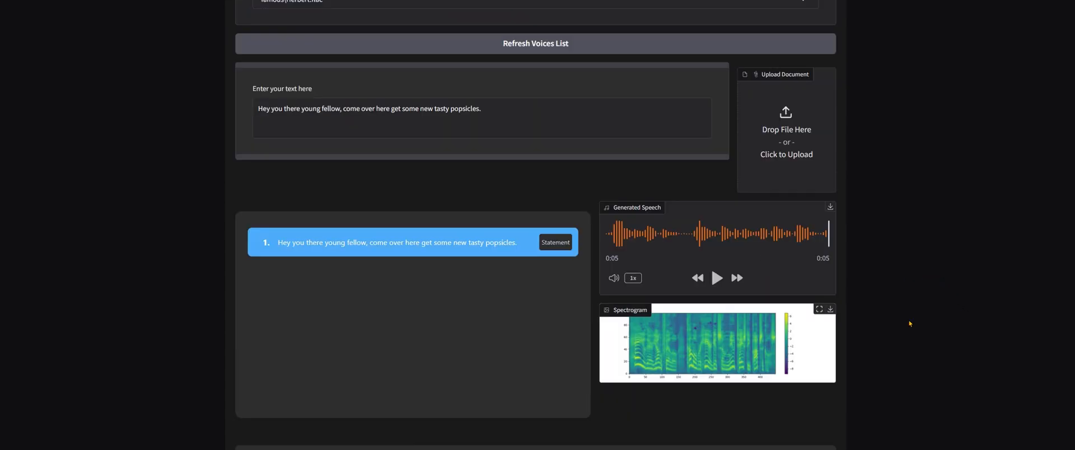
Select the E2-TTS model and lower Pitch to -1 in Advanced Settings
left_click(717, 277)
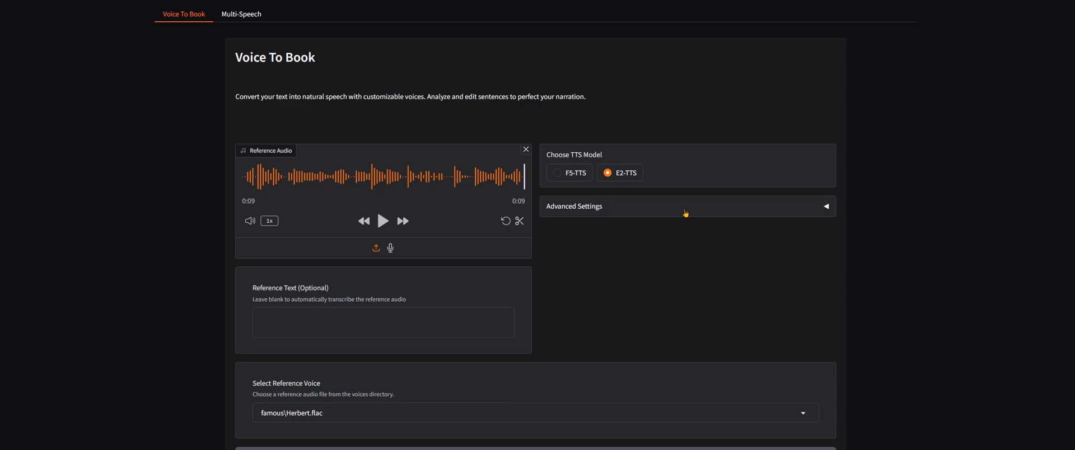
left_click(825, 206)
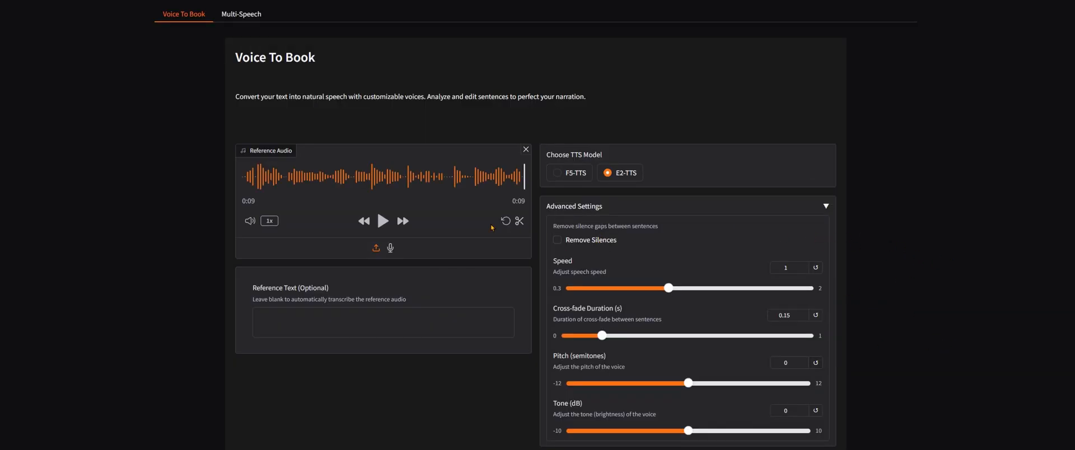
mouse_move(788, 280)
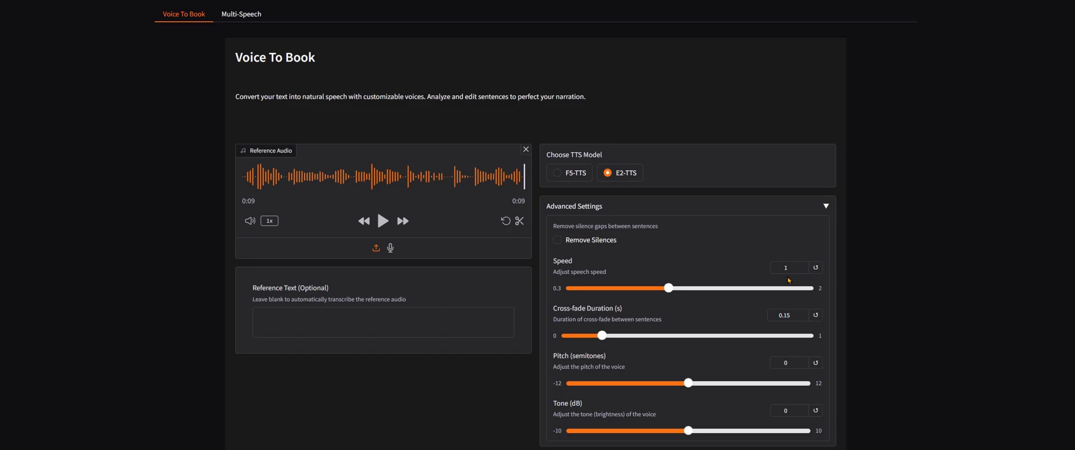
scroll("down", 3)
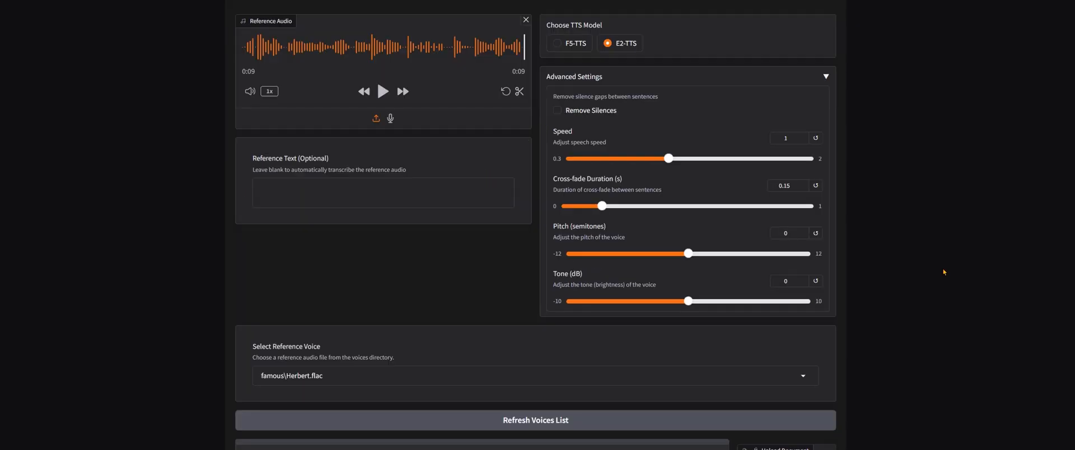
mouse_move(740, 228)
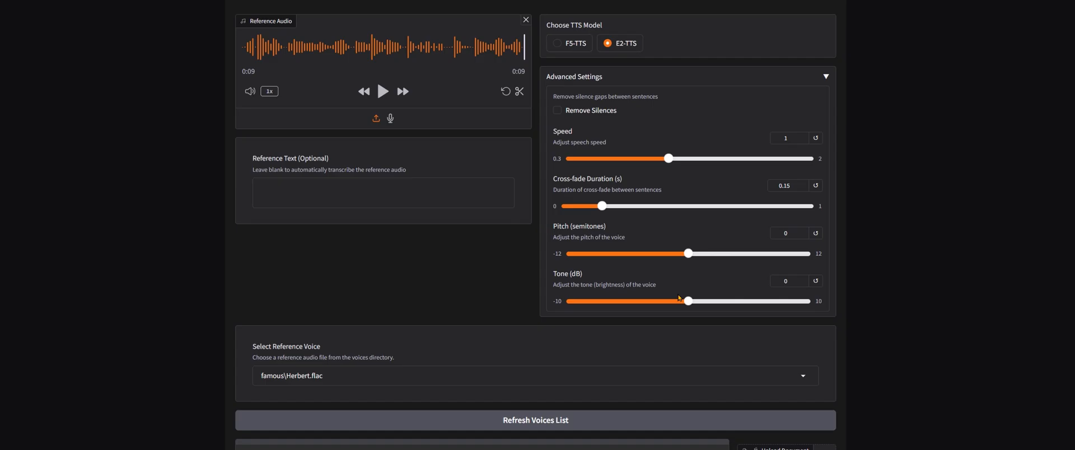
mouse_move(755, 299)
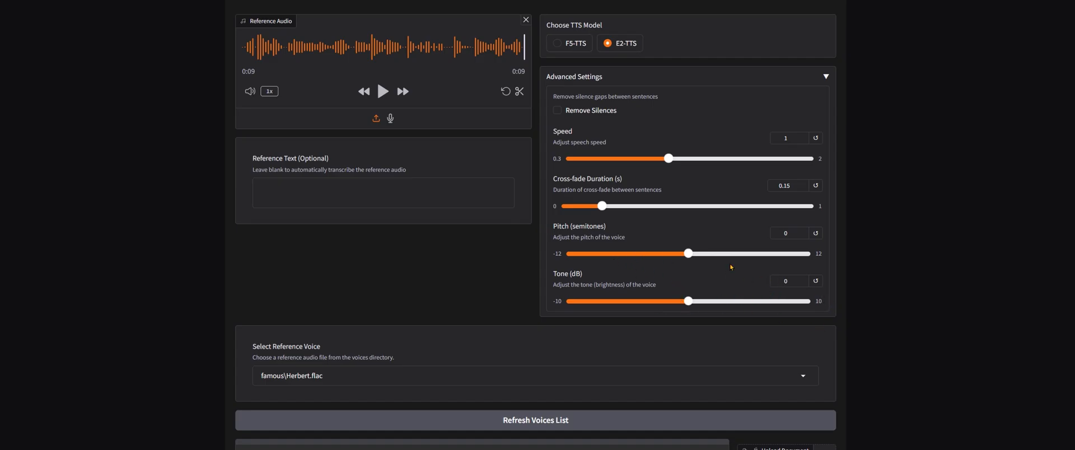
left_click_drag(687, 254, 681, 253)
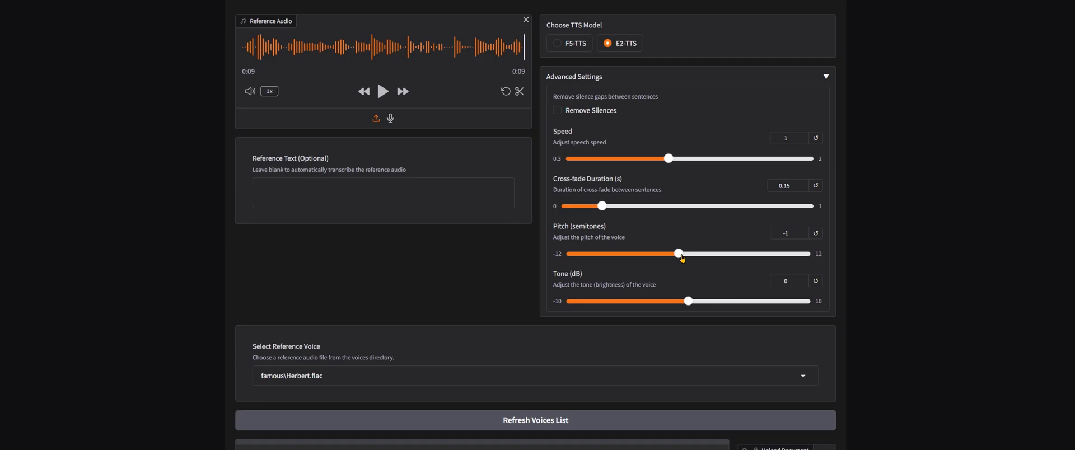
mouse_move(900, 288)
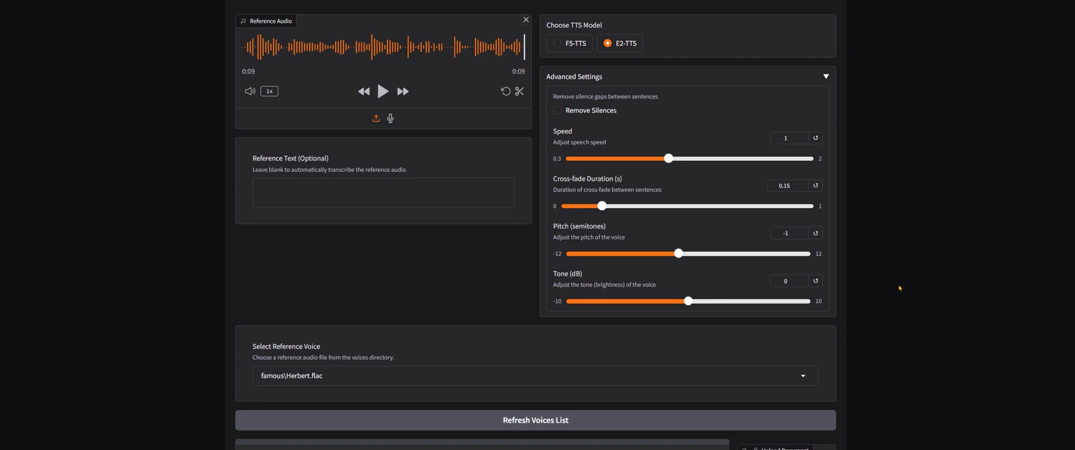
Regenerate and play the popsicle speech, then set Pitch back to 0
scroll("down", 3)
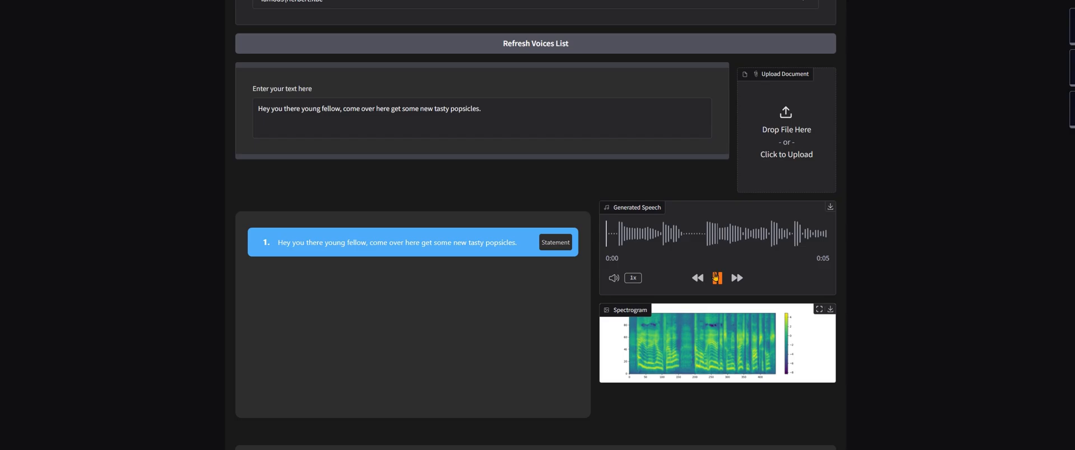
left_click(717, 278)
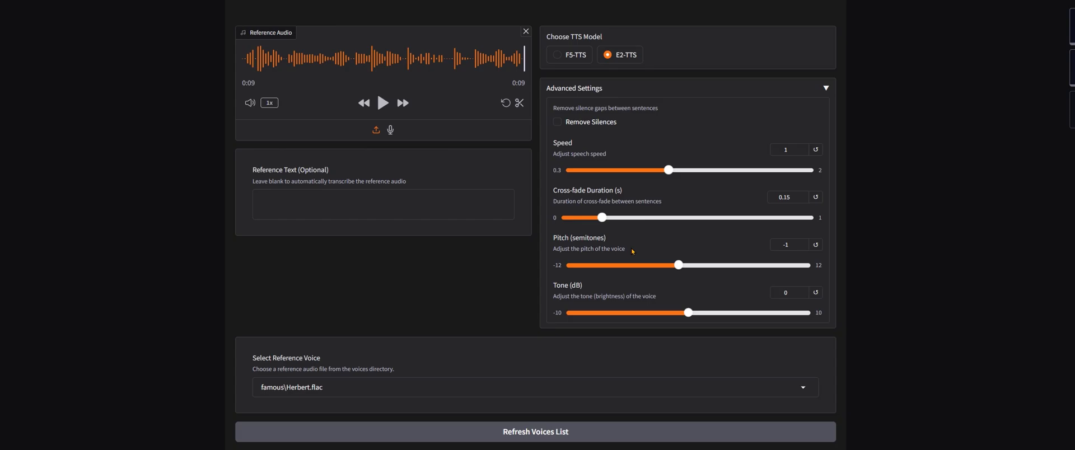
left_click_drag(678, 265, 628, 266)
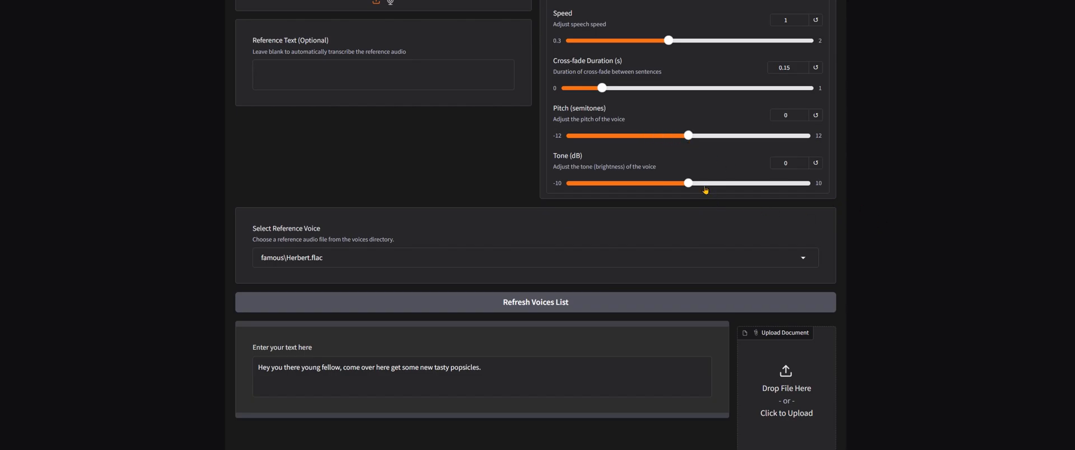
mouse_move(700, 189)
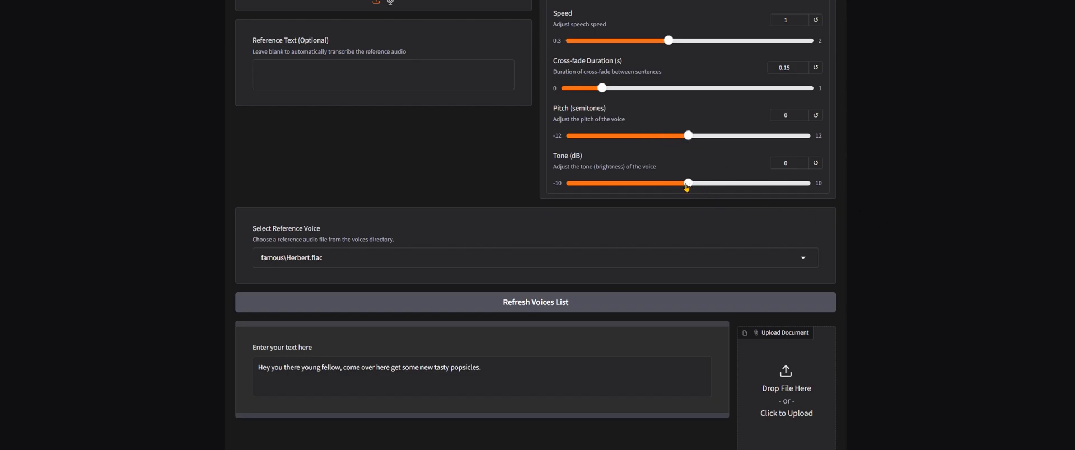
Try several Tone (dB) values while playing the popsicle speech, ending at 0
left_click_drag(687, 183, 663, 184)
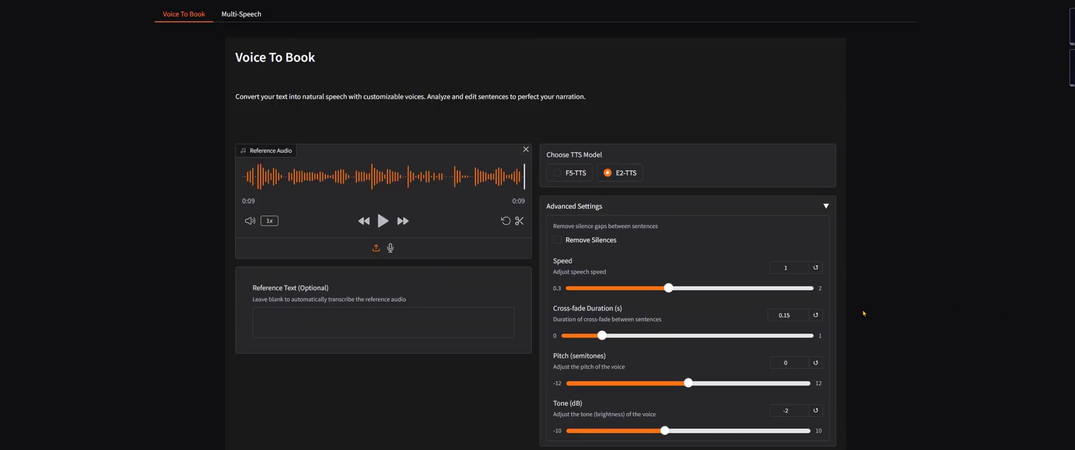
scroll("down", 3)
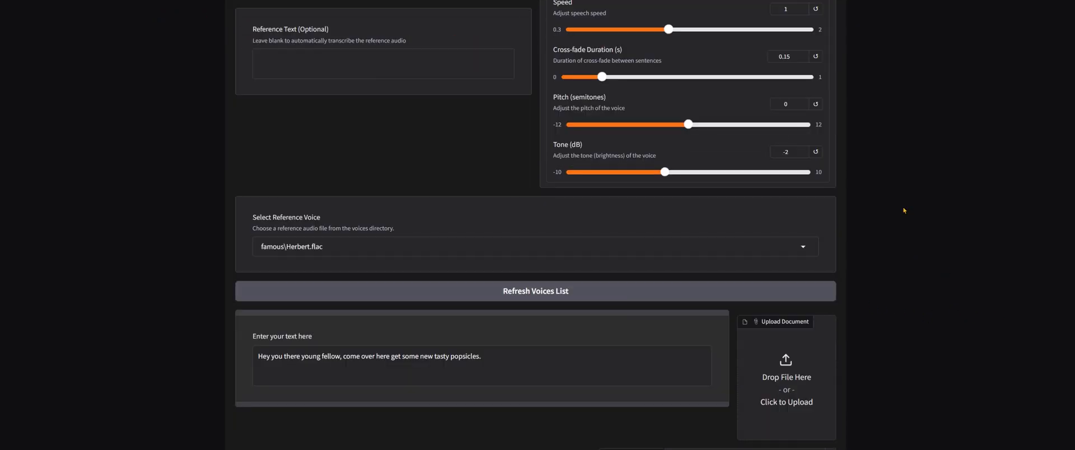
left_click_drag(664, 172, 679, 172)
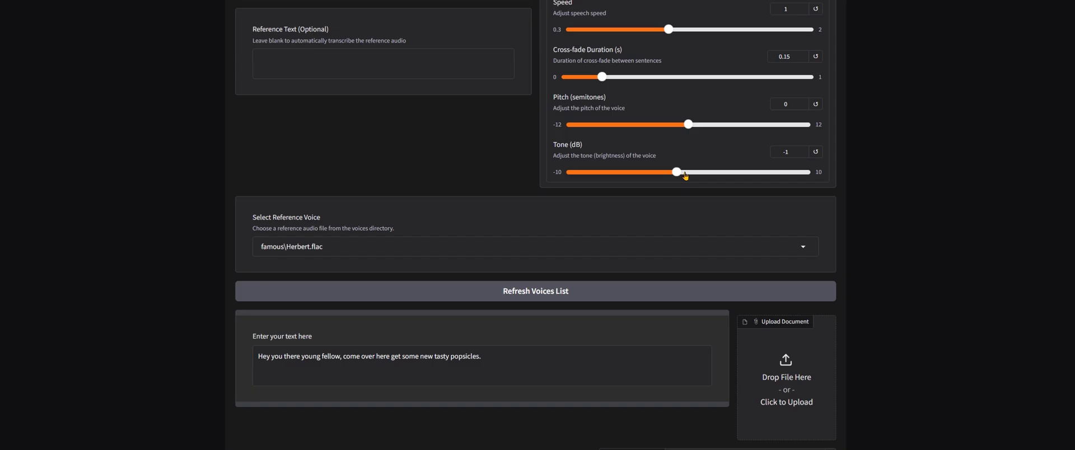
left_click_drag(678, 172, 699, 172)
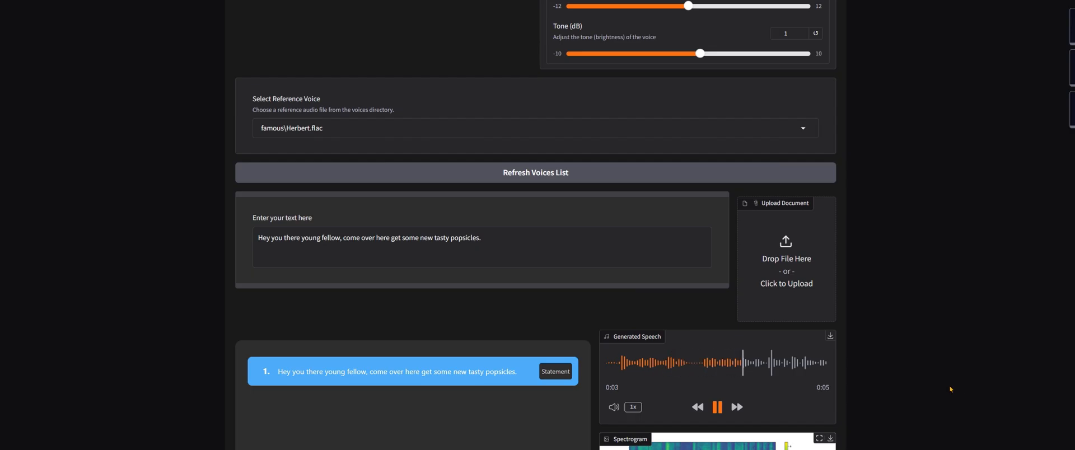
left_click(718, 407)
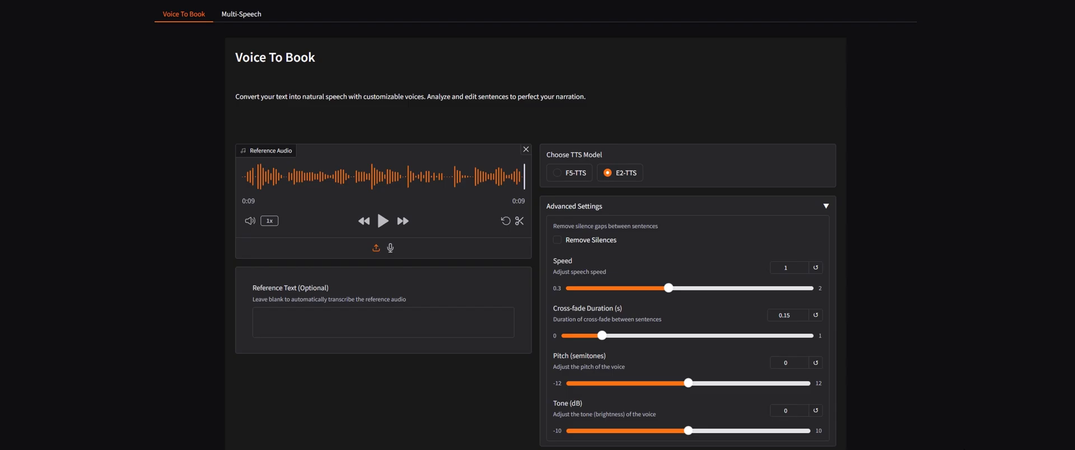
mouse_move(610, 274)
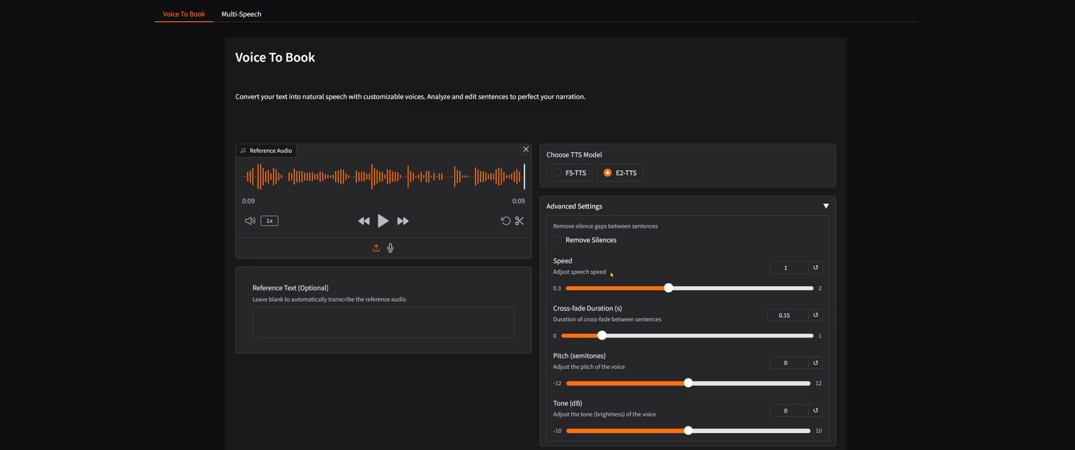
mouse_move(1004, 371)
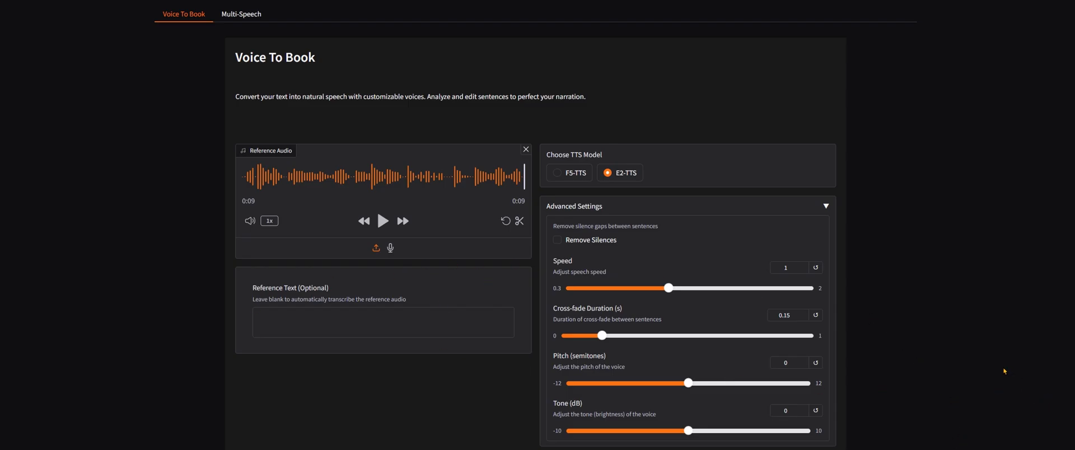
mouse_move(971, 370)
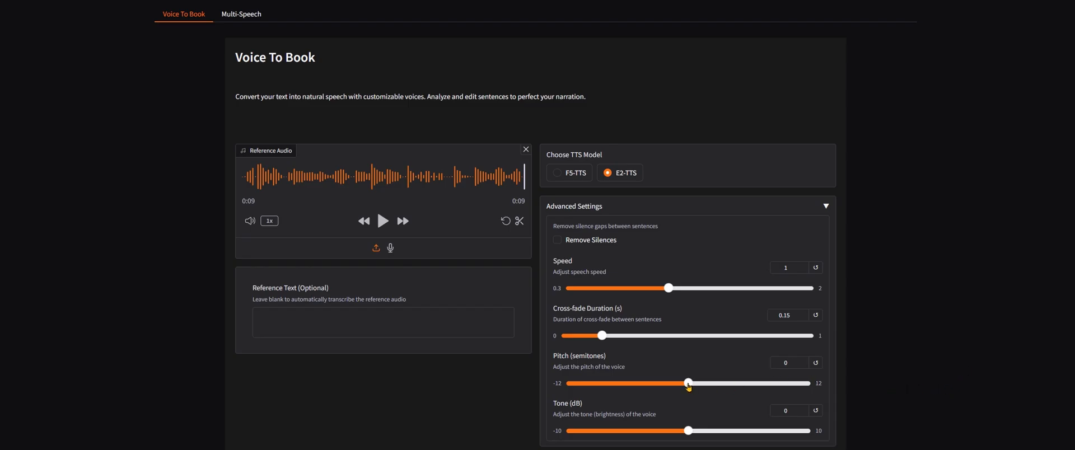
mouse_move(768, 428)
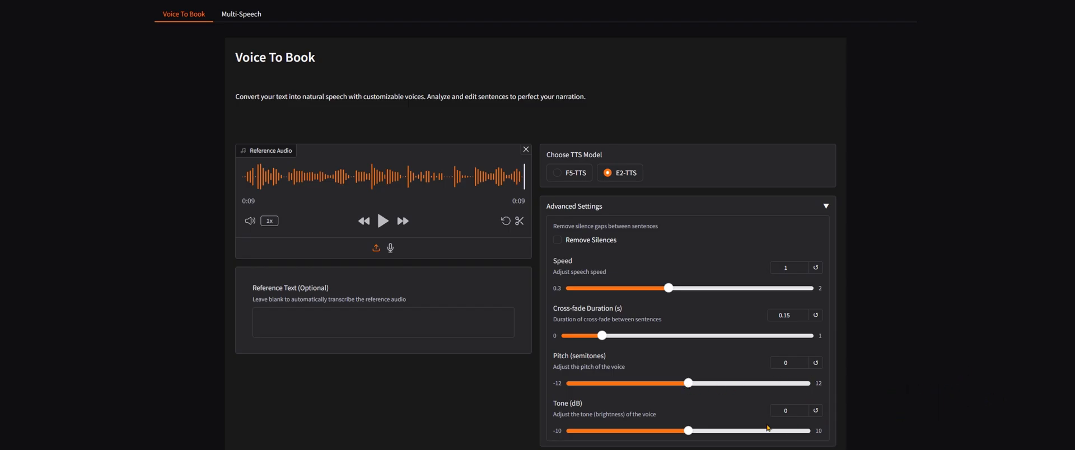
mouse_move(962, 322)
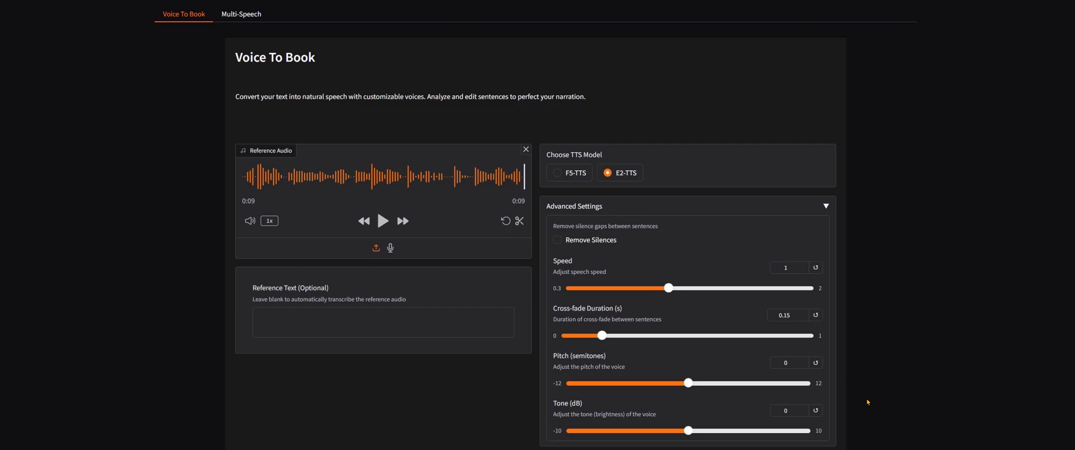
In Multi-Speech, rename the speech type to 'Man' with famous\Morgan_Freeman.flac as voice
left_click(241, 14)
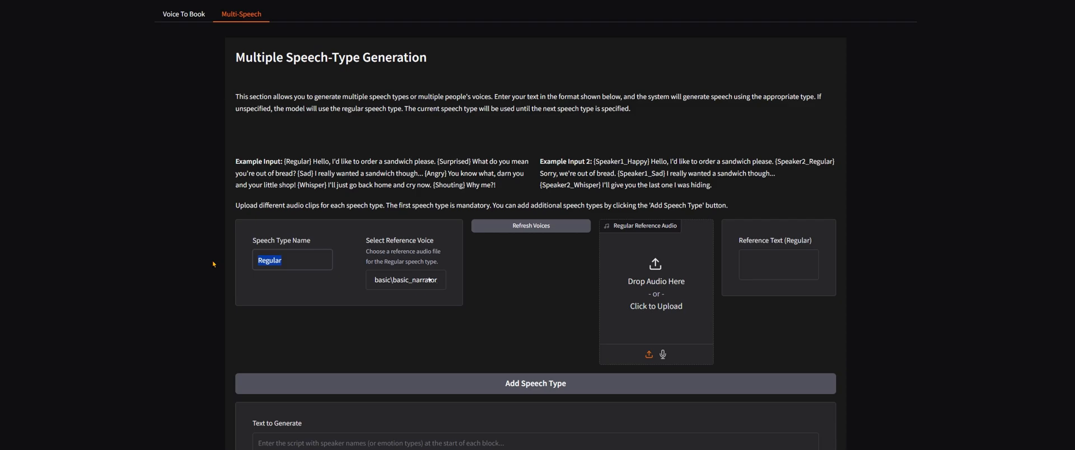
mouse_move(474, 306)
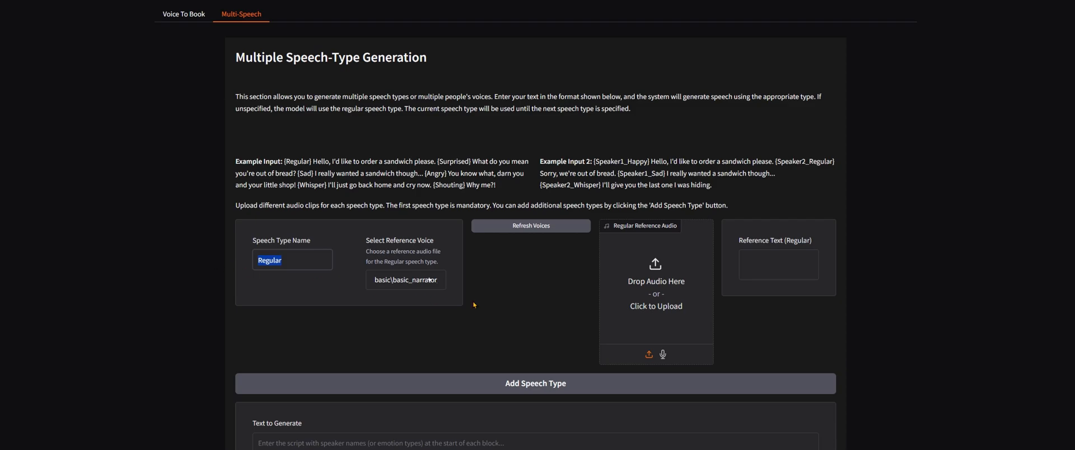
type("Ma")
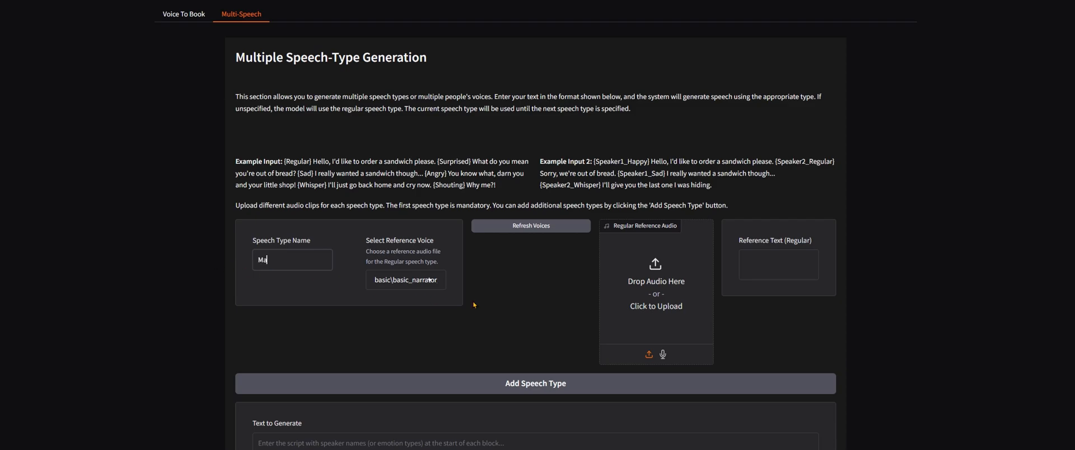
left_click(405, 279)
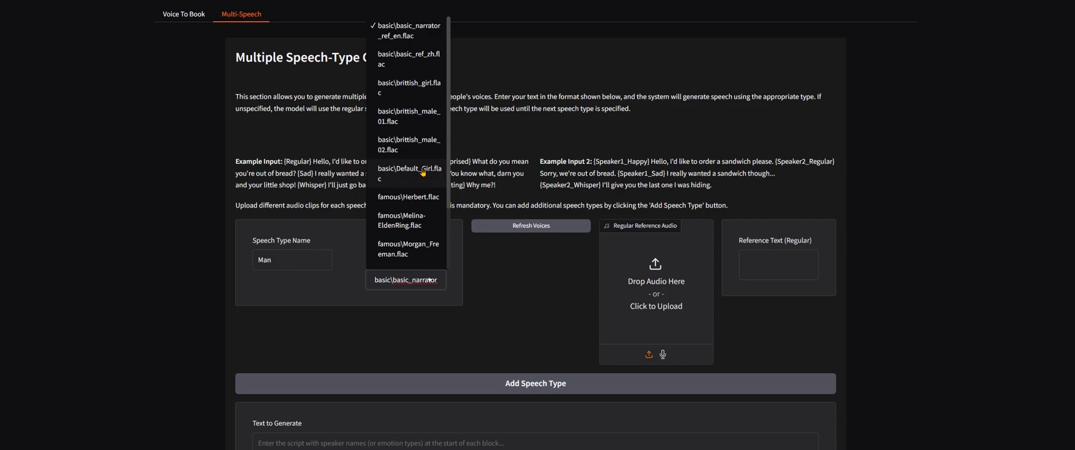
left_click(408, 249)
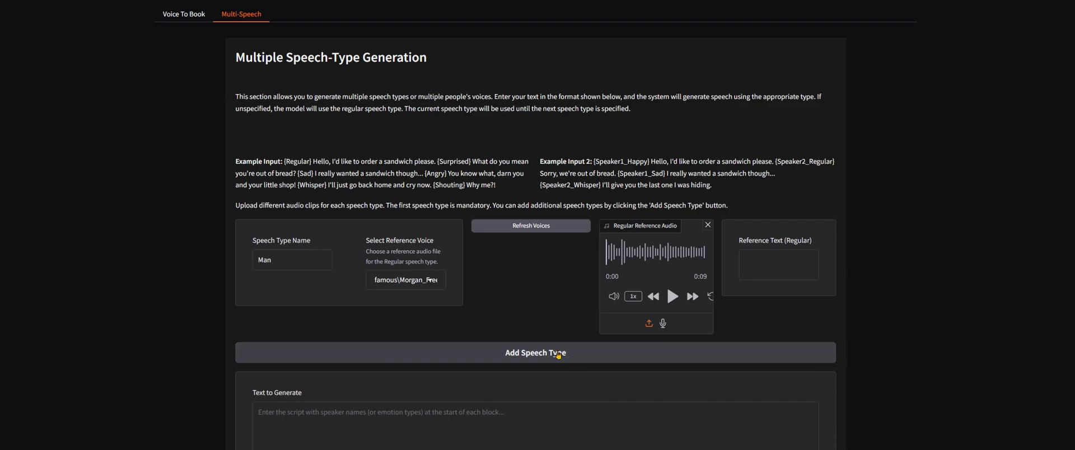
Add a 'Woman' speech type using famous\Scarlett_Johansson.flac, then play both voice samples
left_click(535, 352)
type("Woman")
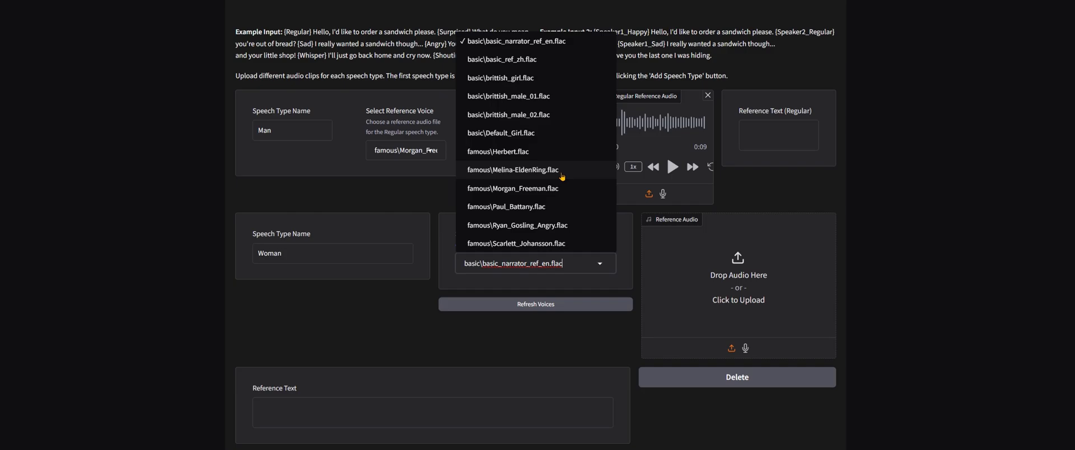
left_click(516, 243)
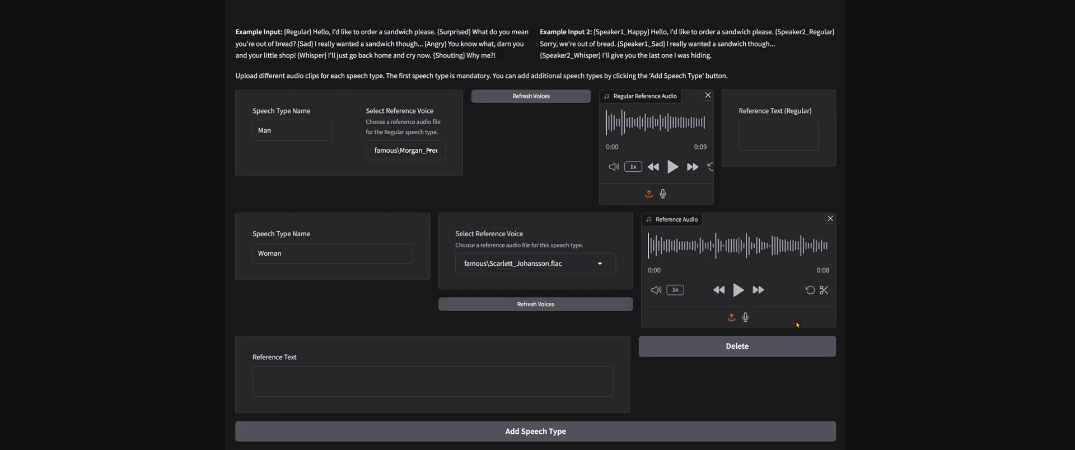
left_click(672, 166)
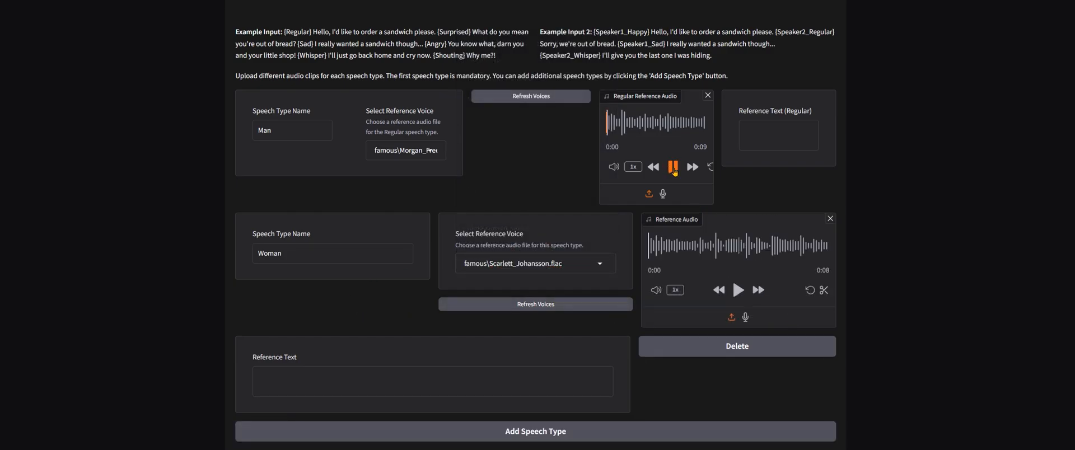
left_click(673, 166)
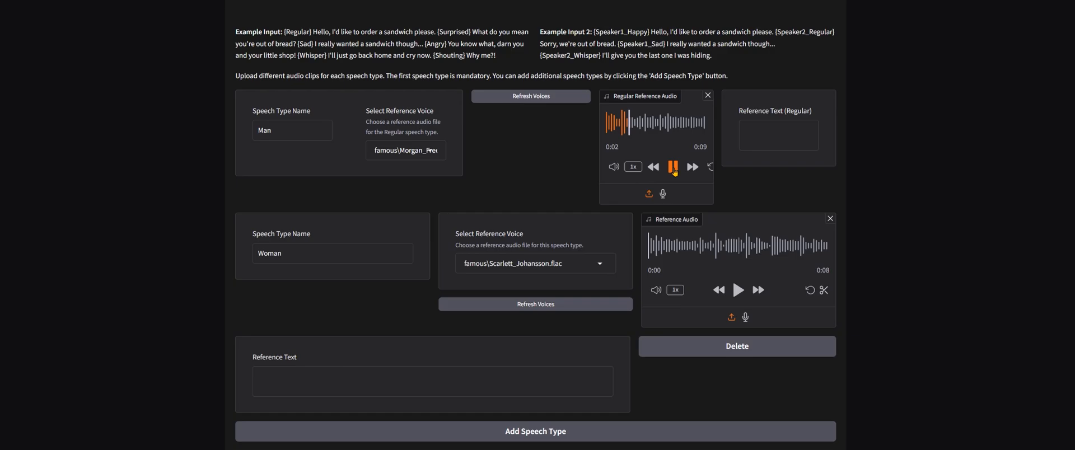
left_click(672, 166)
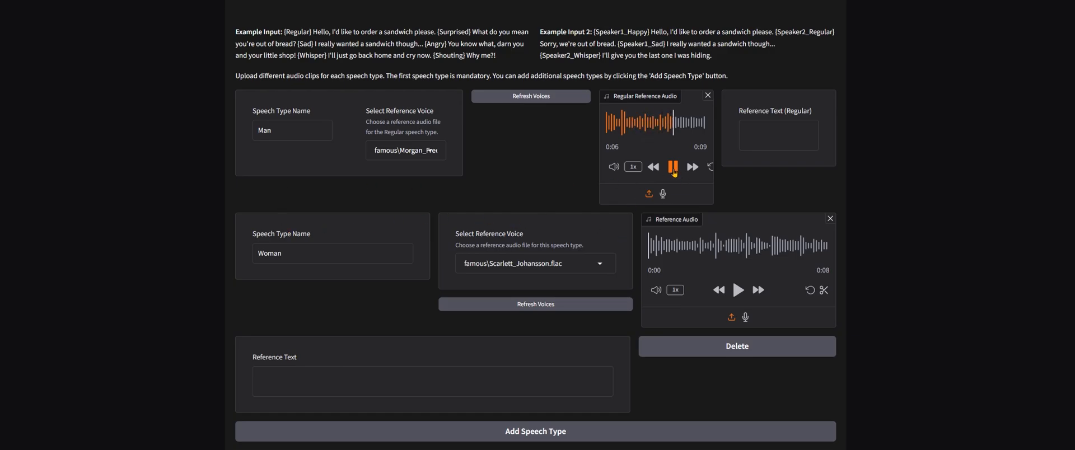
left_click(672, 166)
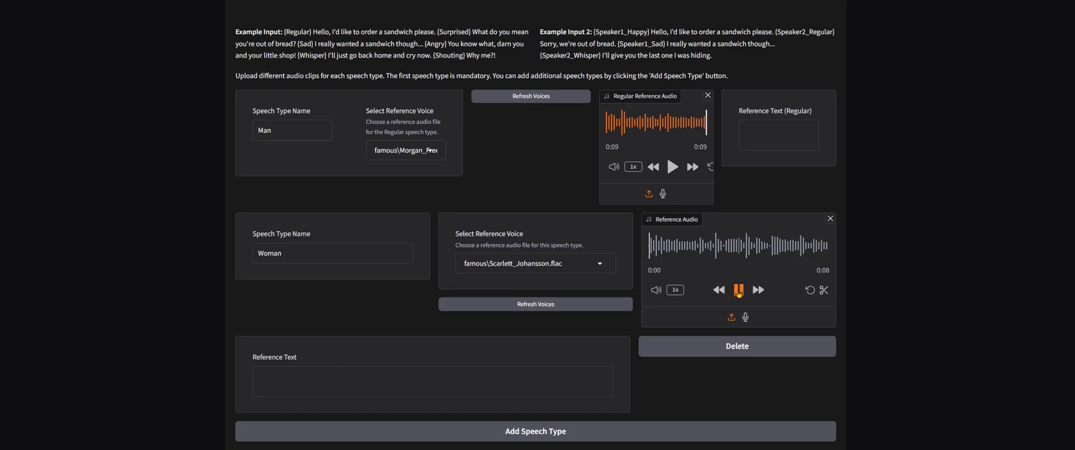
left_click(738, 291)
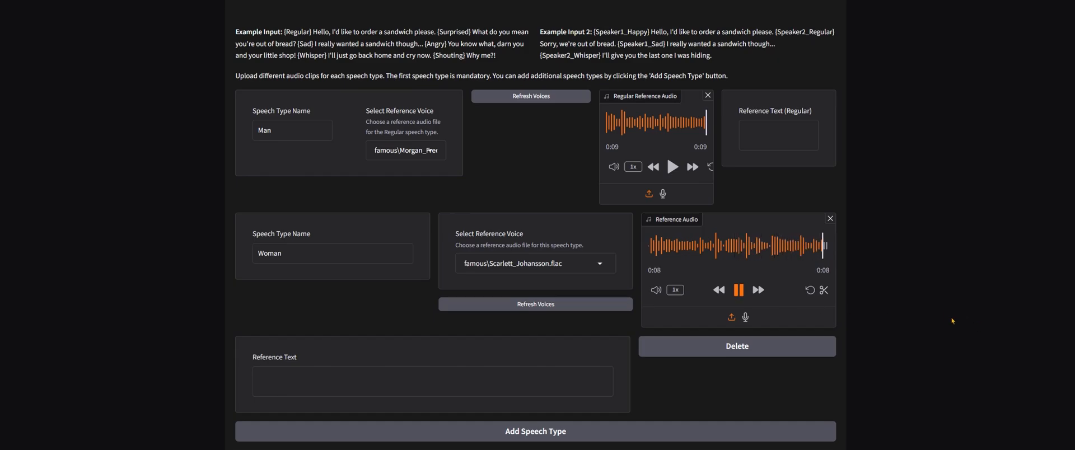
Type '{Man} Hey, how is it going?' and '{Woman} It's good, I am doing well.', then copy them
scroll("down", 3)
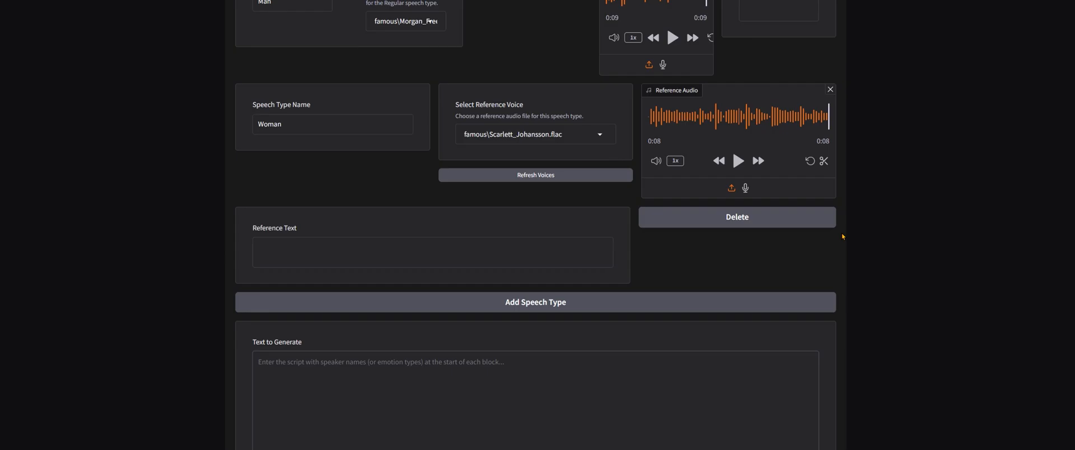
scroll("down", 3)
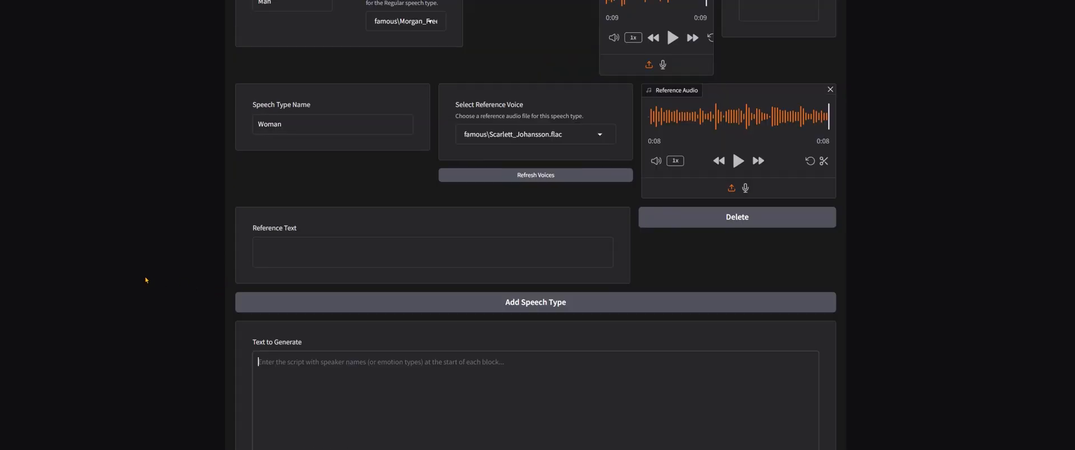
scroll("down", 3)
type("[")
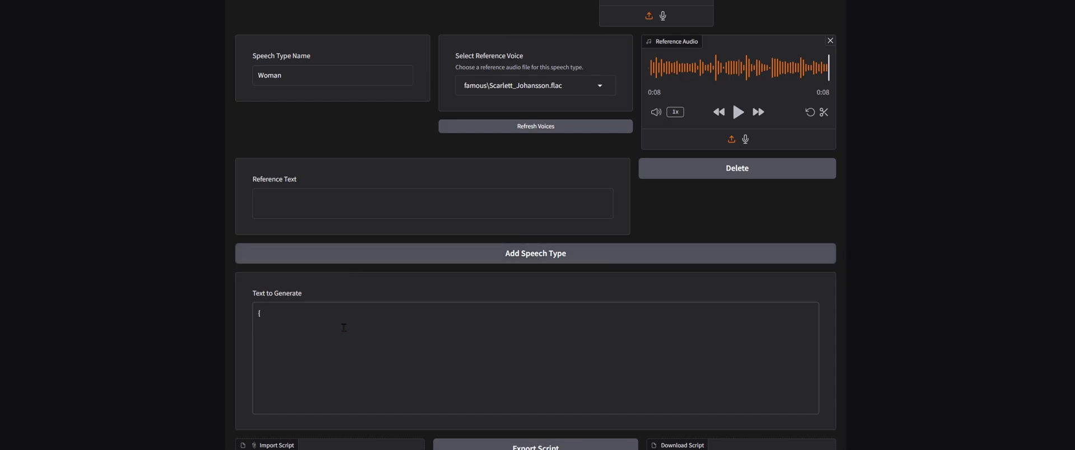
type("Man}")
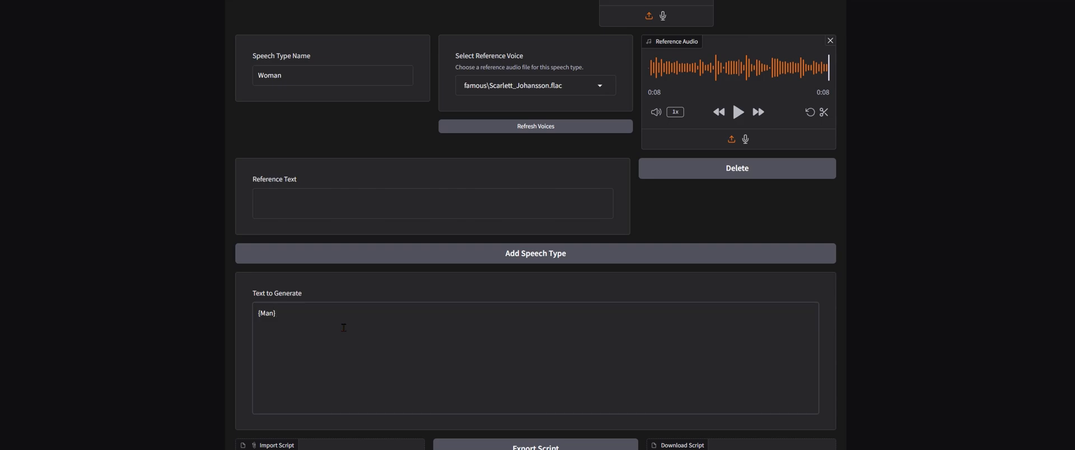
type("Hey,")
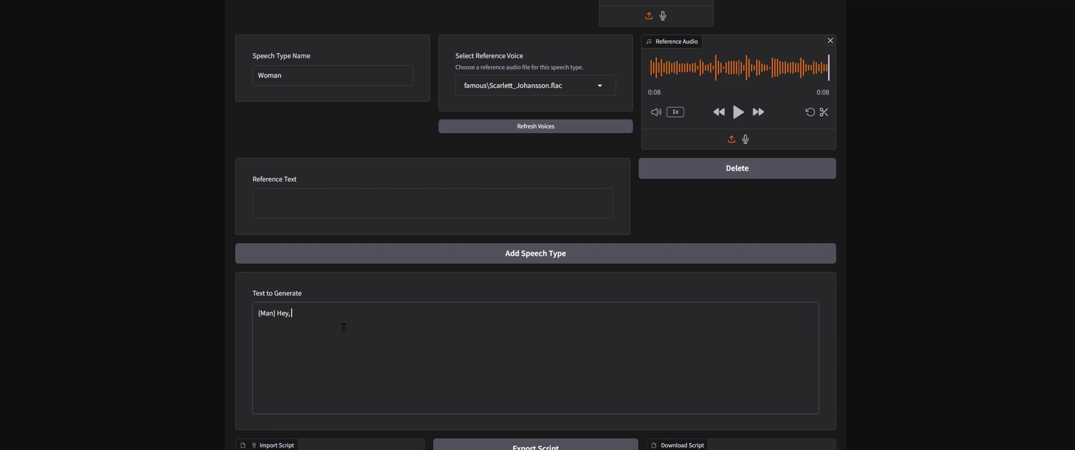
type("how is it going")
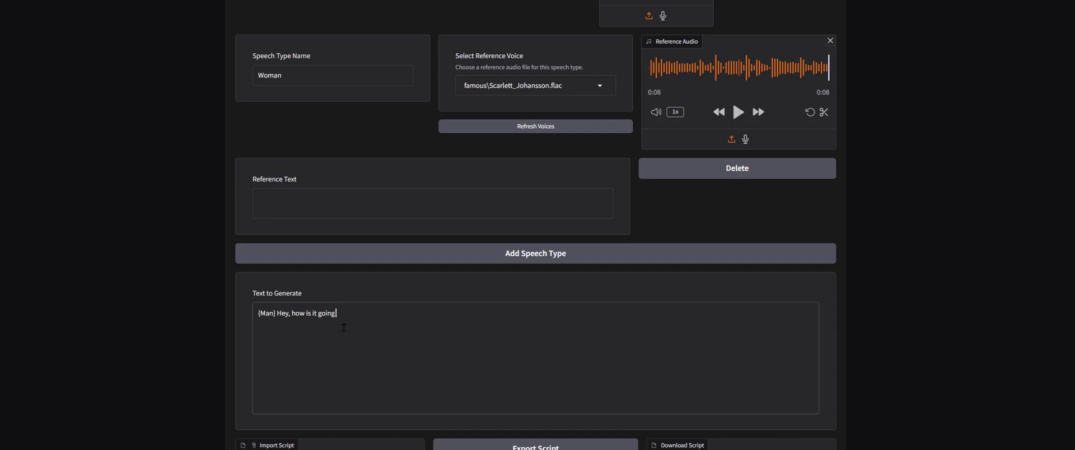
type("?")
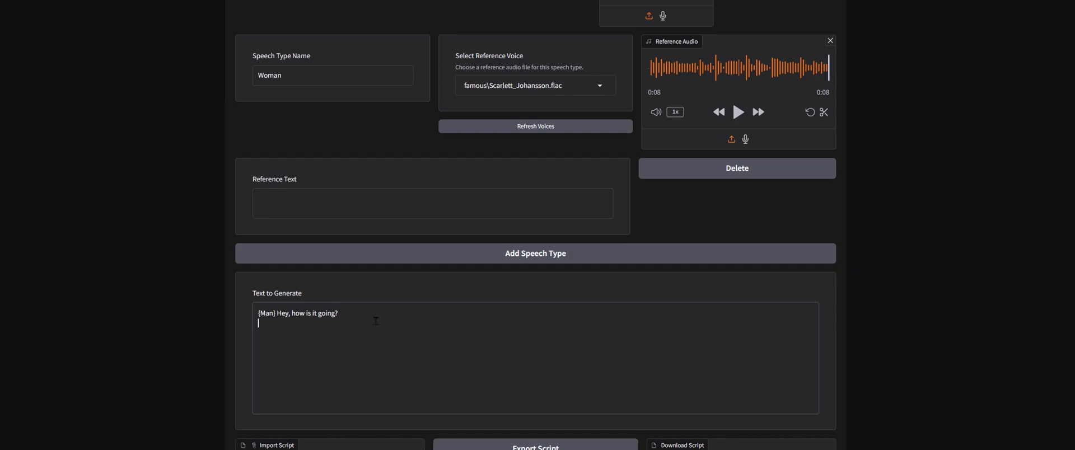
type("{Woman} It's goodd")
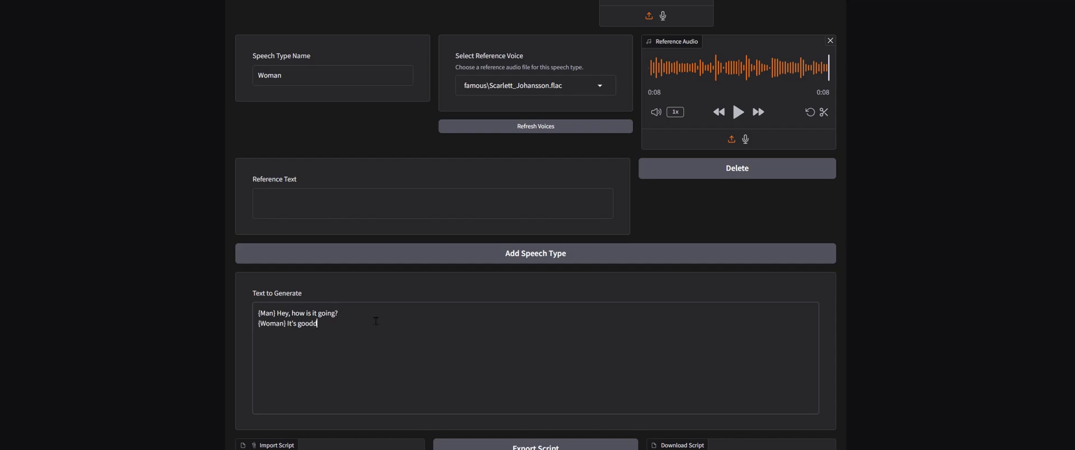
type(", I am doing well")
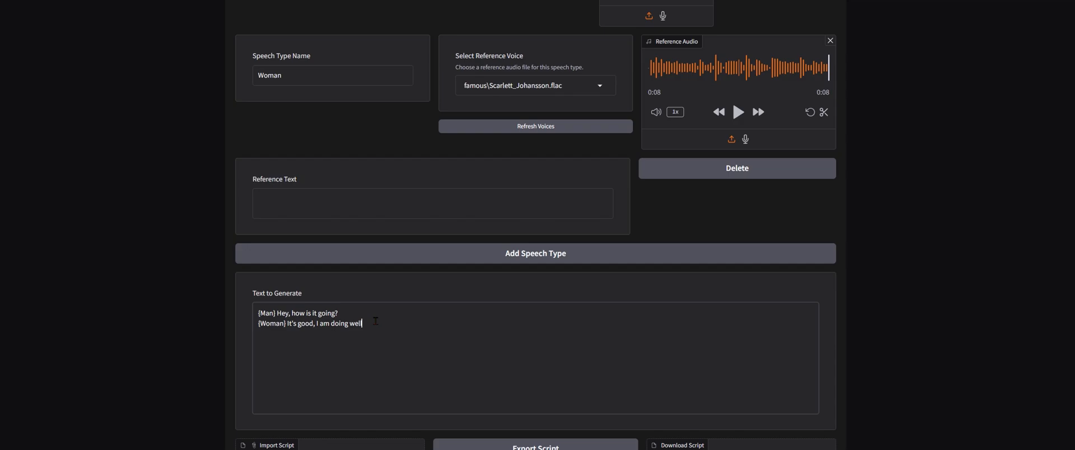
type("l.")
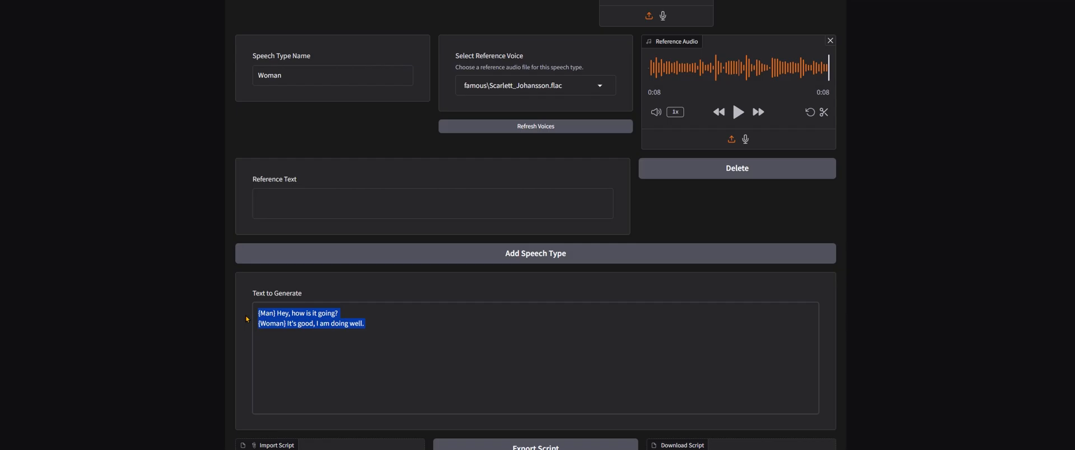
right_click(308, 318)
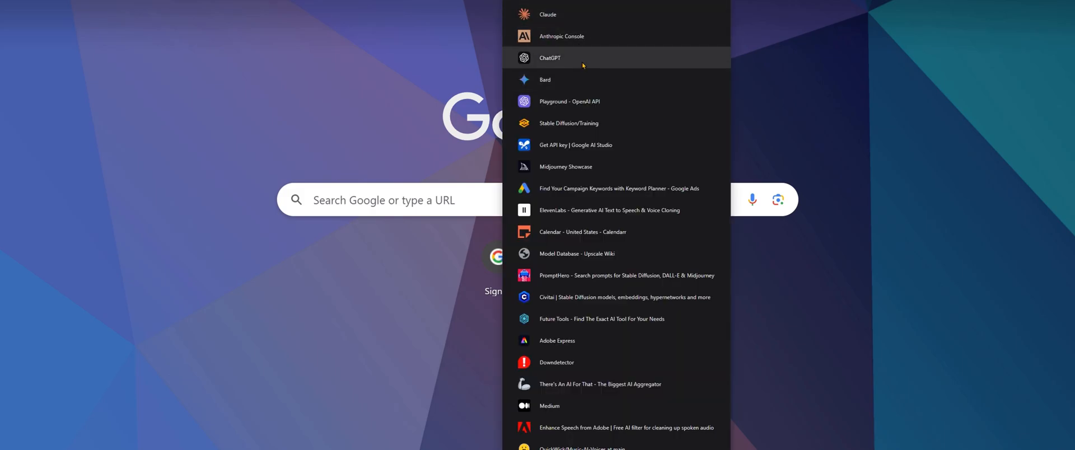
Ask ChatGPT for a profound podcast in the '{Man} Hey, how is it going? {Woman} It's good…' format
left_click(550, 58)
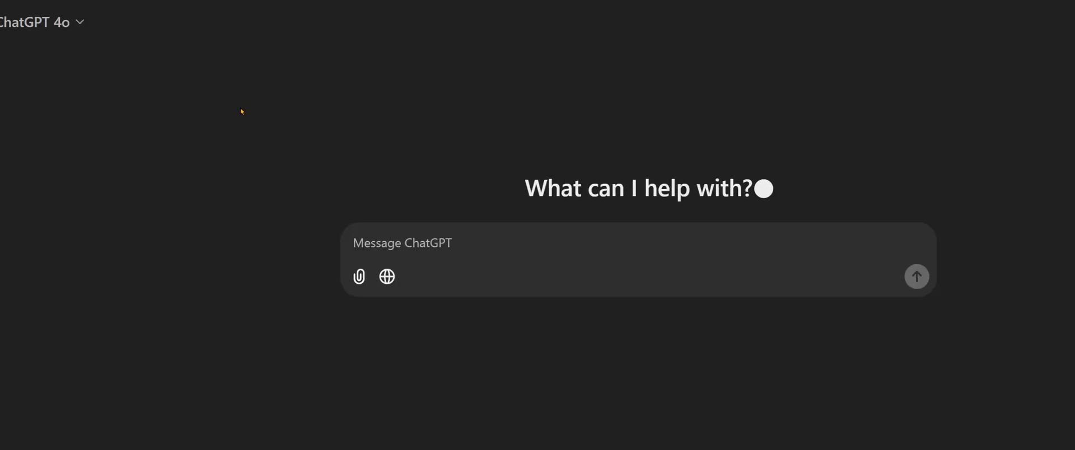
left_click(480, 242)
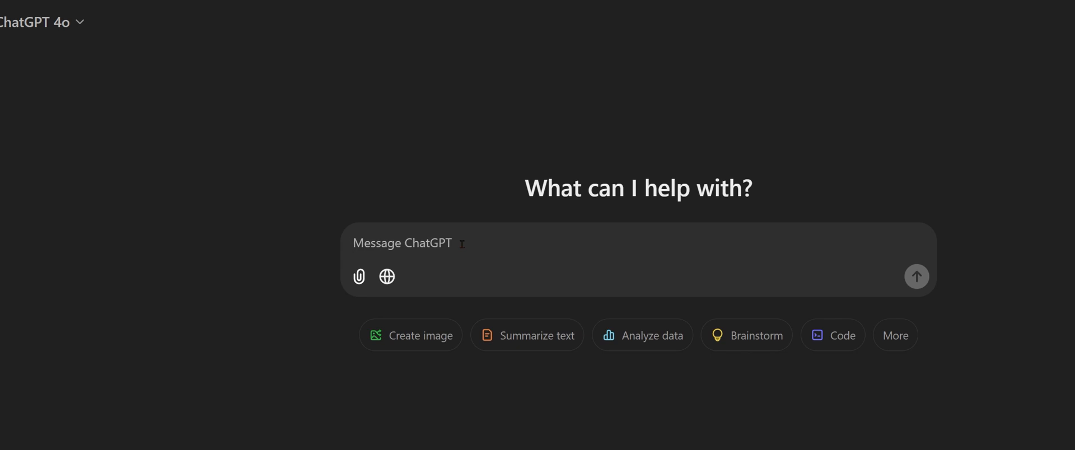
type("I want you")
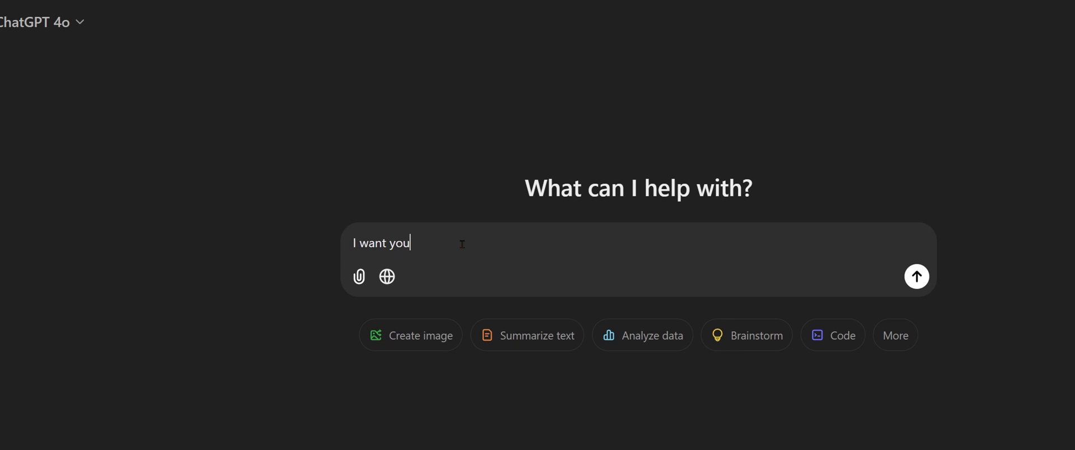
type("to create")
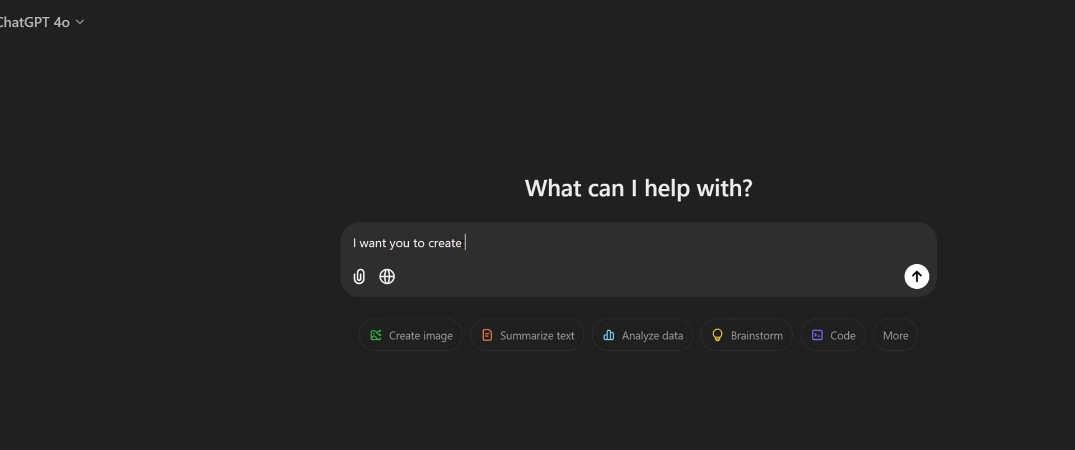
type("profound p")
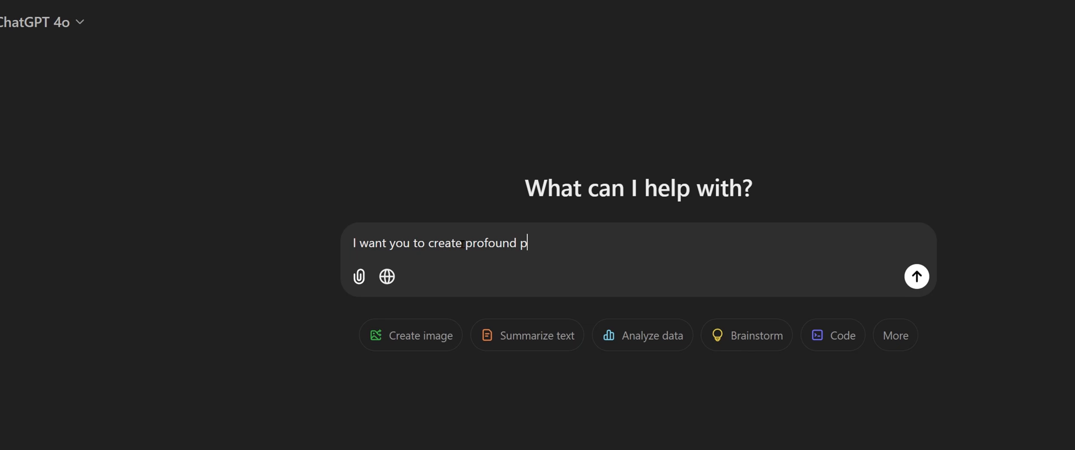
type("odcast using th")
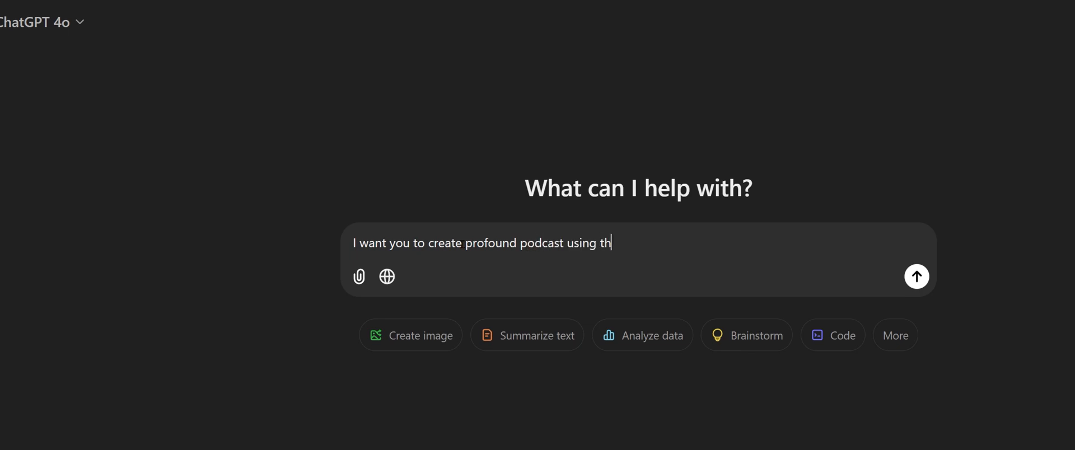
type("is format:")
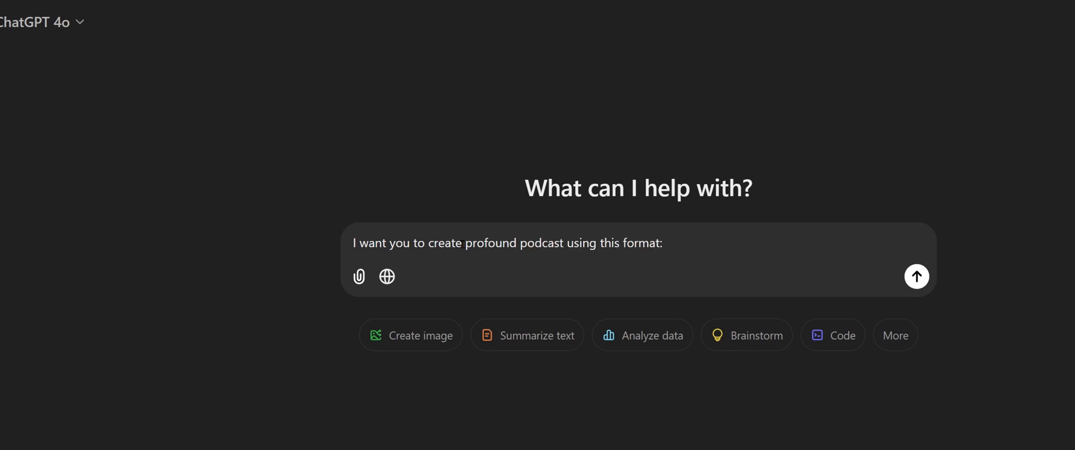
type("{Man} Hey, how is it going? {Woman} It's good, I am doing well.")
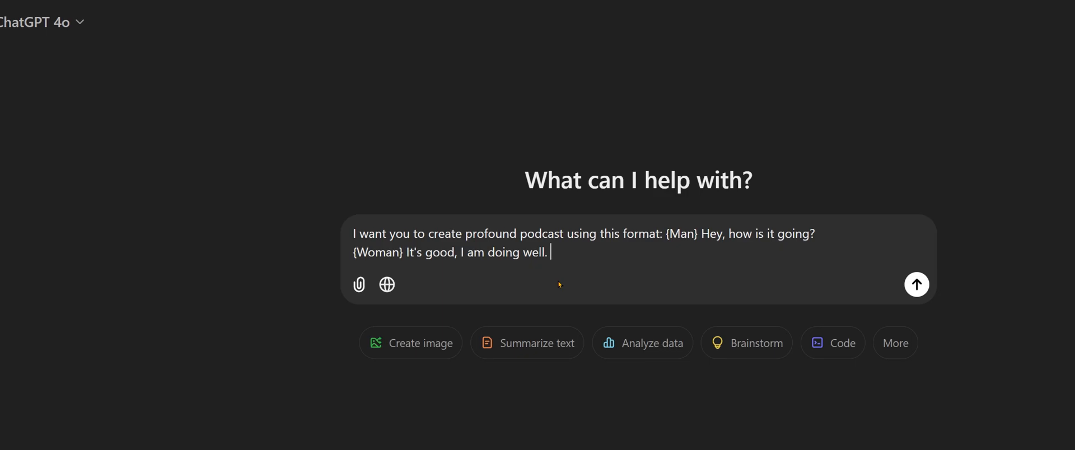
mouse_move(904, 286)
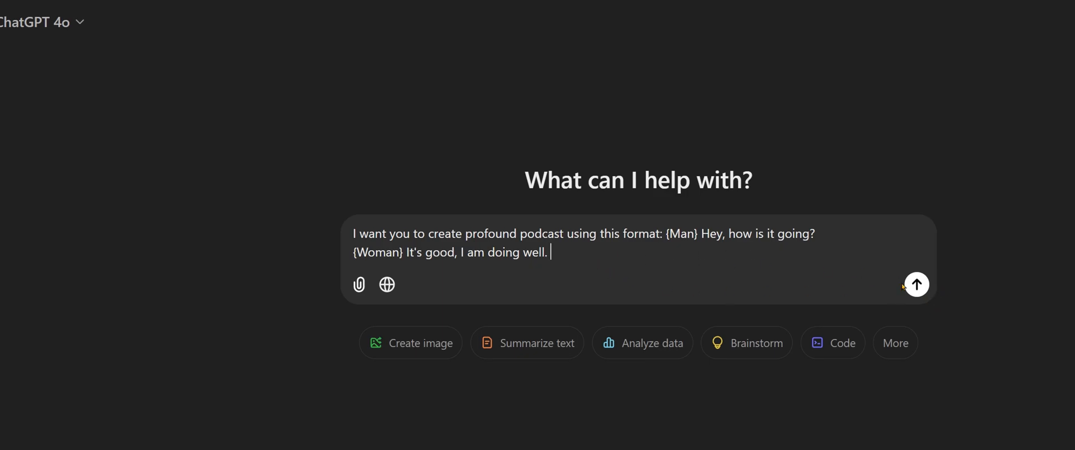
left_click(916, 284)
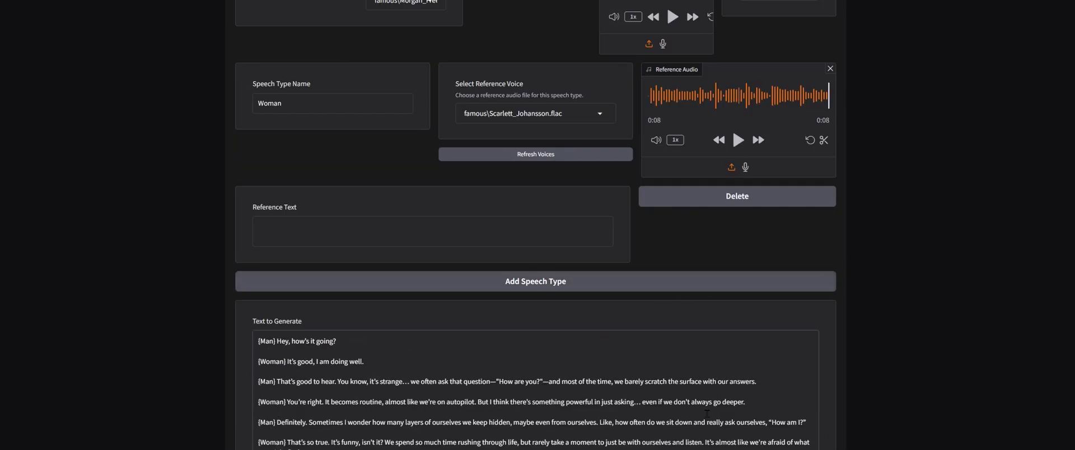
Fill Text to Generate with the ten-line Man/Woman dialogue and check it down to the Woman's closing line
scroll("down", 3)
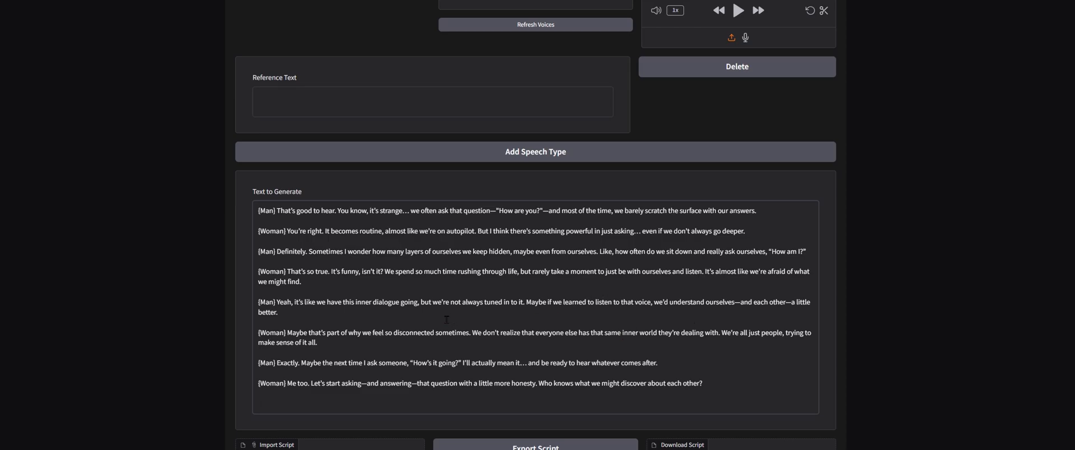
left_click_drag(257, 251, 702, 383)
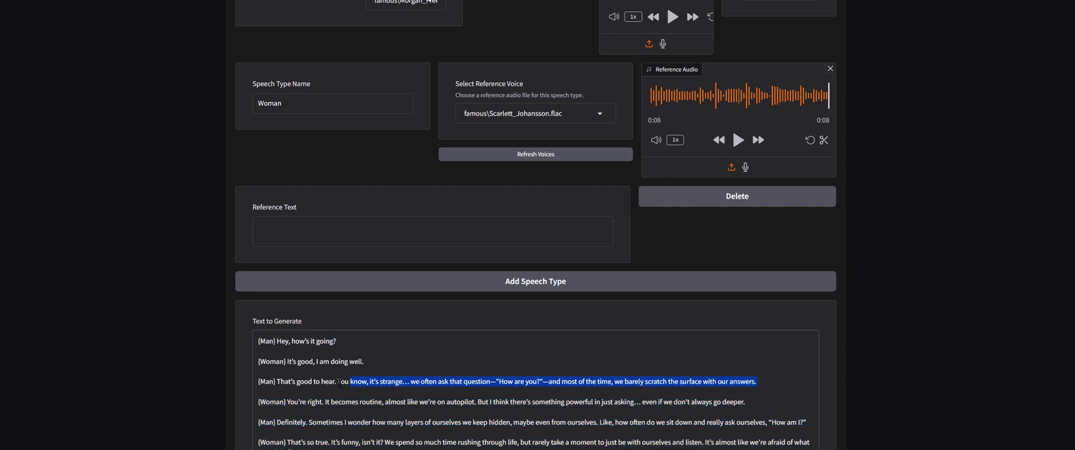
scroll("down", 3)
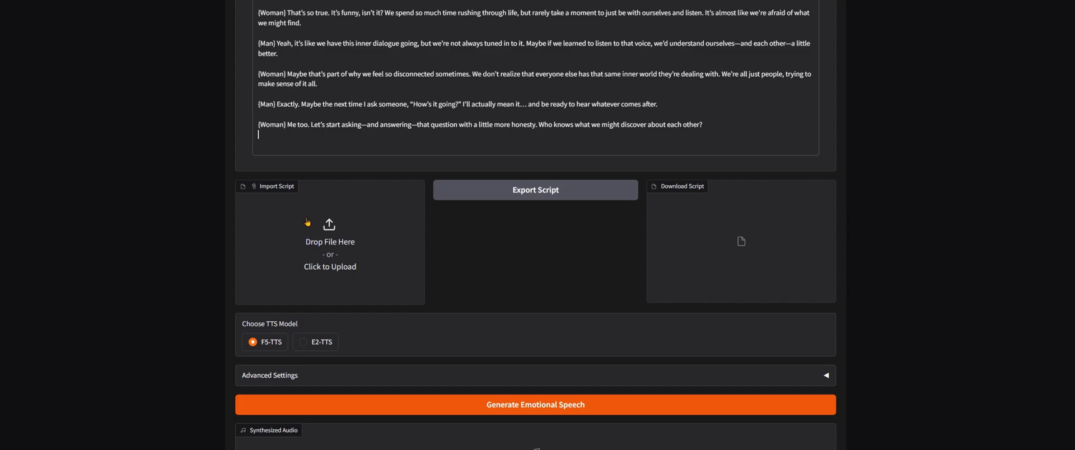
scroll("down", 3)
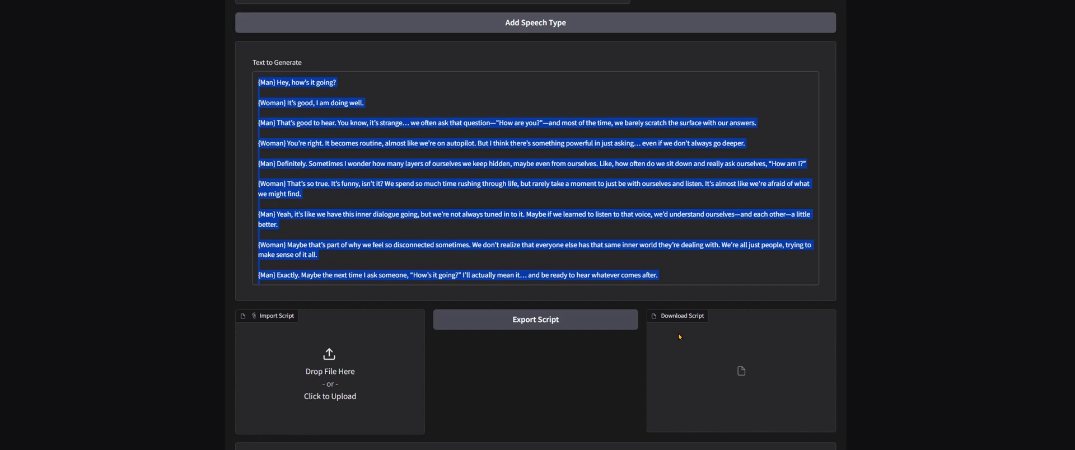
Export the script and save it as example.txt in a new scripts folder
left_click(535, 319)
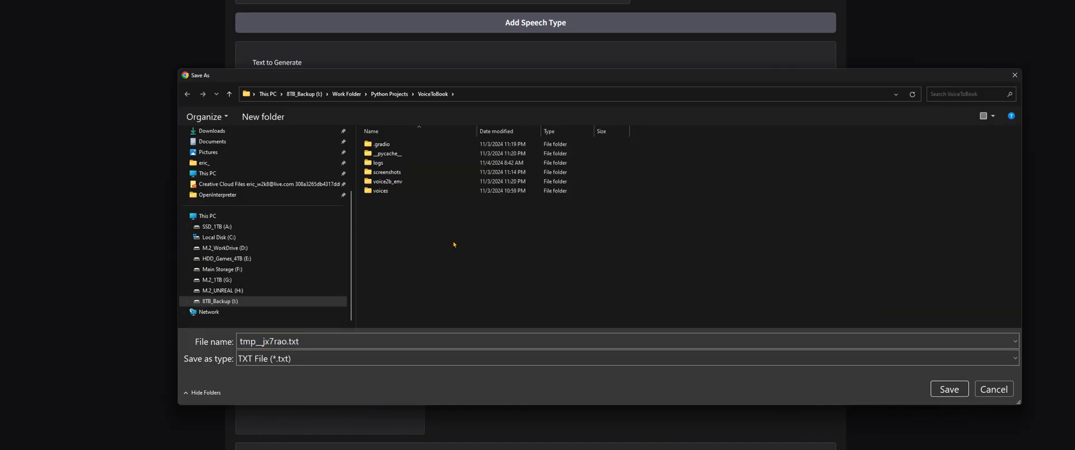
right_click(455, 244)
type("scripts")
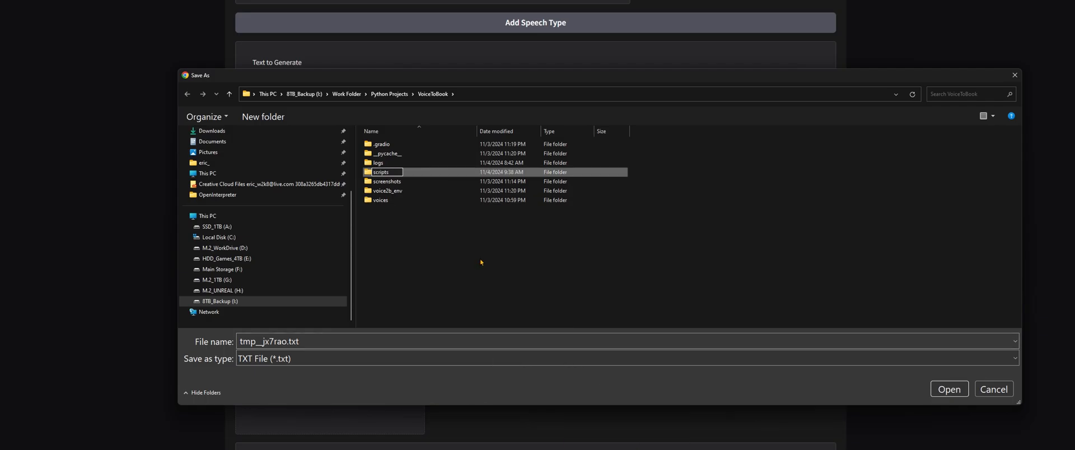
double_click(381, 172)
type("example")
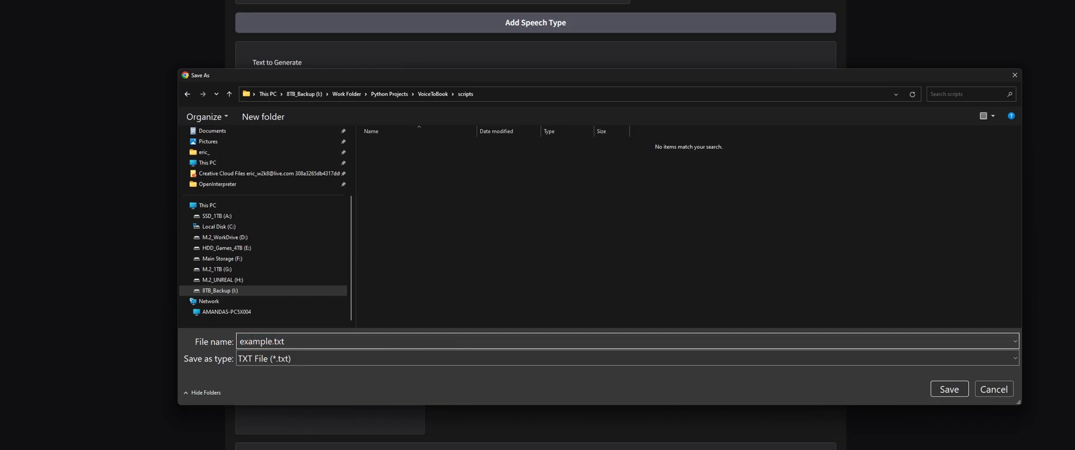
left_click(948, 389)
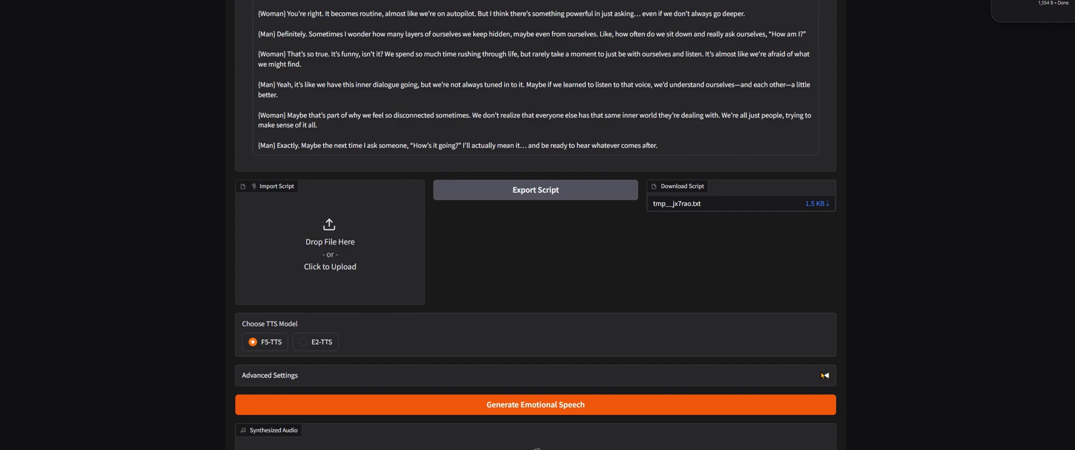
In Advanced Settings, enable Remove Silences, set Speed 0.8 and Cross-Fade Duration 0.13 s
left_click(825, 375)
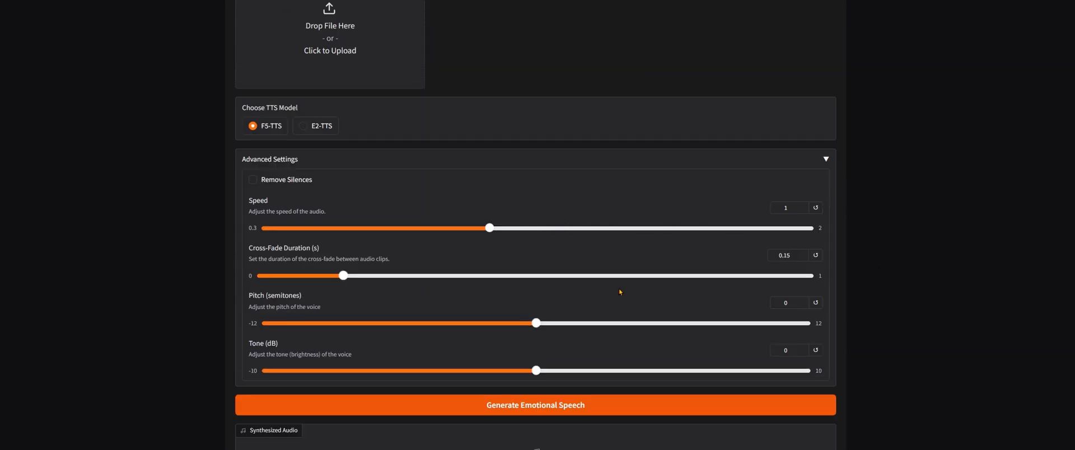
left_click(241, 14)
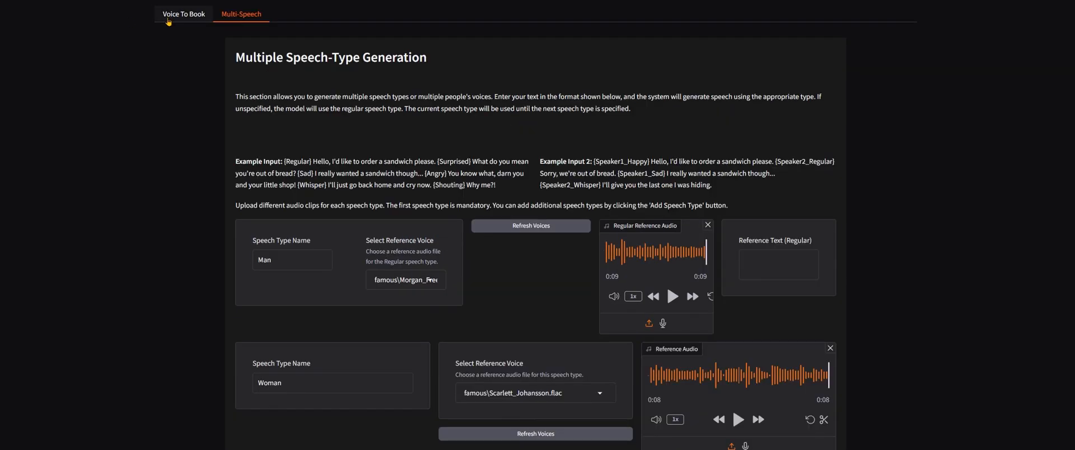
scroll("down", 3)
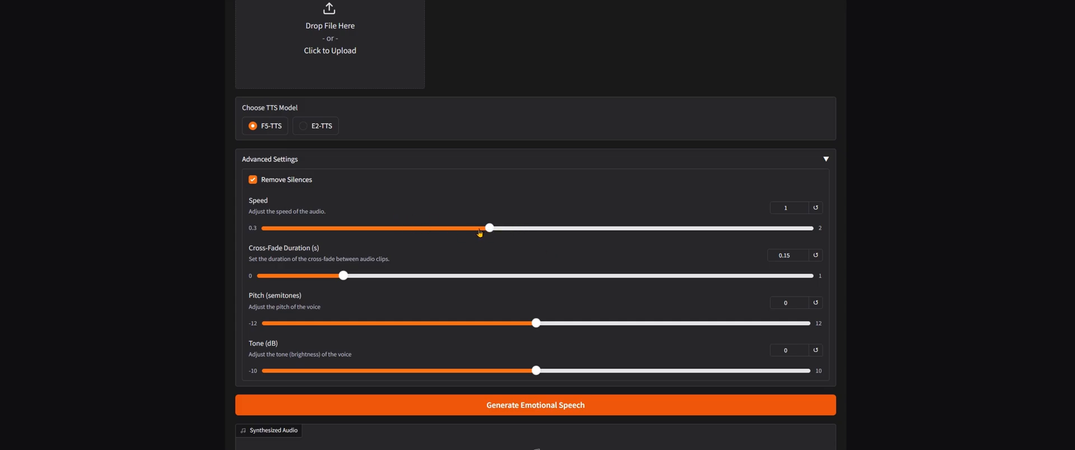
left_click_drag(491, 228, 424, 228)
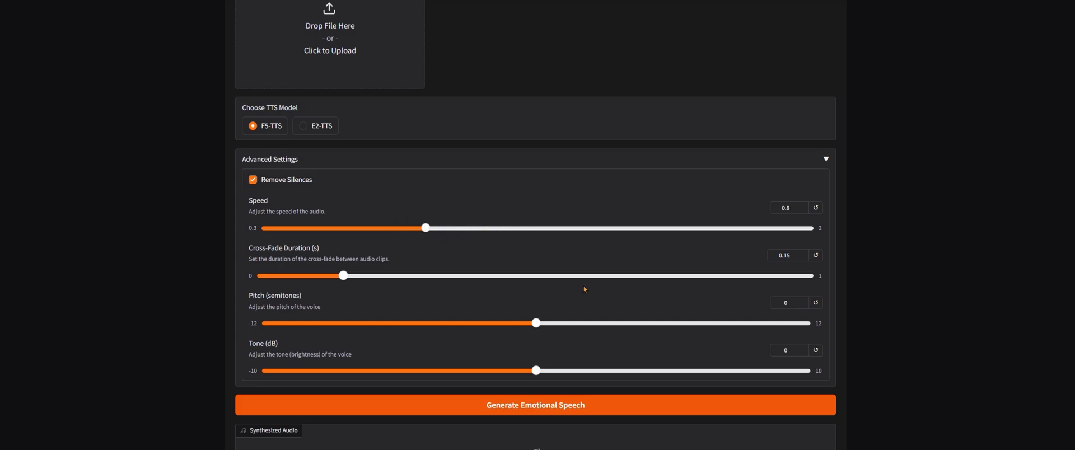
left_click_drag(344, 276, 333, 276)
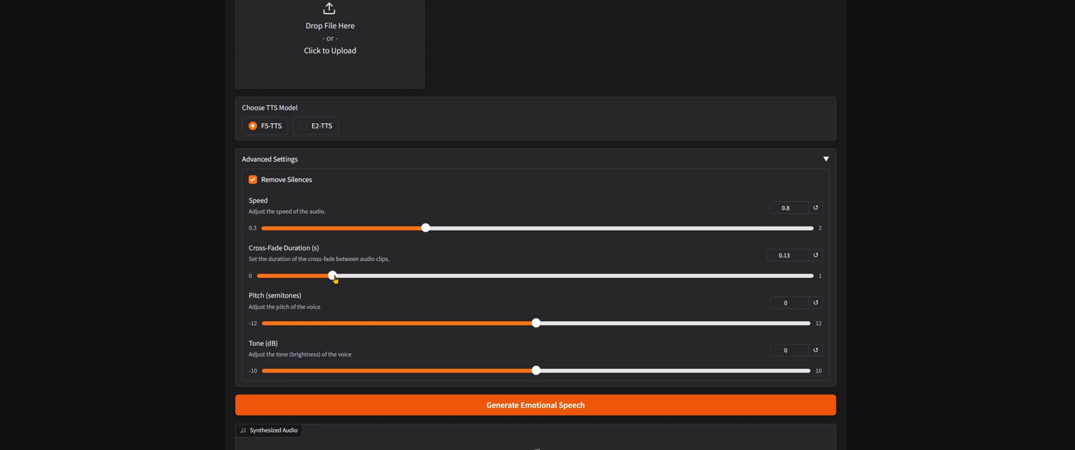
left_click_drag(333, 276, 315, 276)
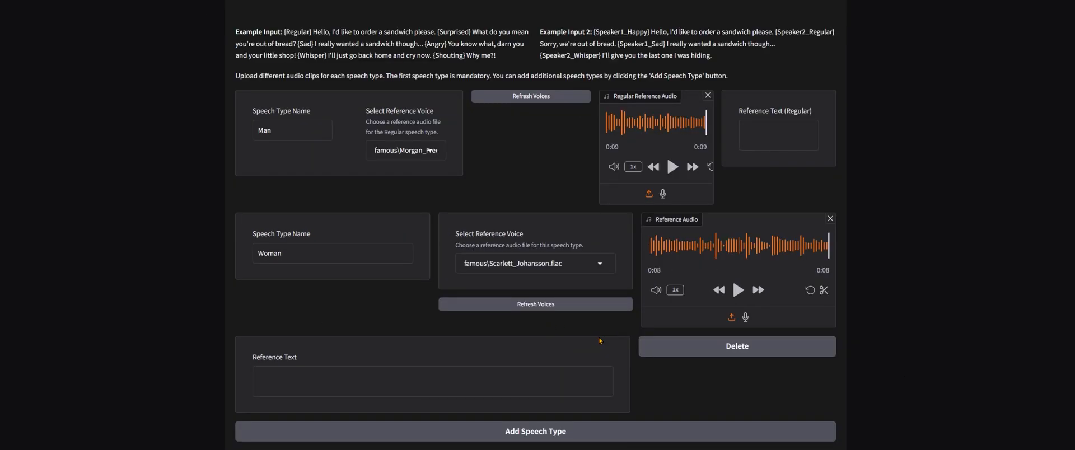
scroll("down", 3)
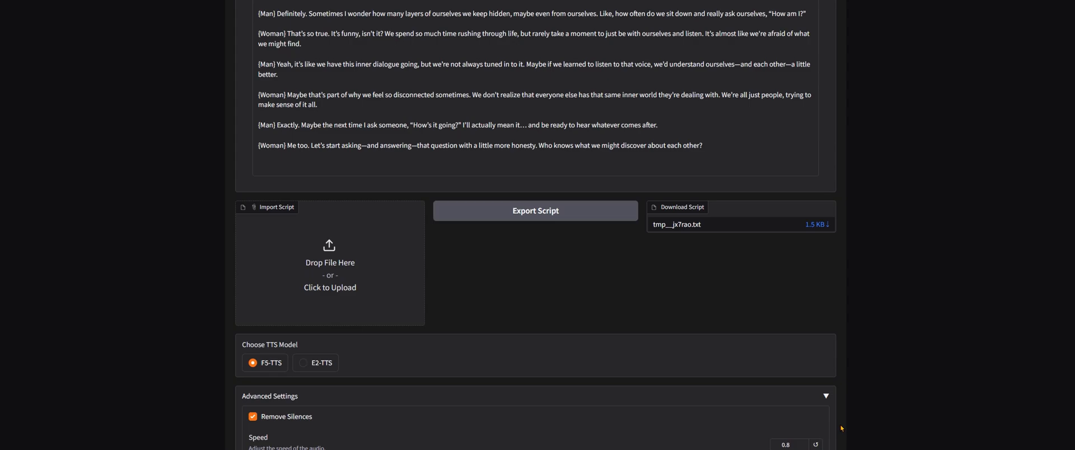
scroll("down", 3)
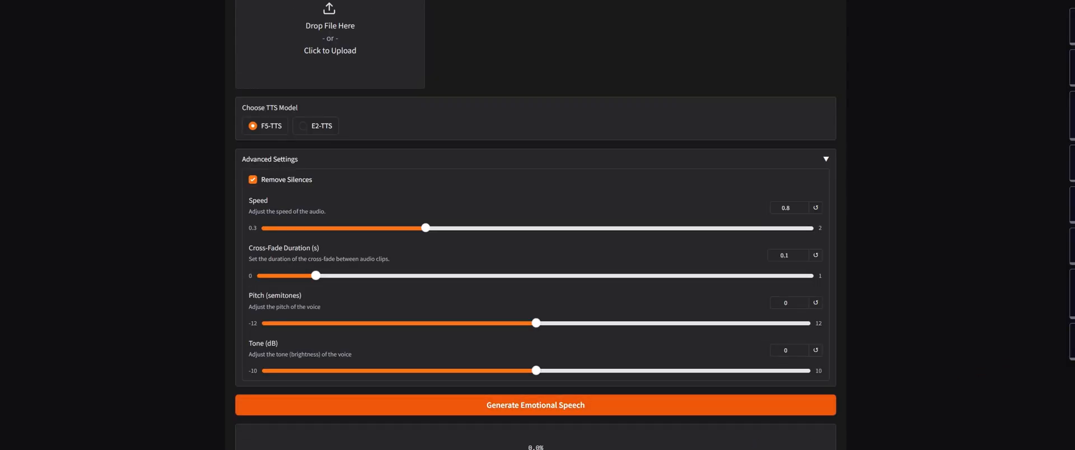
mouse_move(965, 320)
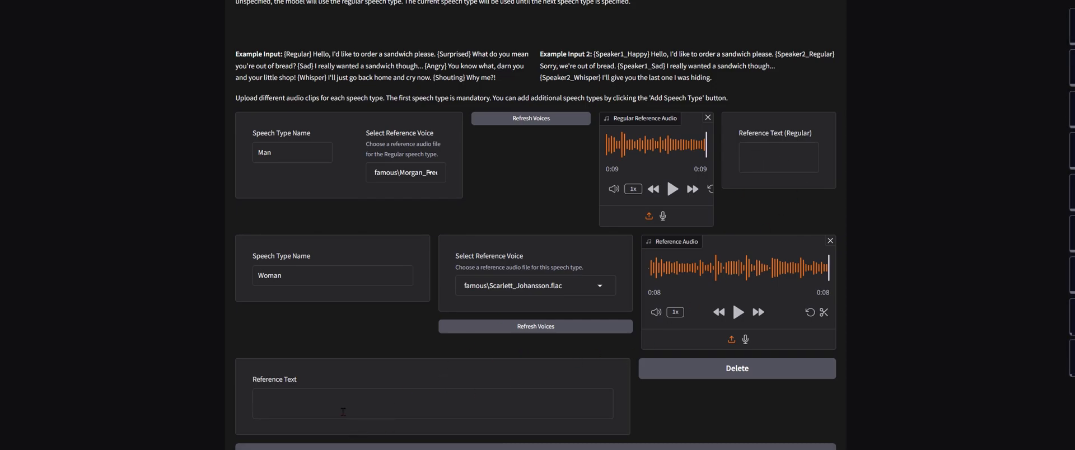
mouse_move(971, 407)
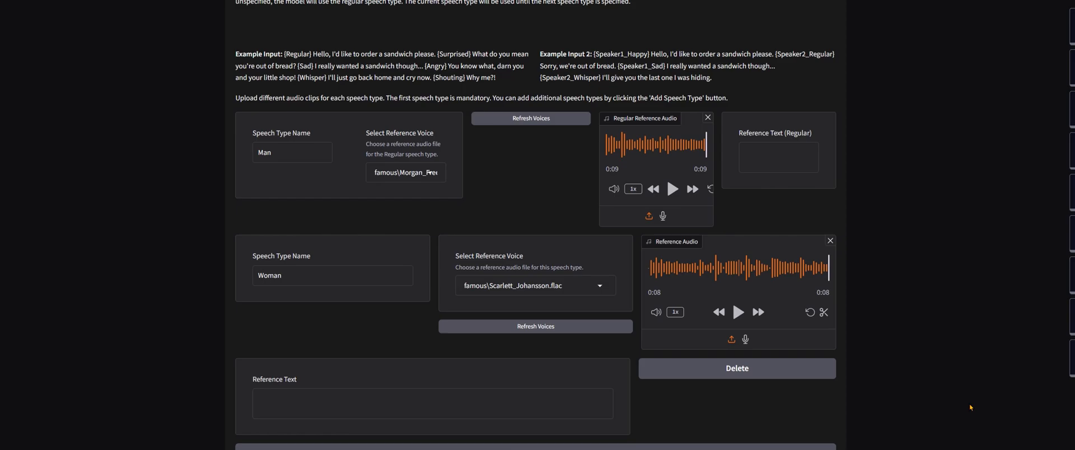
Follow generation until the 1:30 synthesized podcast clip appears
scroll("down", 3)
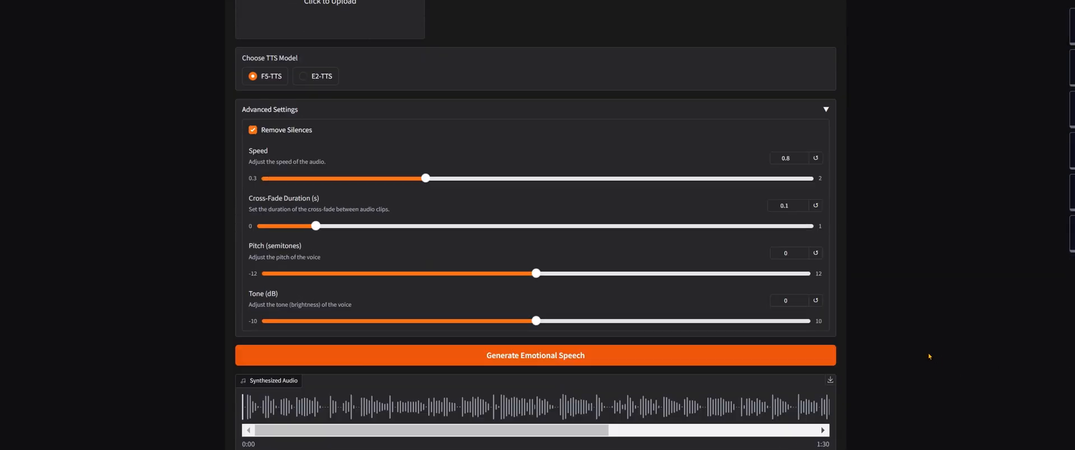
mouse_move(353, 418)
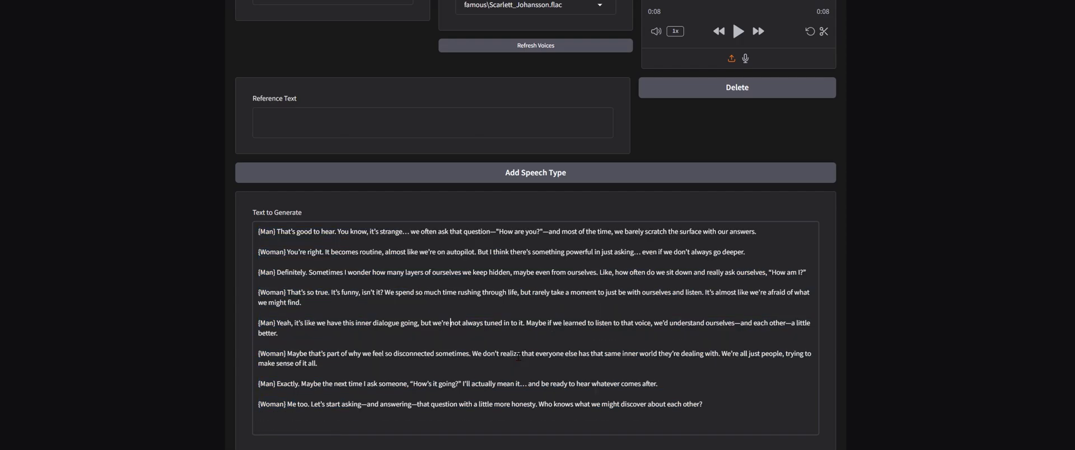
scroll("down", 3)
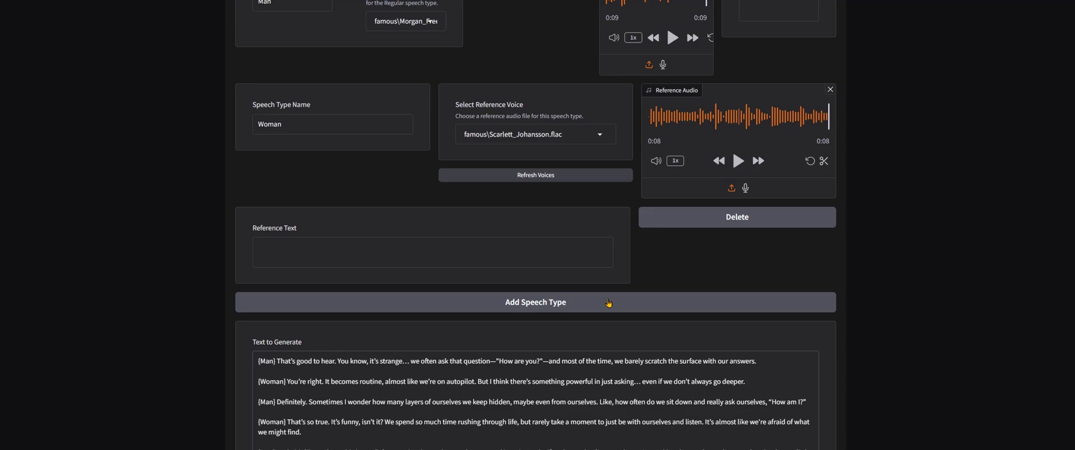
scroll("down", 3)
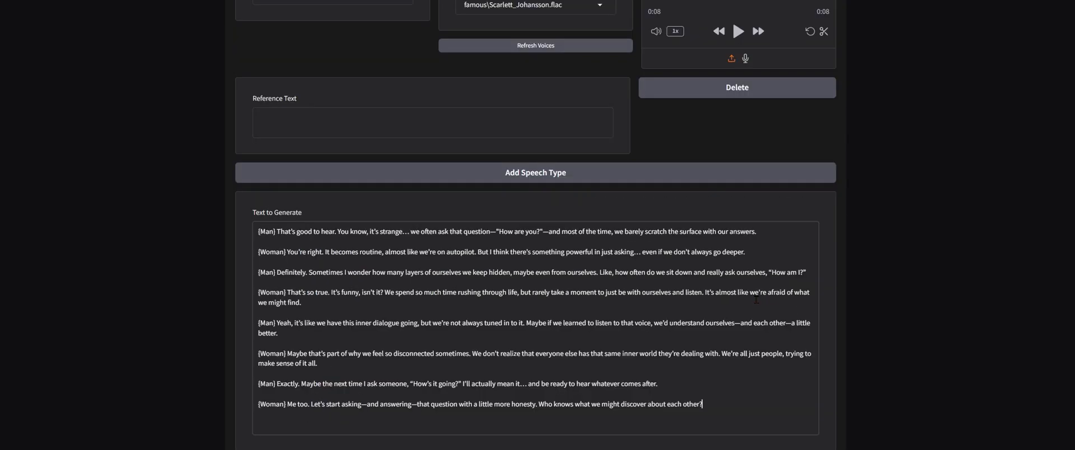
scroll("down", 3)
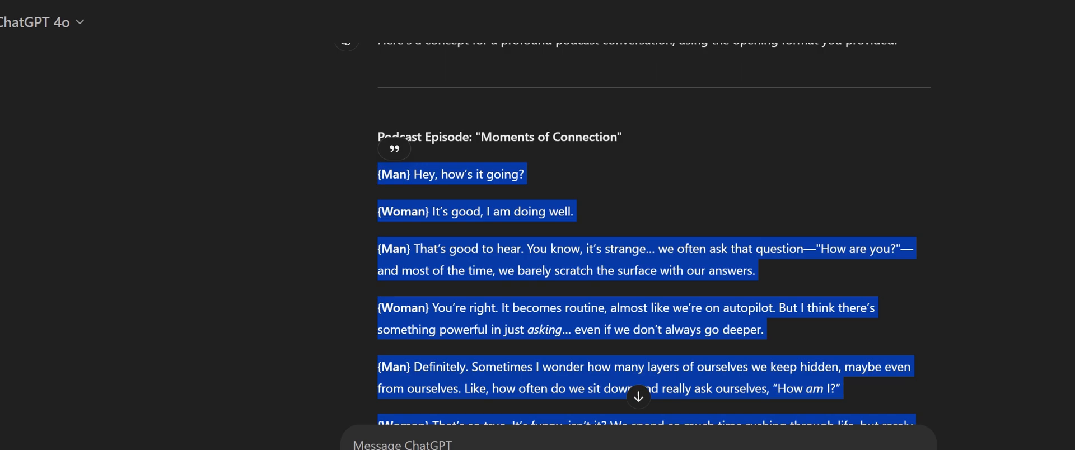
scroll("down", 3)
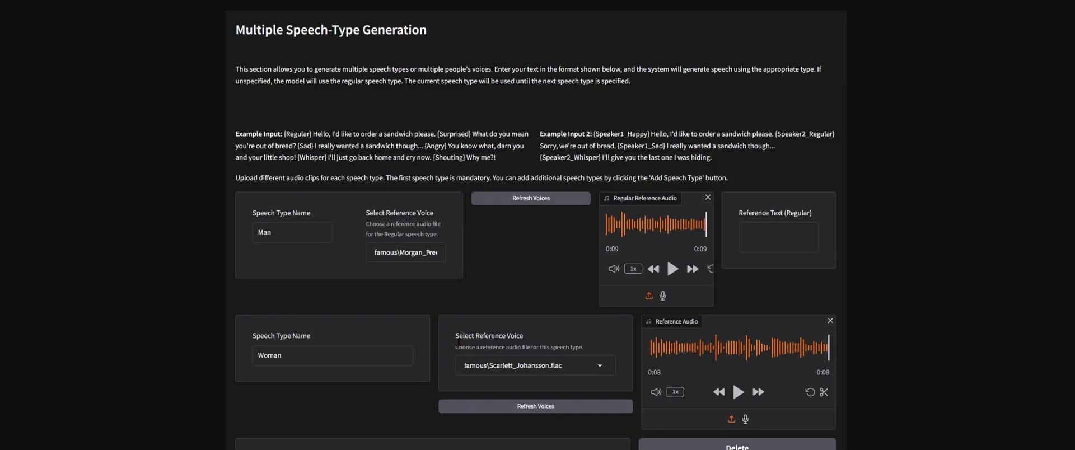
scroll("down", 3)
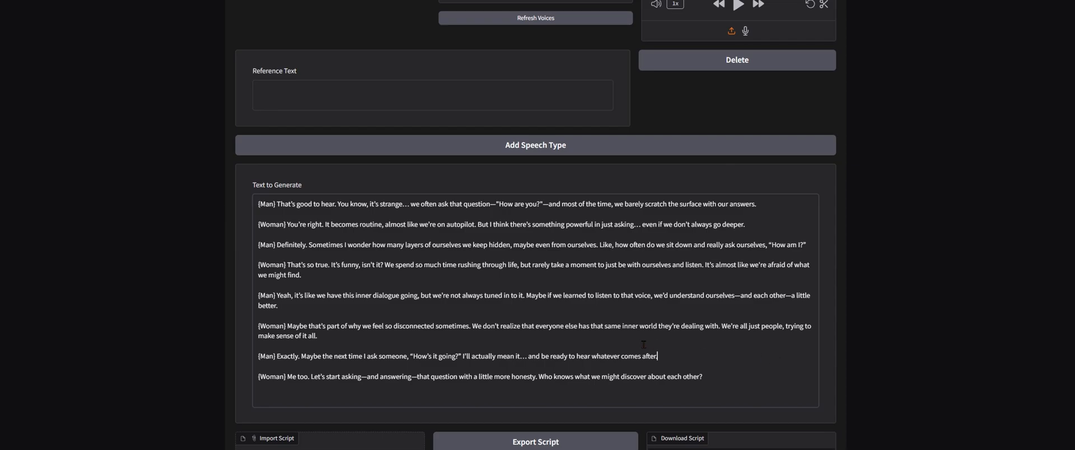
mouse_move(708, 378)
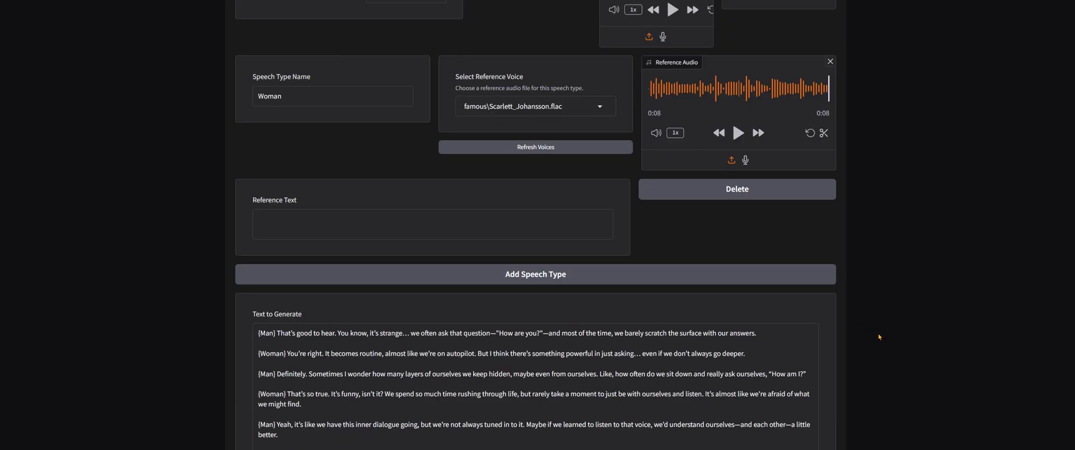
scroll("up", 3)
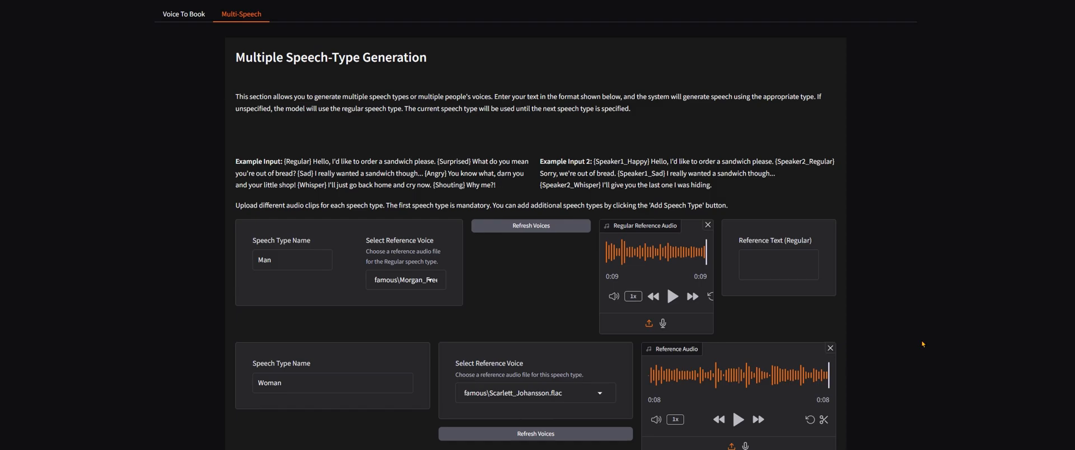
mouse_move(720, 193)
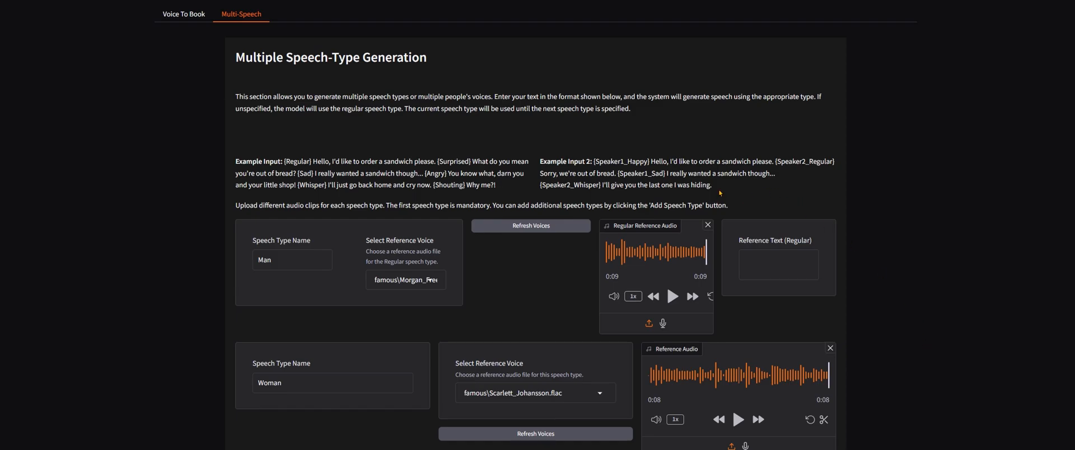
mouse_move(382, 126)
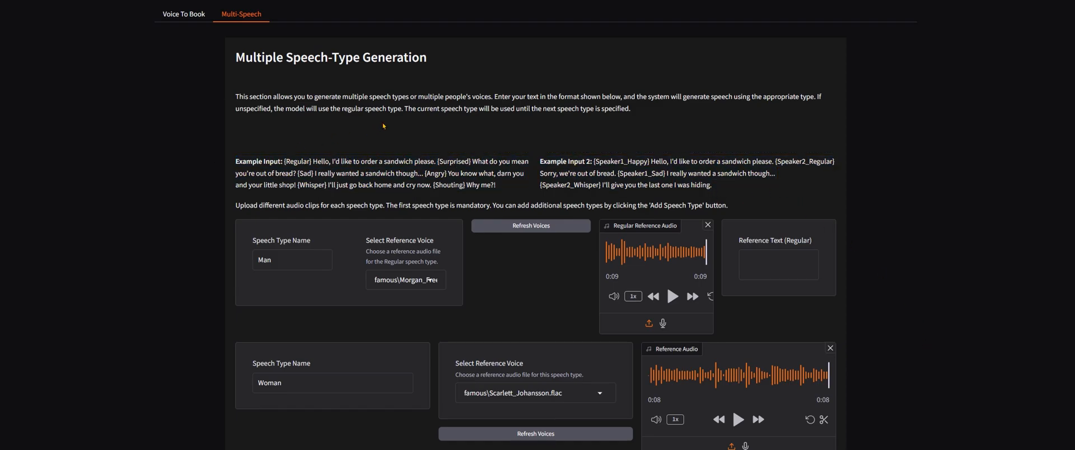
scroll("down", 3)
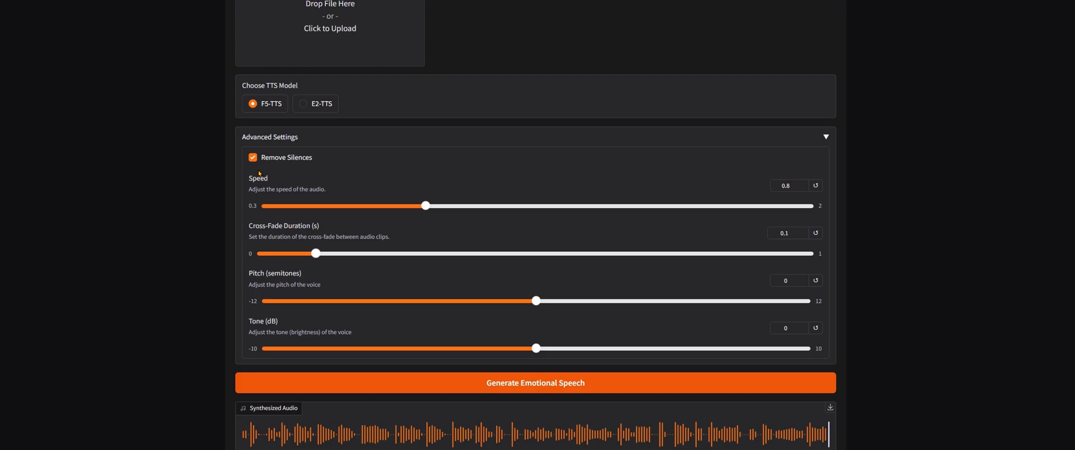
mouse_move(854, 287)
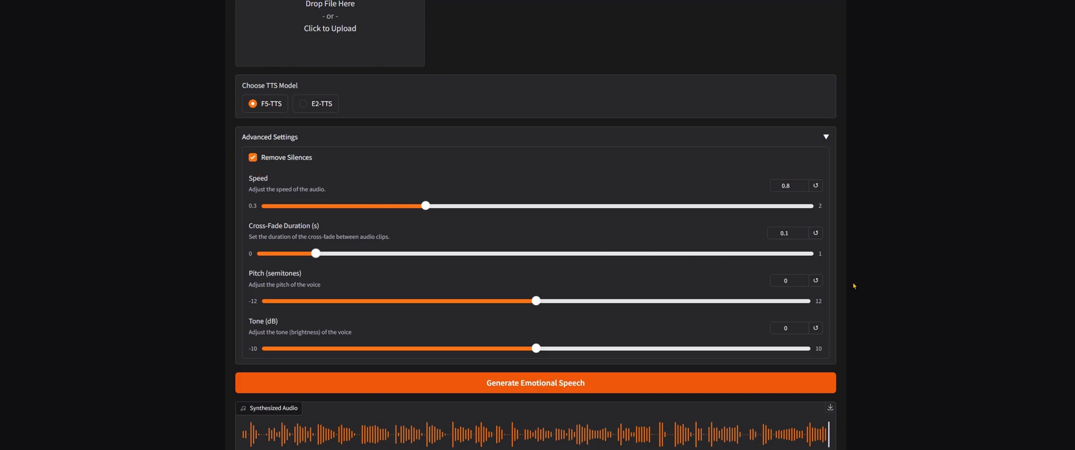
scroll("up", 3)
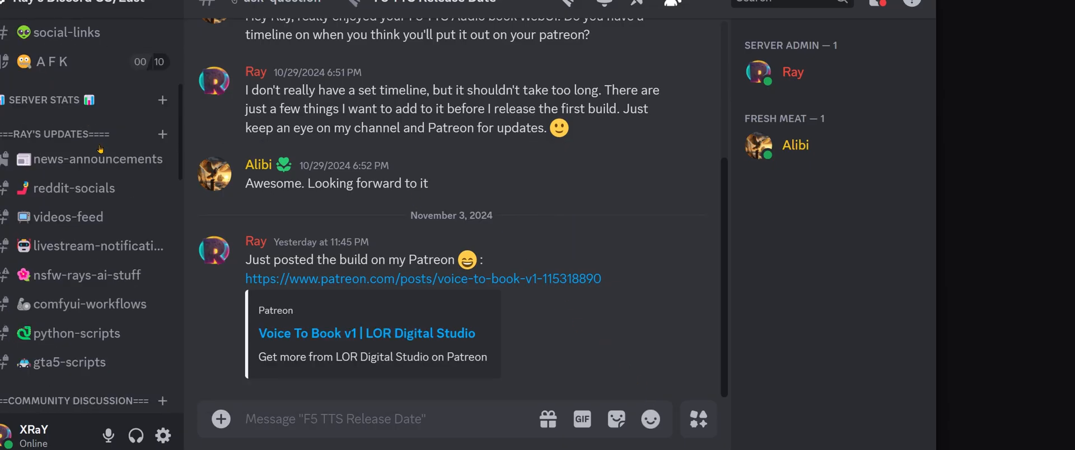
Open the #ask-question channel and scroll through its messages
left_click(71, 324)
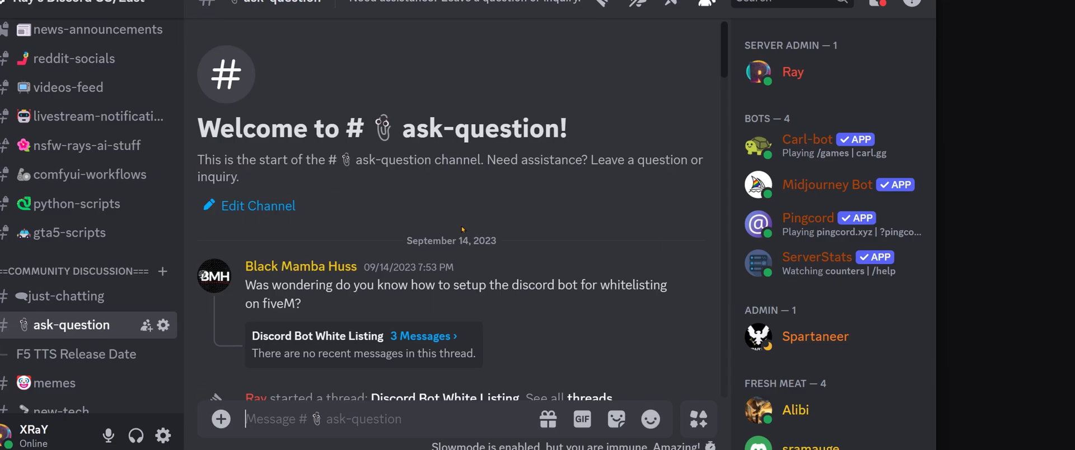
scroll("down", 3)
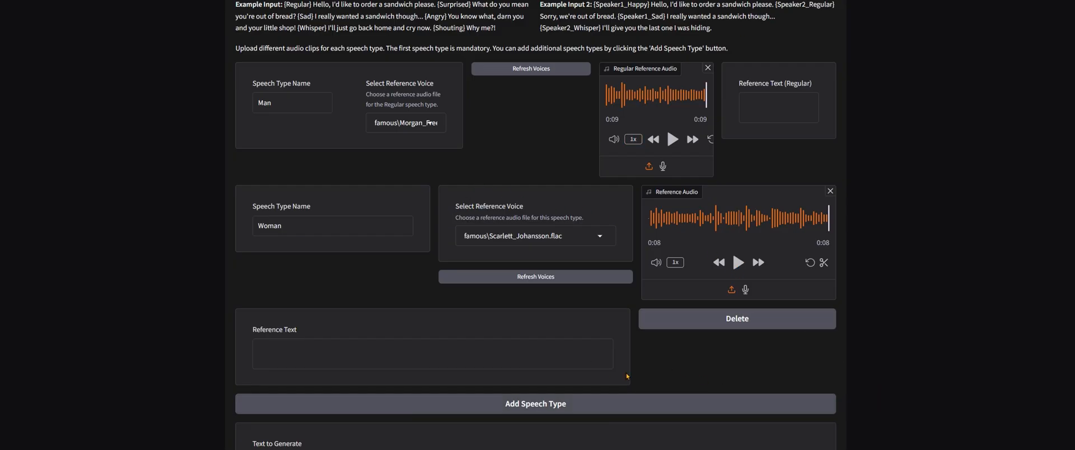
mouse_move(163, 302)
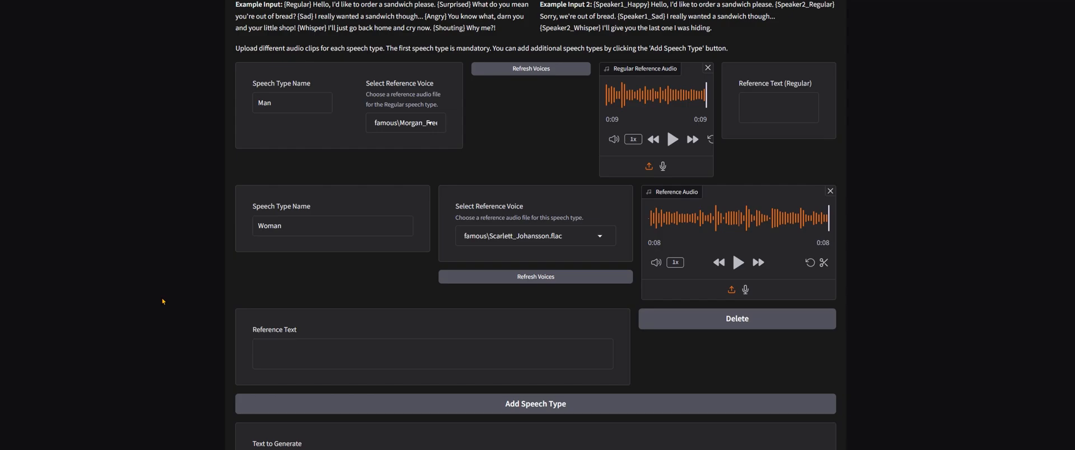
Go to the Voice To Book tab and review the Herbert voice and popsicle speech
left_click(183, 14)
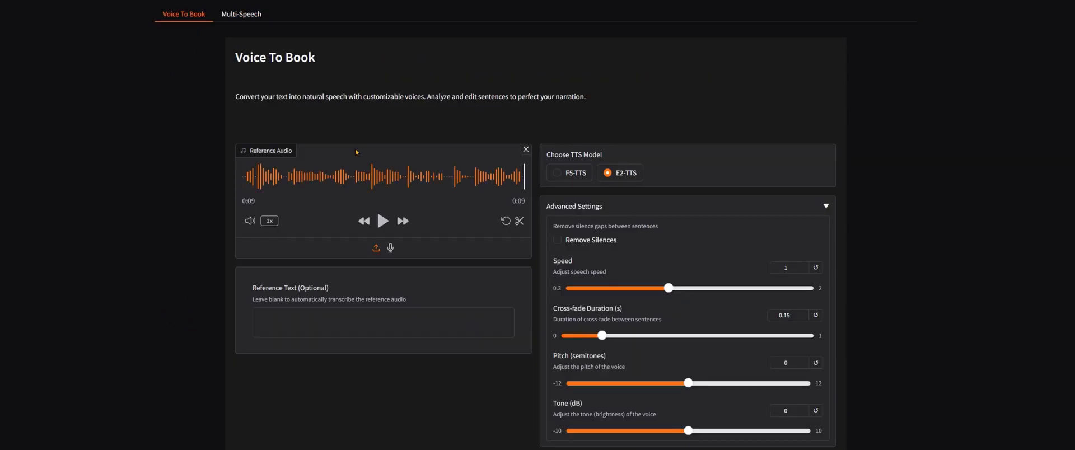
mouse_move(204, 214)
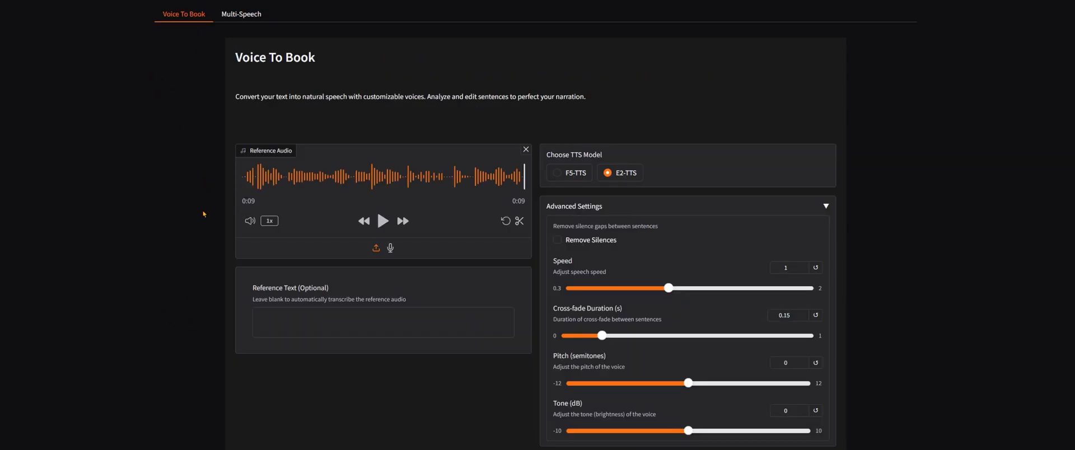
scroll("down", 3)
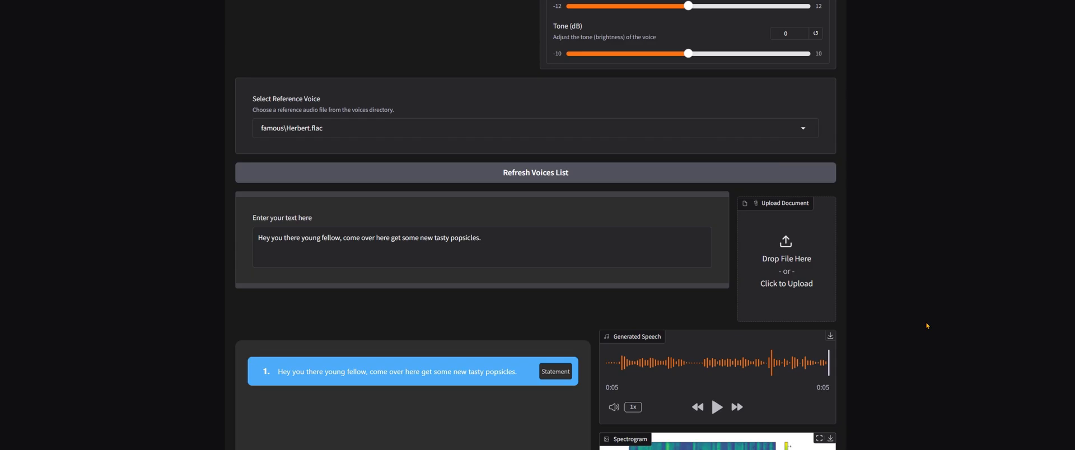
scroll("down", 3)
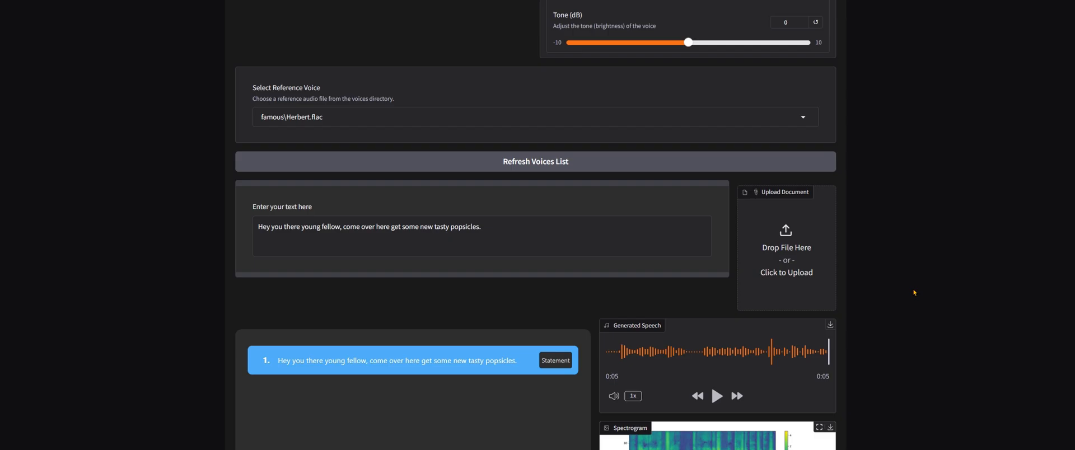
scroll("down", 3)
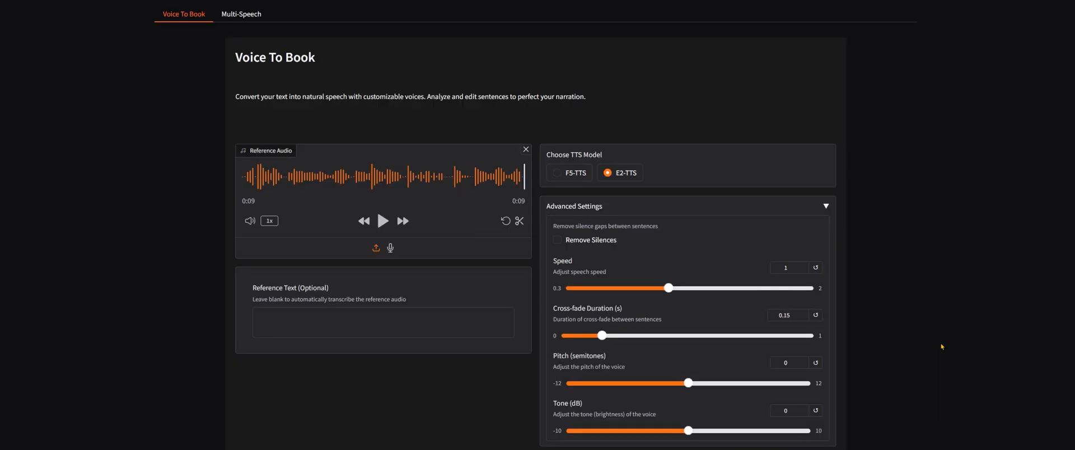
mouse_move(619, 297)
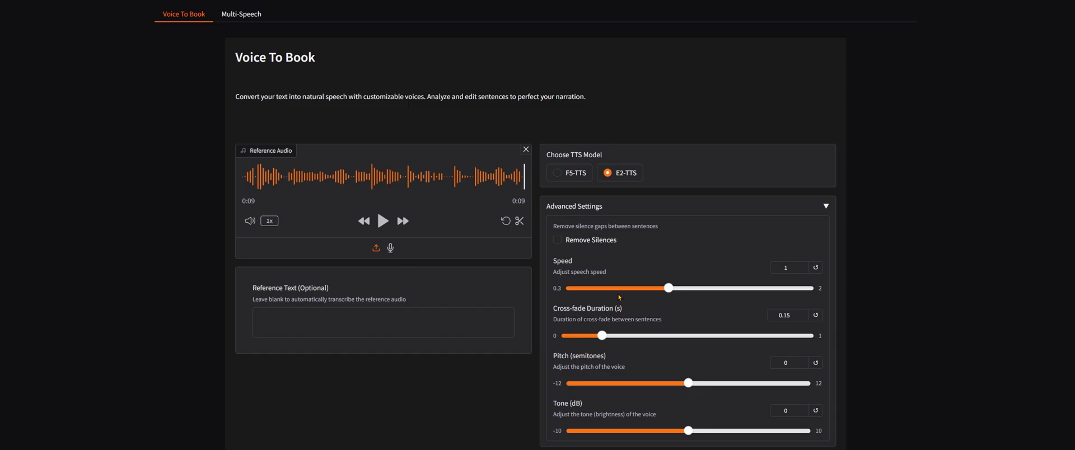
scroll("down", 3)
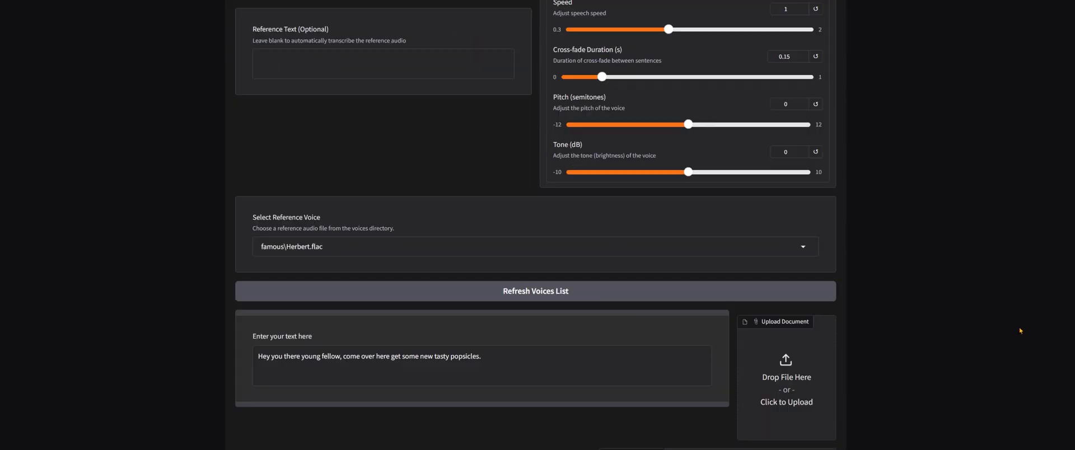